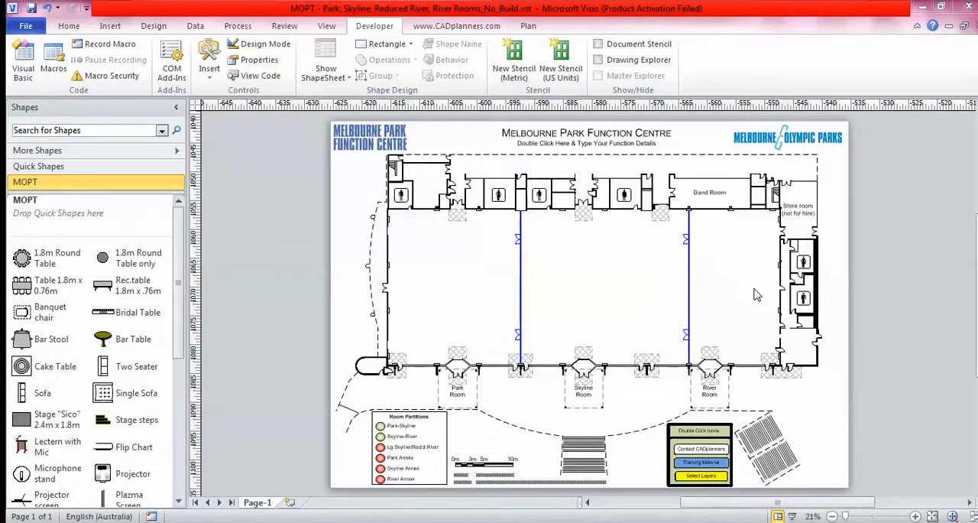
mouse_move(717, 299)
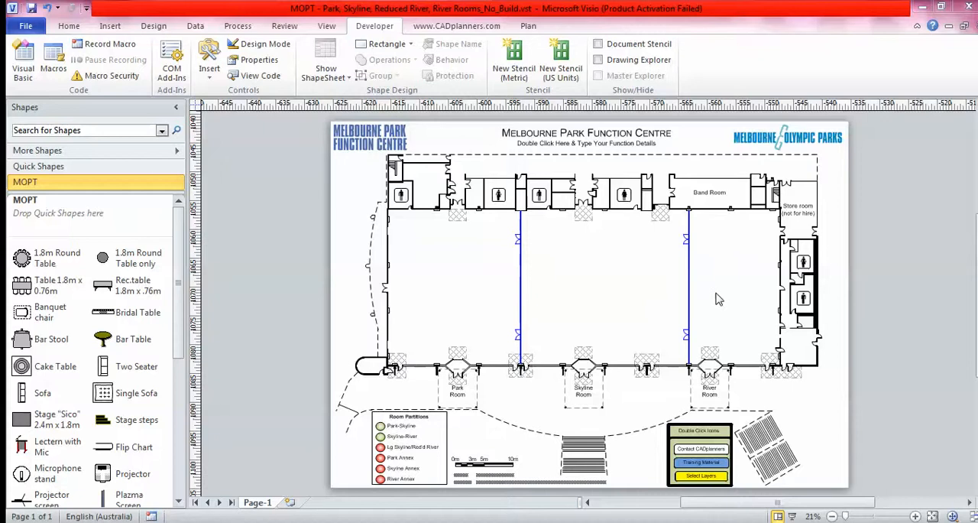
mouse_move(730, 297)
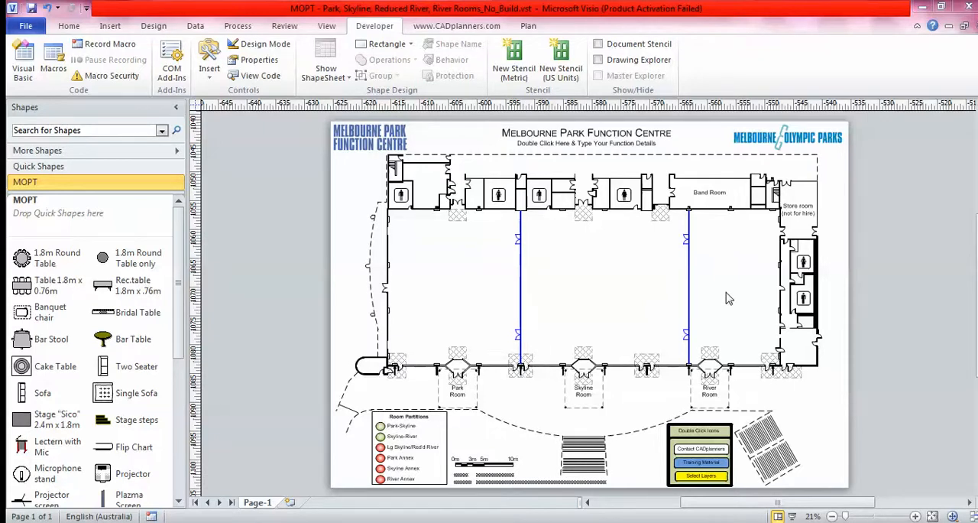
mouse_move(477, 274)
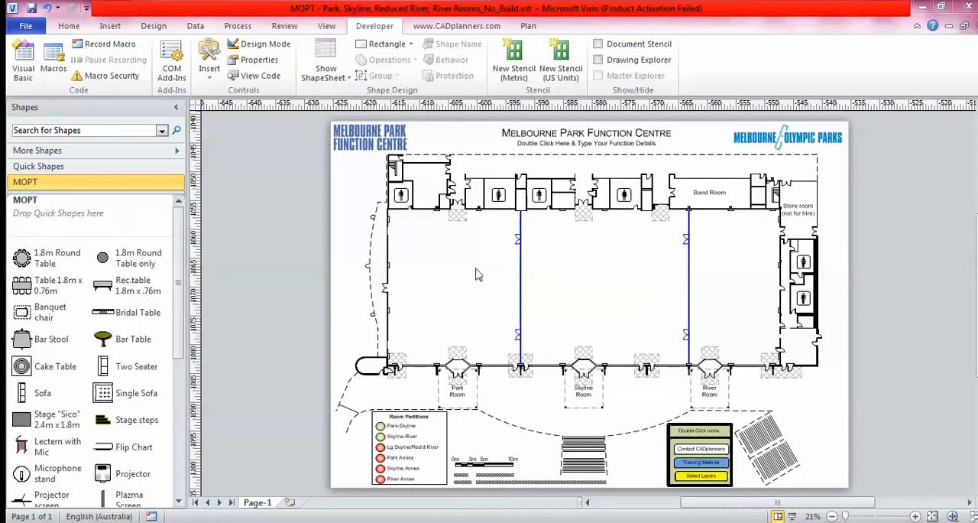
Show the CADplanners add-in ribbon and review the drawing's layer properties, leaving them unchanged.
scroll(down, 3)
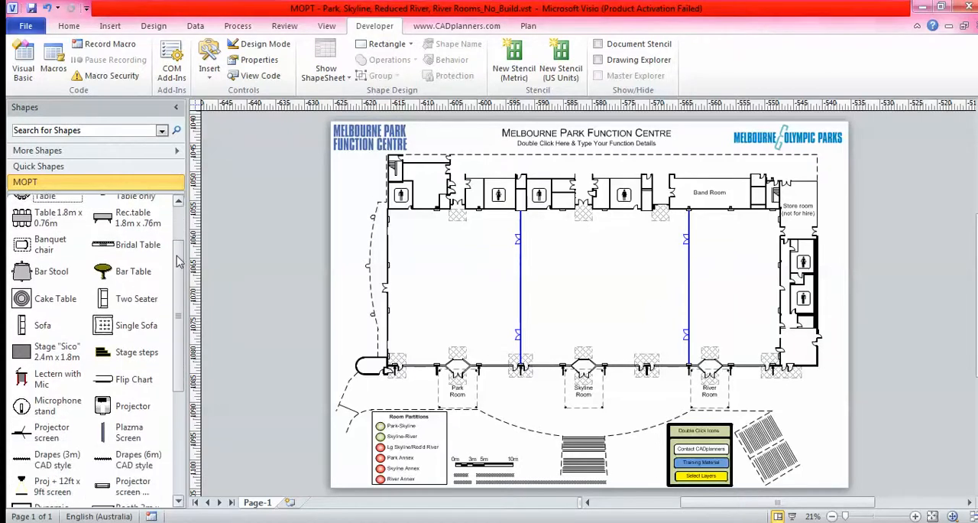
scroll(down, 3)
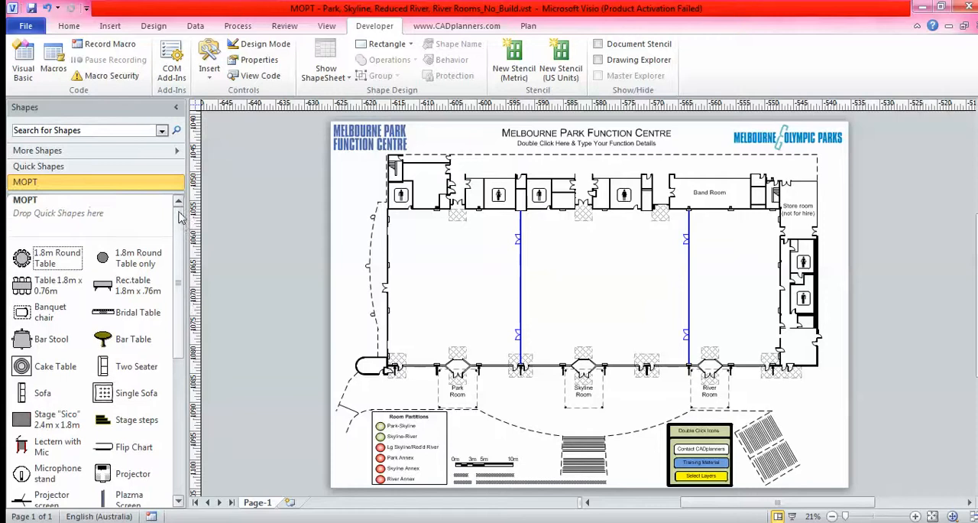
mouse_move(180, 226)
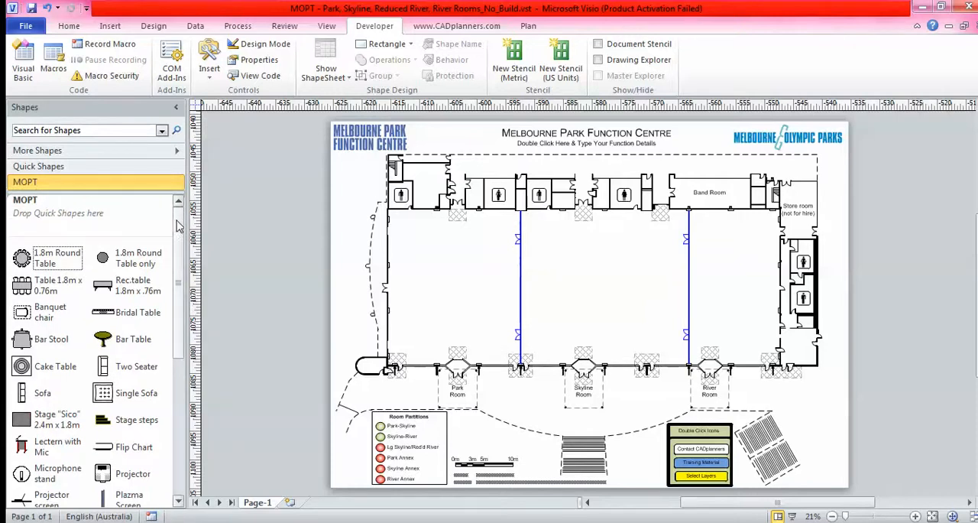
scroll(down, 3)
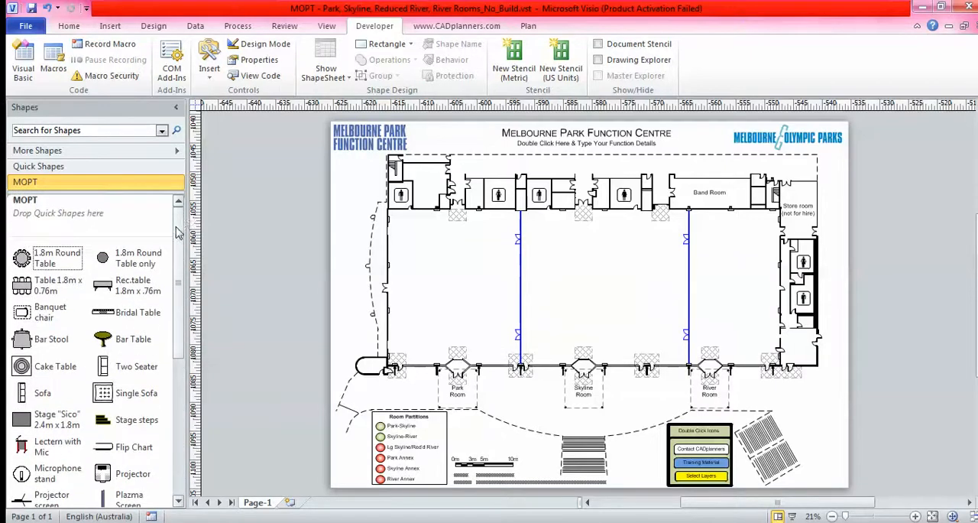
mouse_move(87, 248)
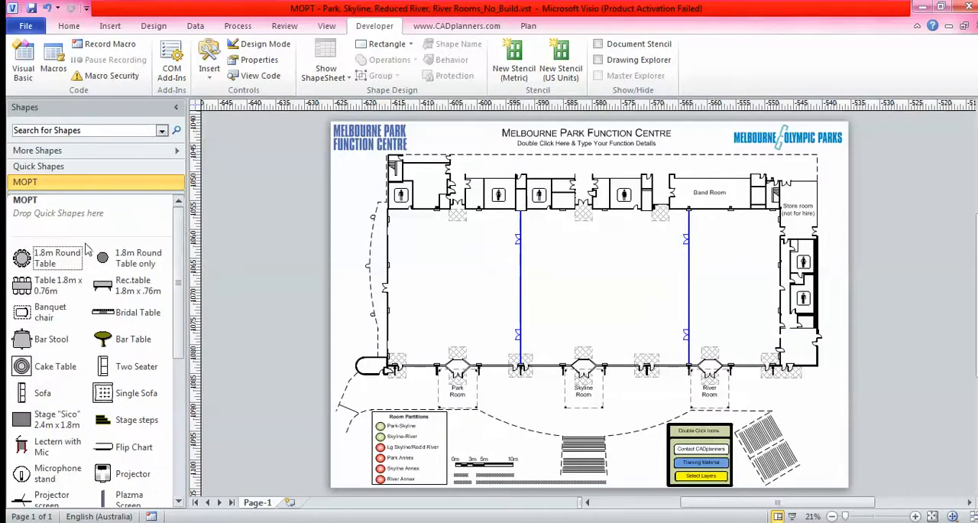
mouse_move(181, 232)
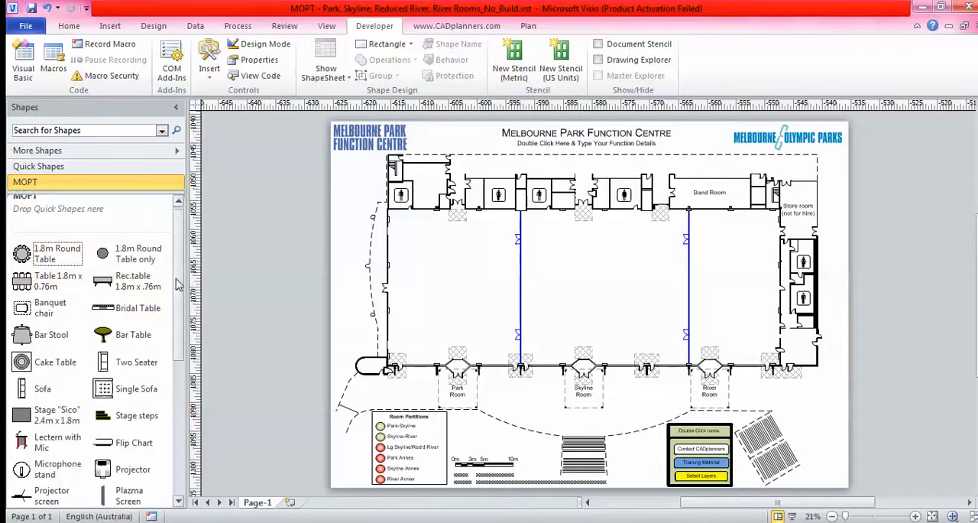
scroll(down, 3)
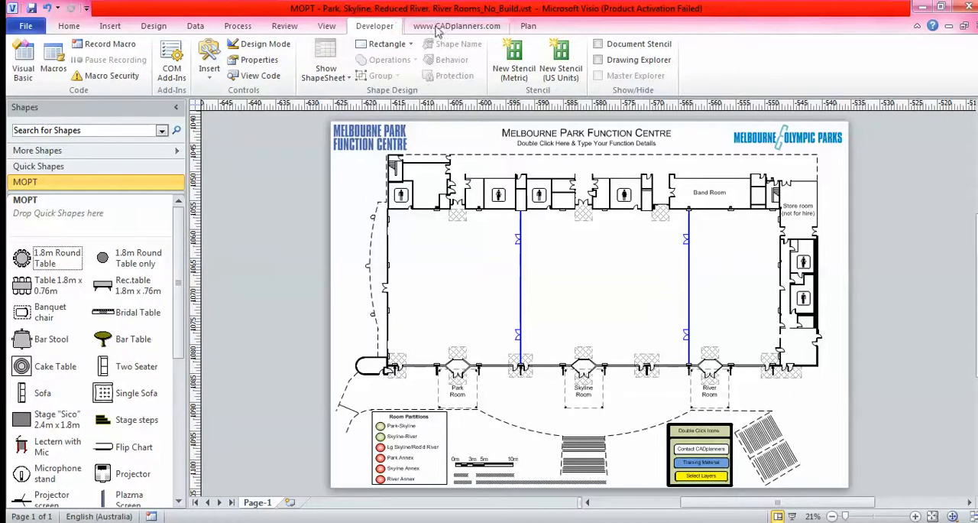
click(468, 24)
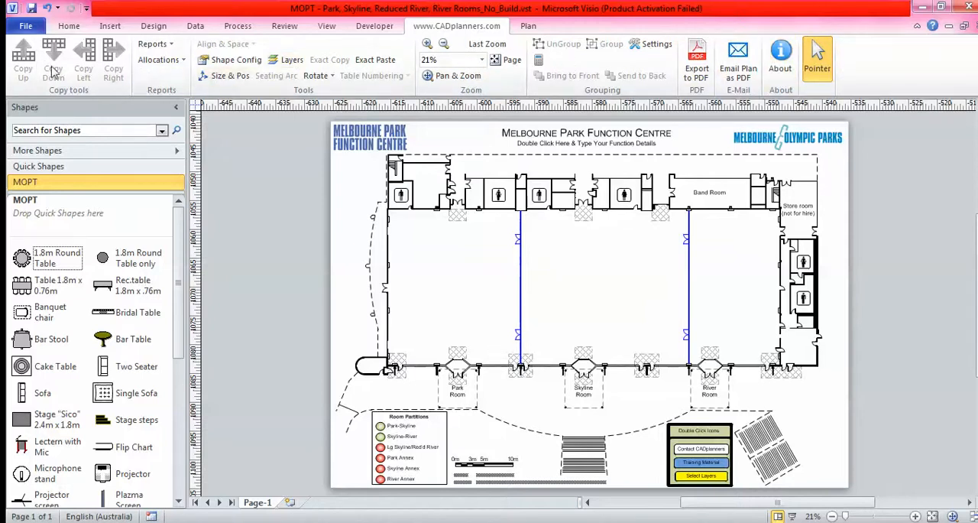
mouse_move(292, 60)
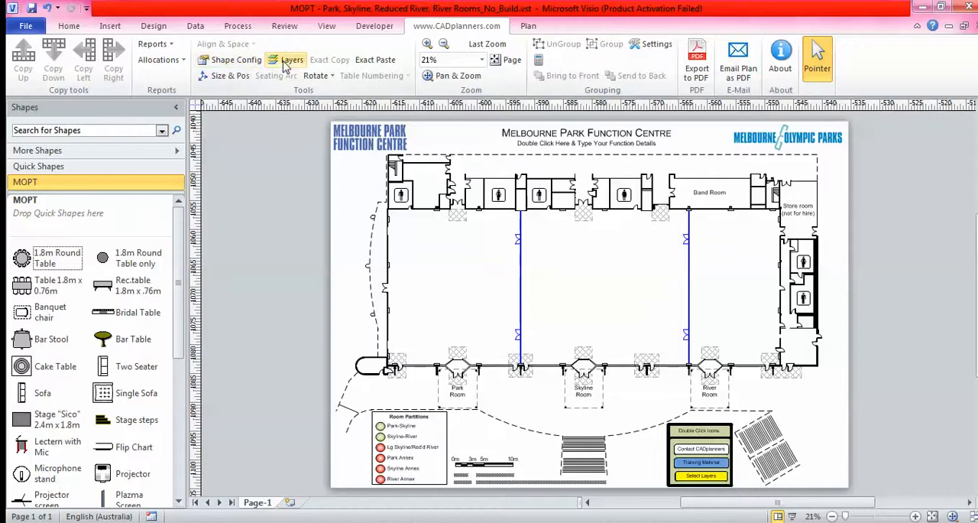
mouse_move(352, 39)
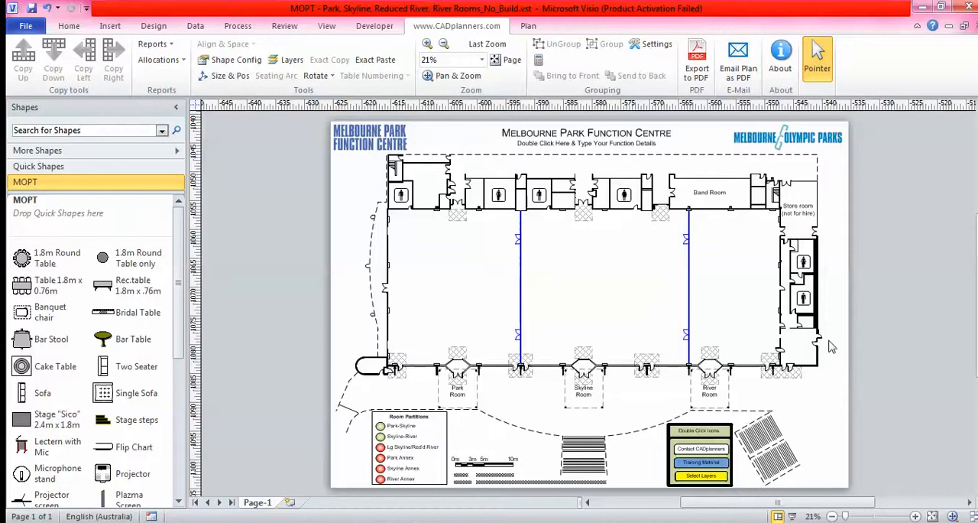
mouse_move(746, 342)
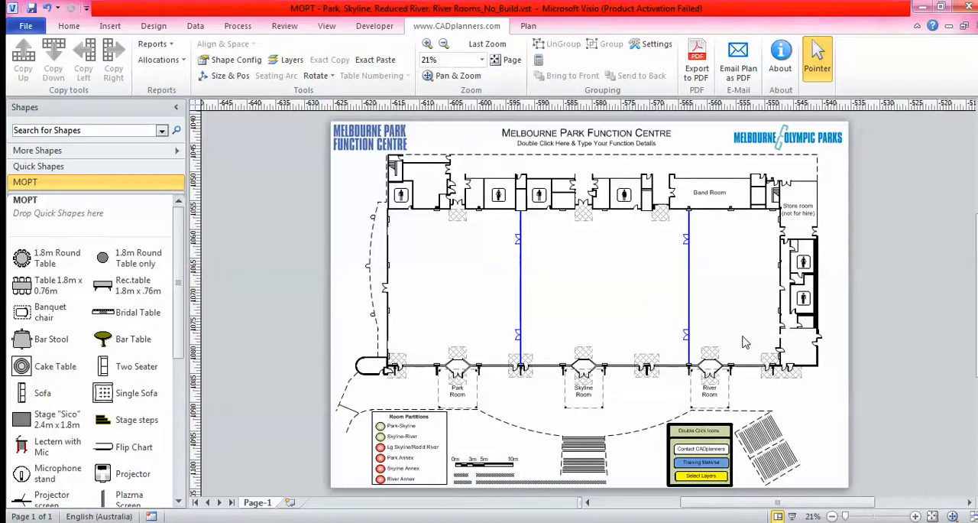
mouse_move(480, 248)
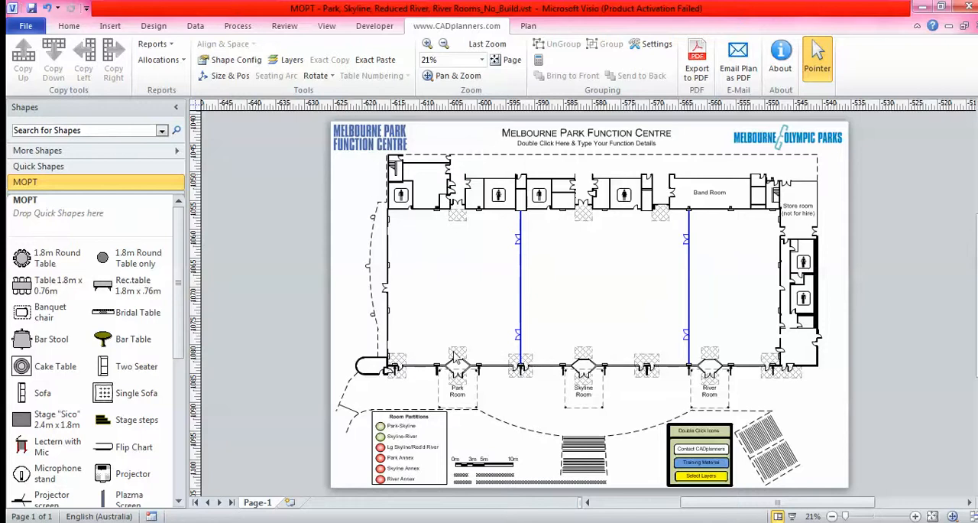
mouse_move(404, 377)
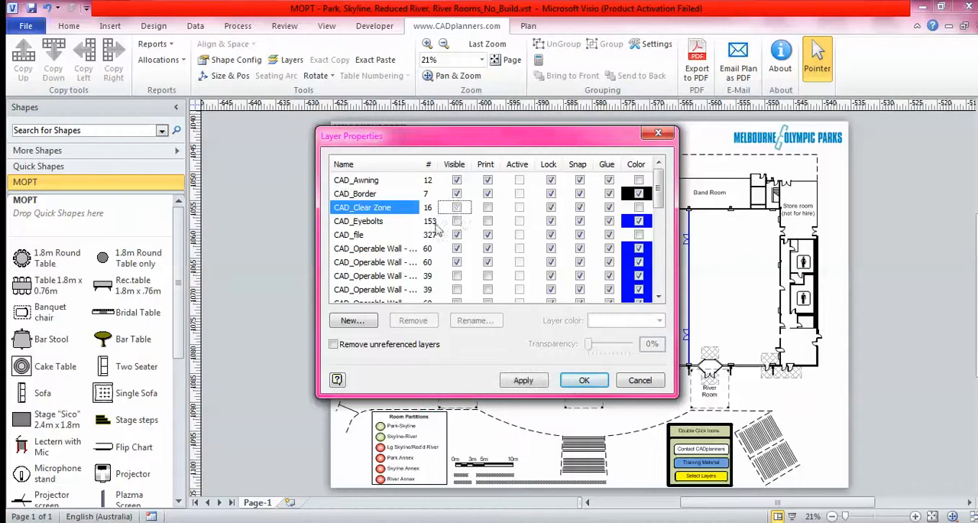
click(583, 379)
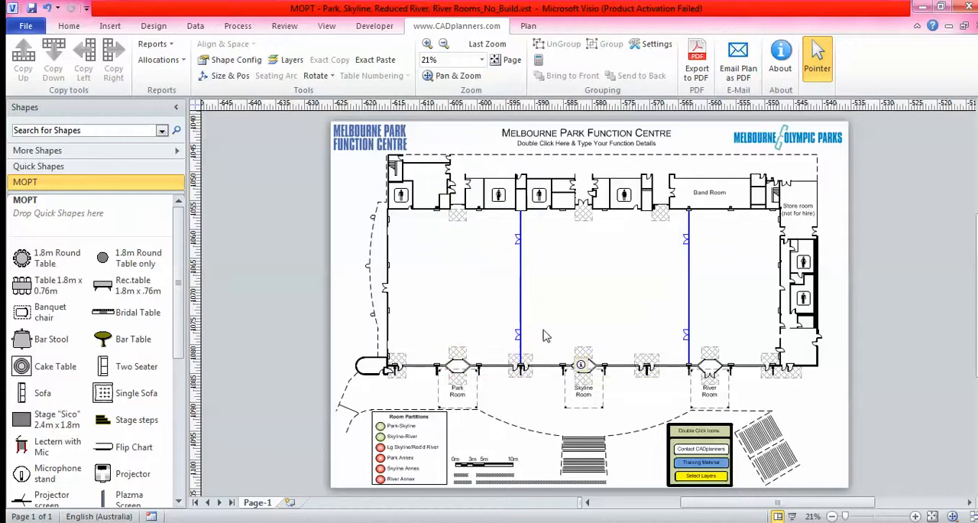
mouse_move(424, 416)
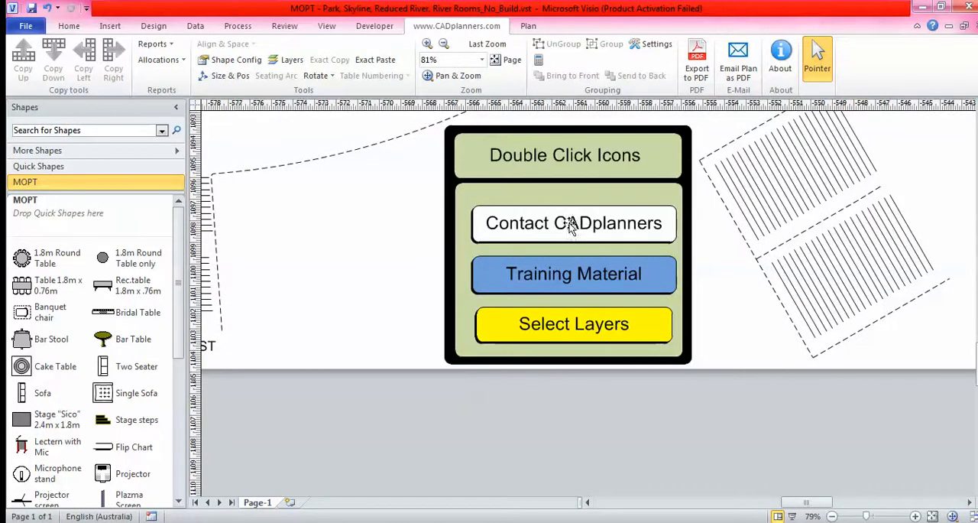
mouse_move(514, 284)
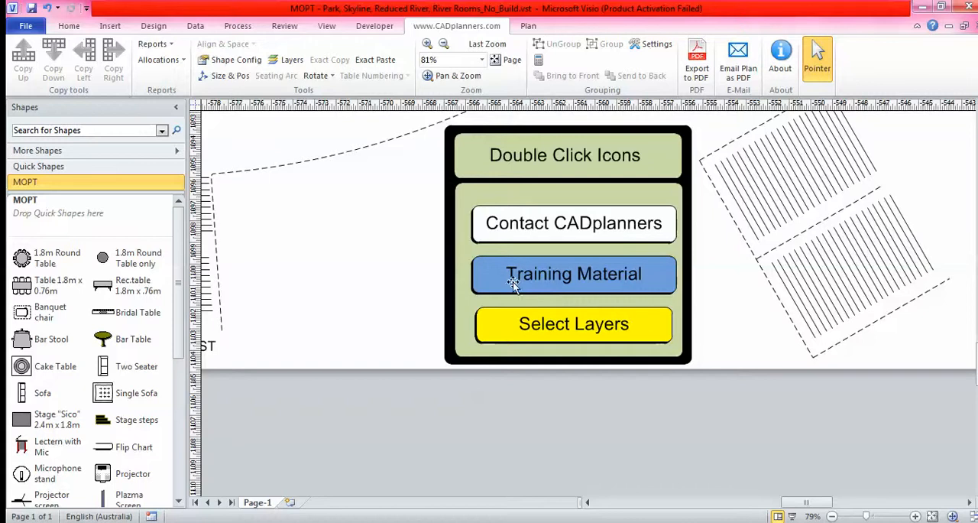
mouse_move(537, 233)
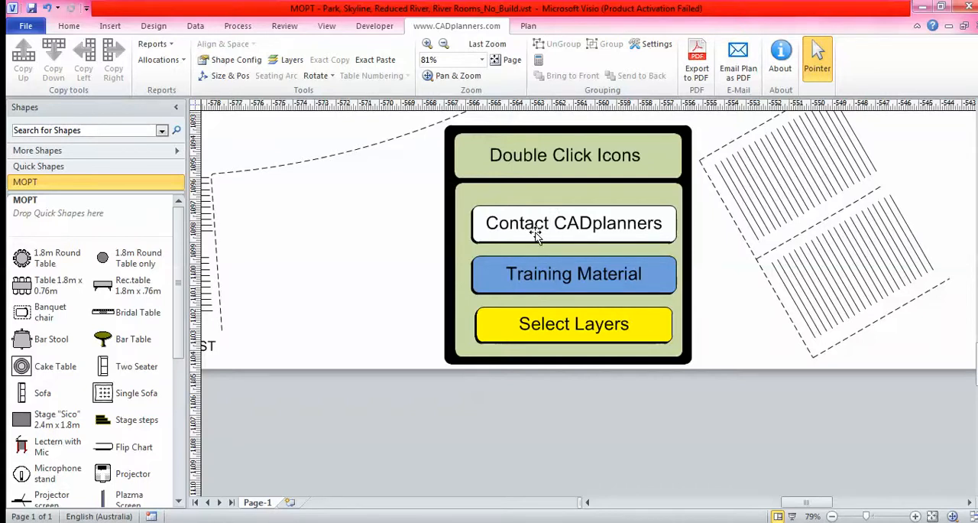
Pick the Contact CADplanners and Training Material icons in the Double Click Icons panel.
click(575, 223)
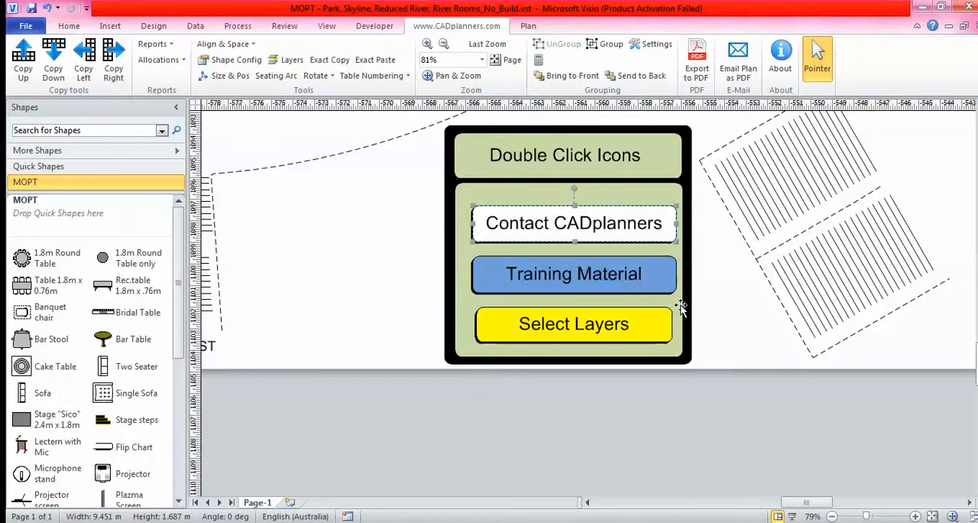
mouse_move(541, 280)
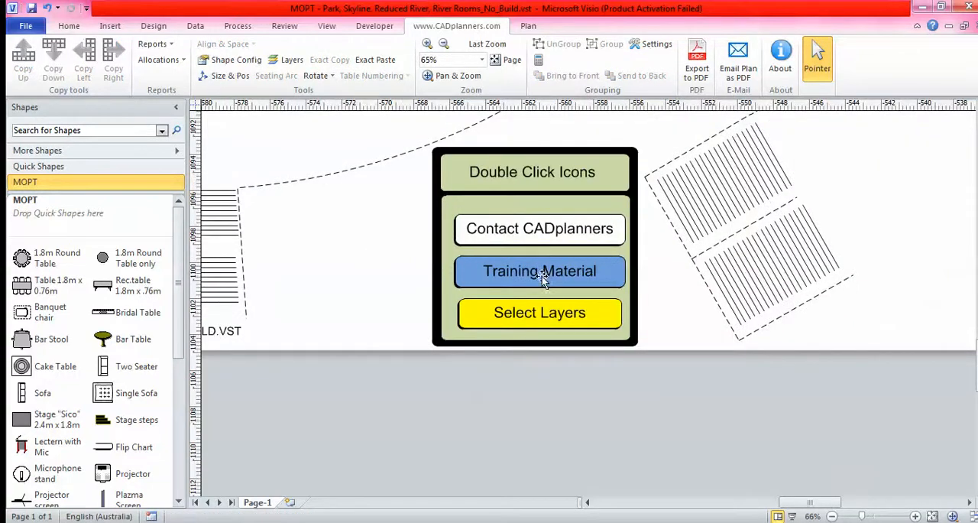
mouse_move(555, 270)
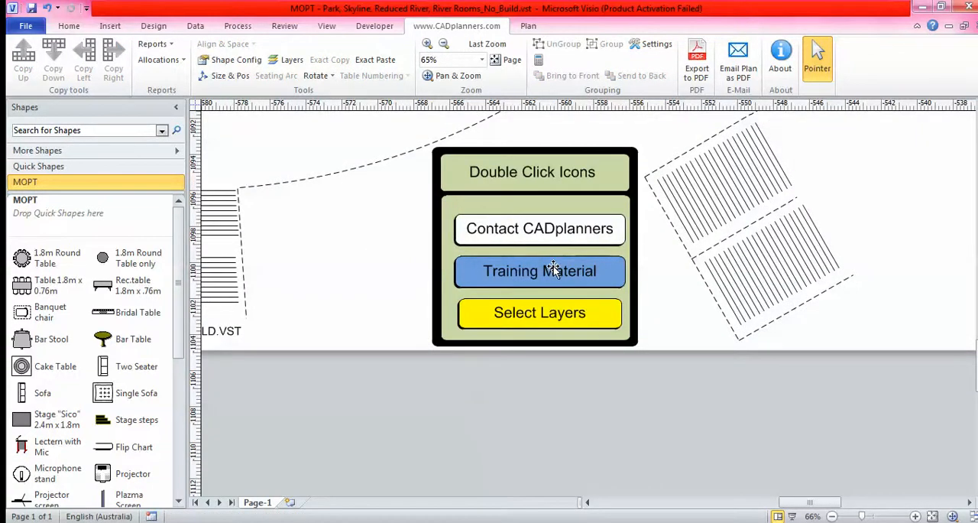
click(540, 271)
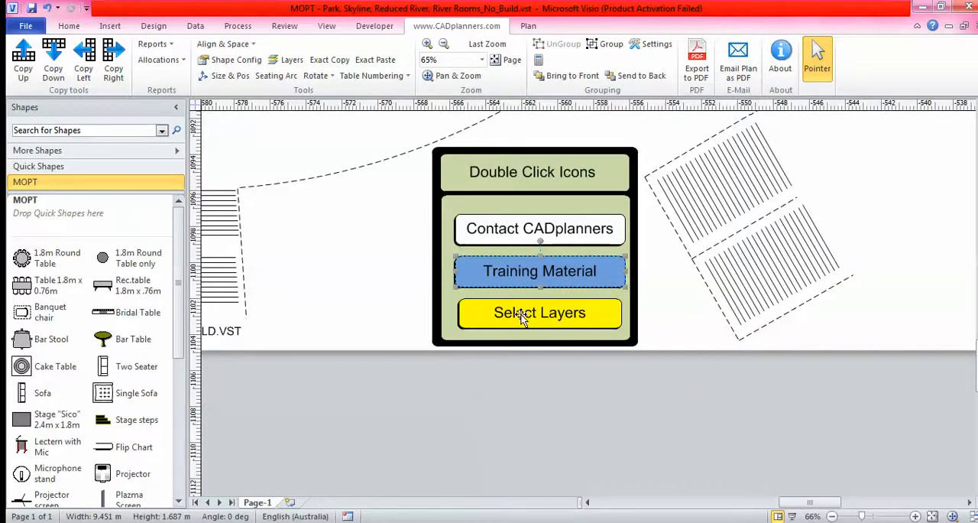
Review the Layer Properties list from the Select Layers icon and close it with OK.
click(538, 313)
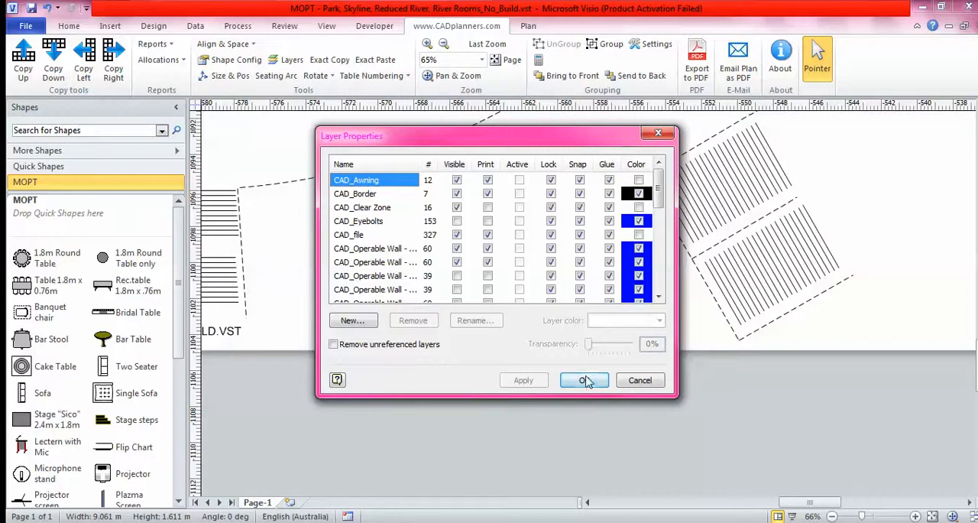
click(584, 381)
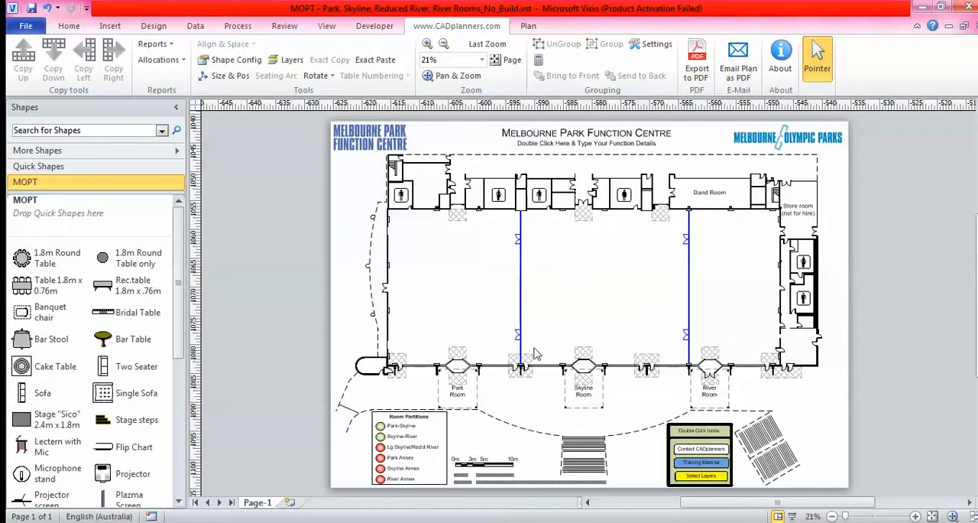
mouse_move(49, 257)
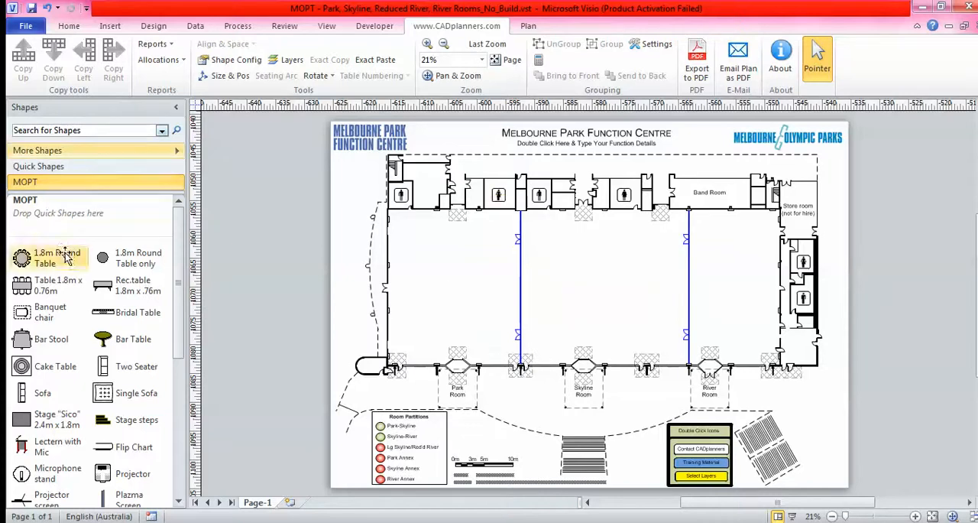
mouse_move(453, 293)
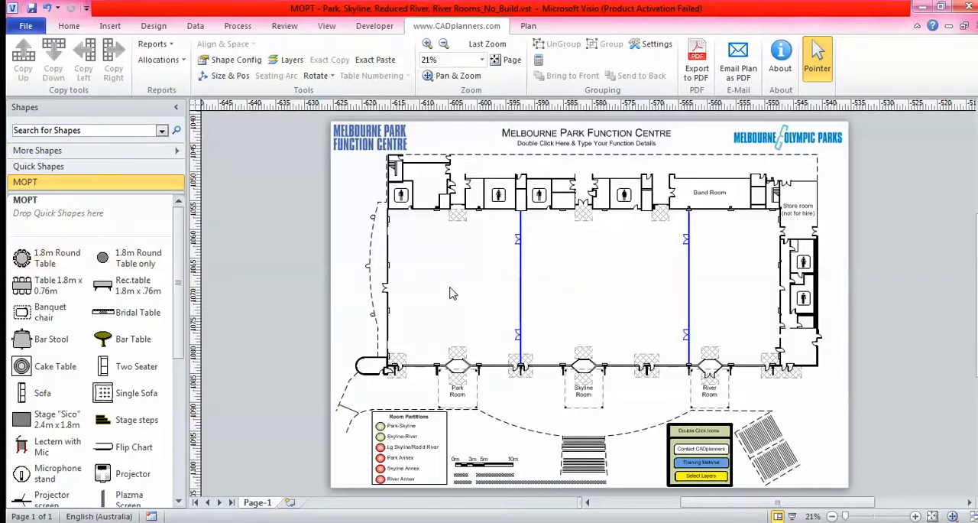
mouse_move(416, 220)
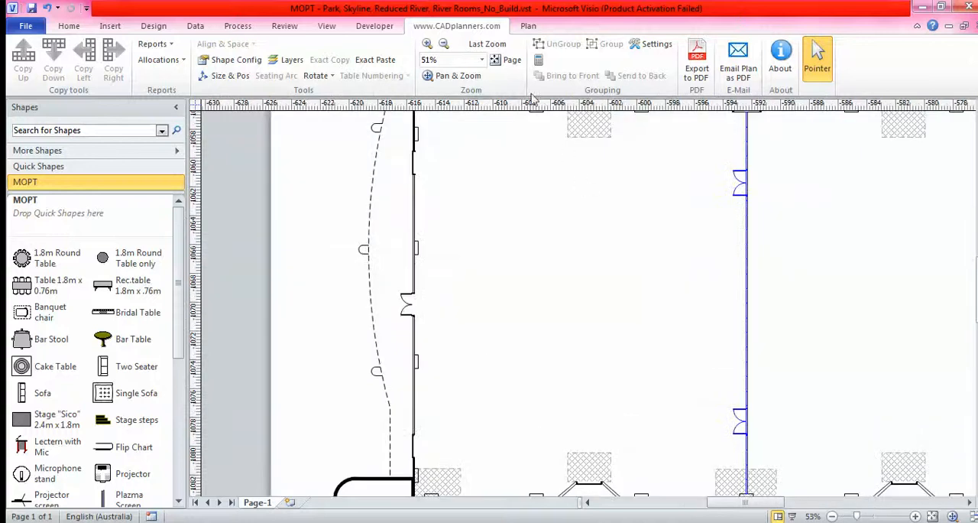
Return to the whole-page view of the function centre plan.
click(446, 43)
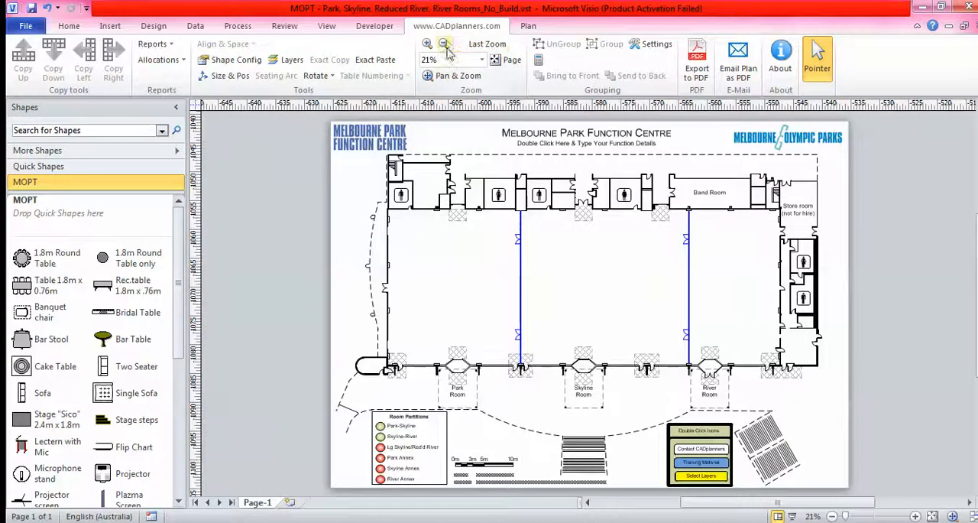
click(446, 42)
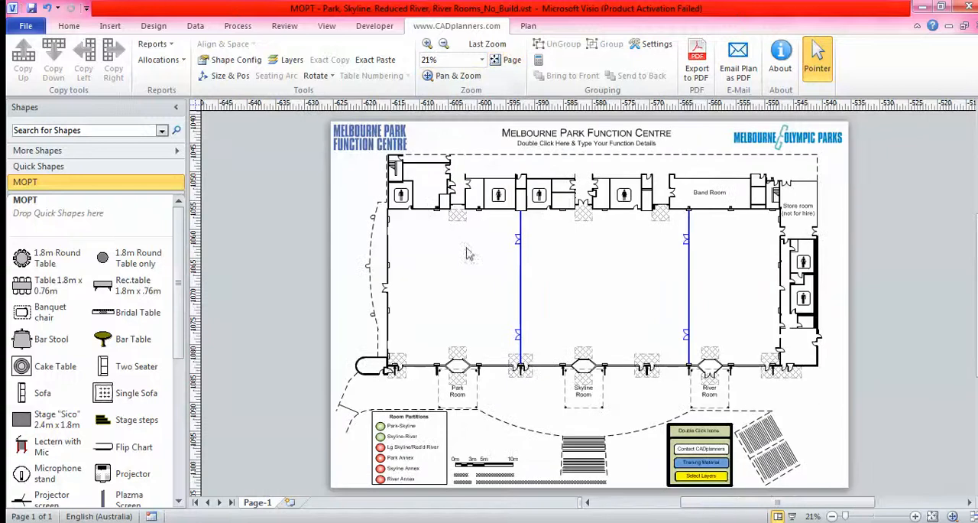
mouse_move(458, 266)
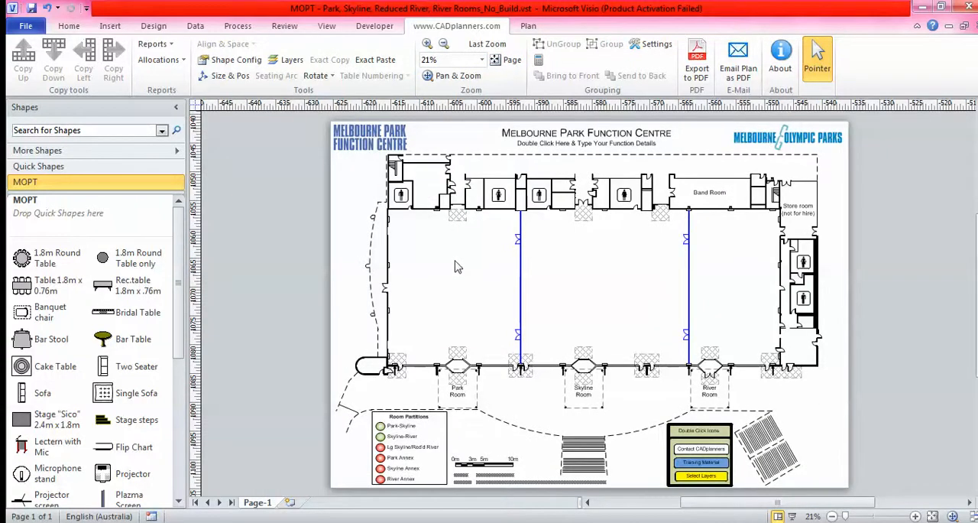
mouse_move(456, 261)
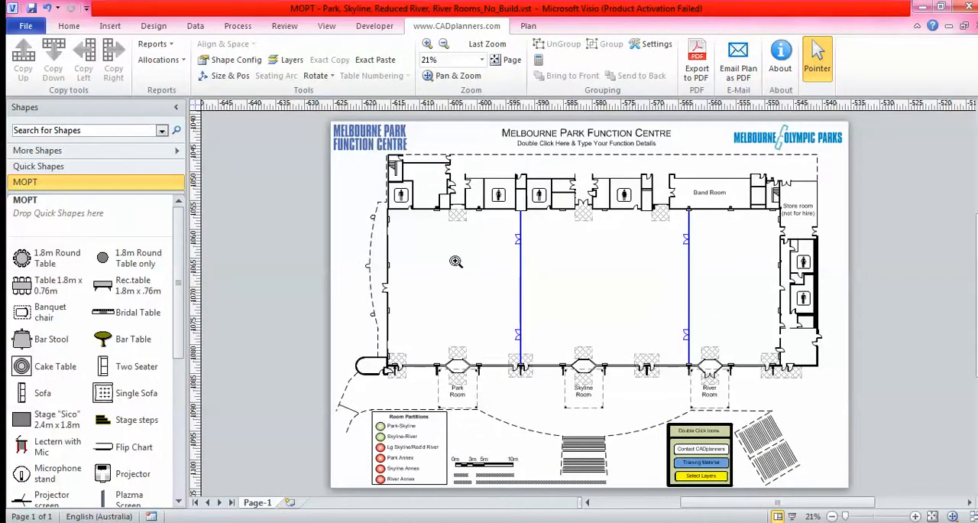
mouse_move(458, 266)
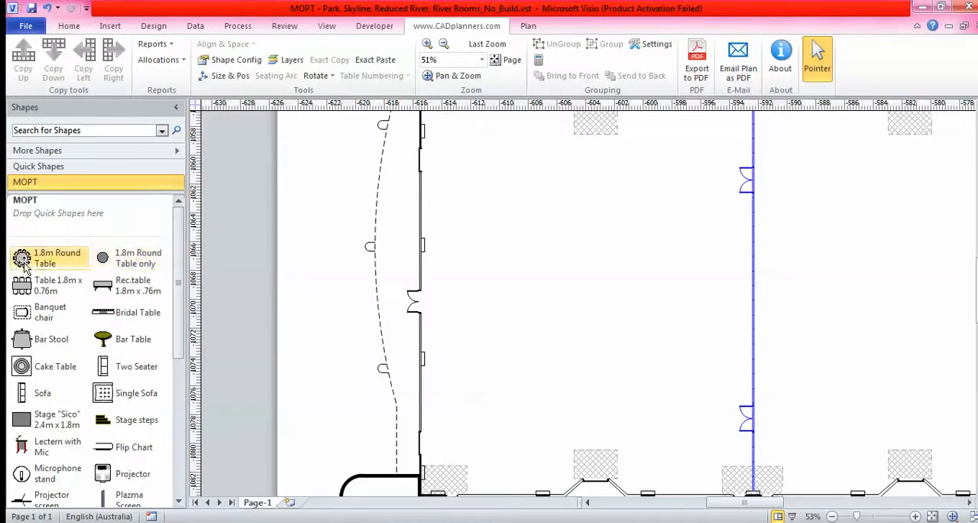
Place a 1.8 m round table in the room and colour the Table Boundary layer red.
drag(46, 257, 459, 180)
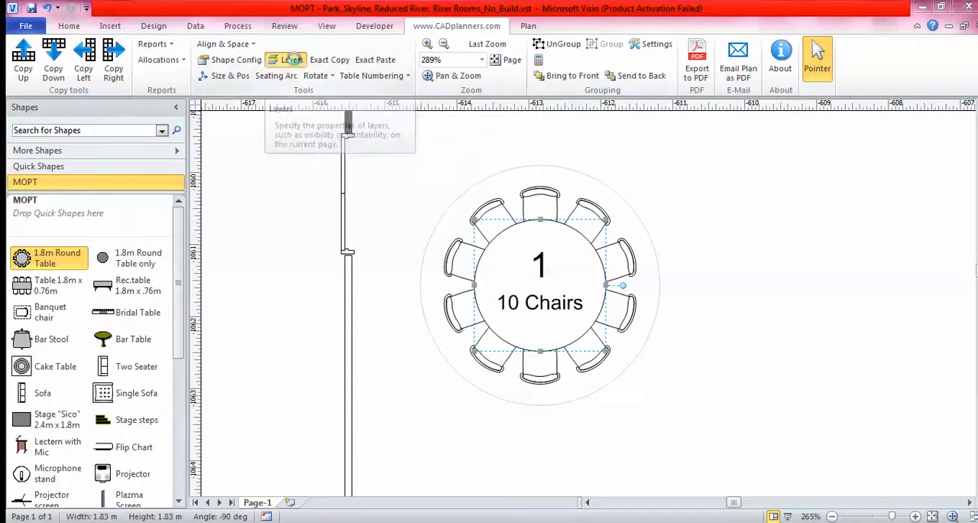
click(288, 59)
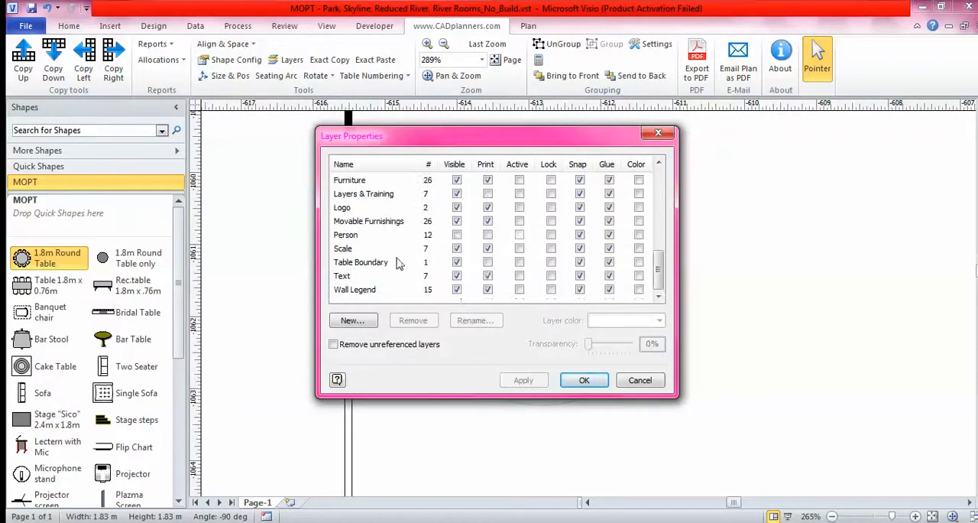
click(361, 262)
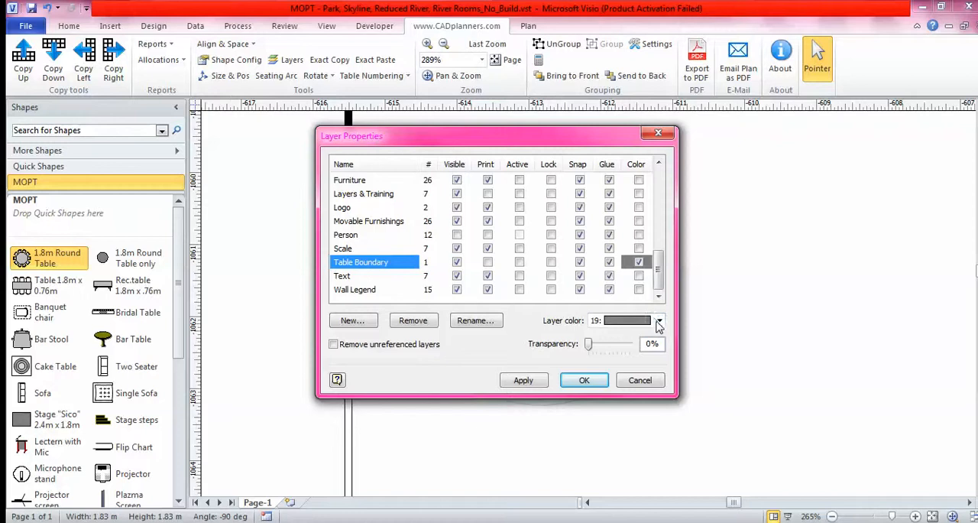
click(659, 321)
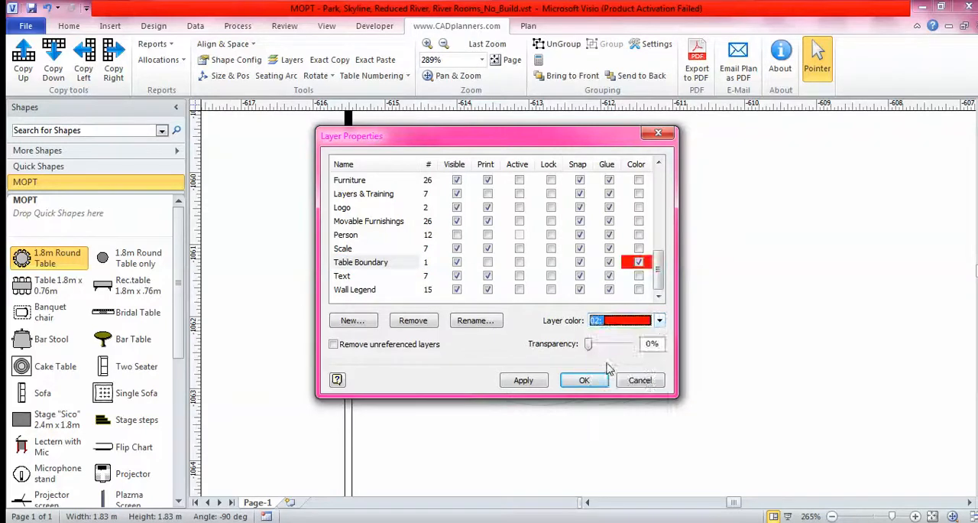
click(584, 379)
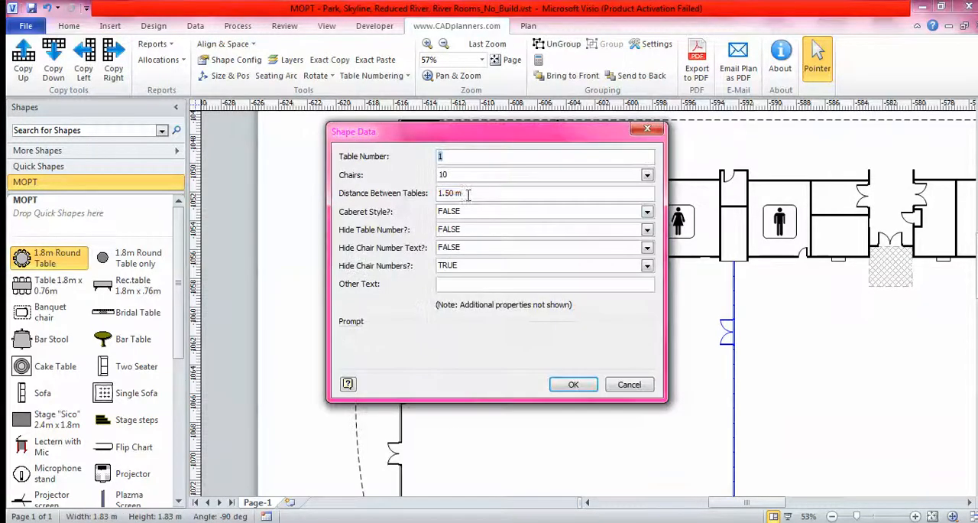
Set table spacing to 1.65 m and copy the table right and down into a 4×5 grid.
click(543, 192)
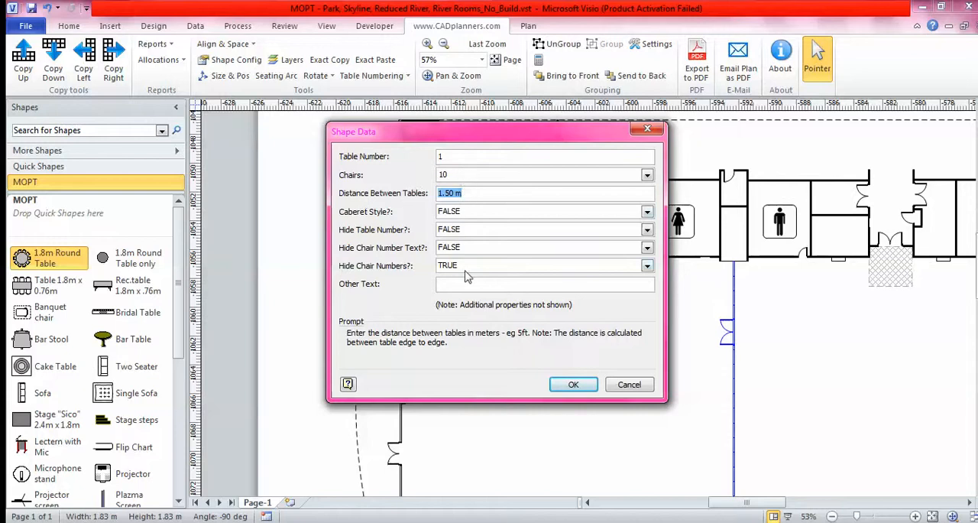
text(1.65)
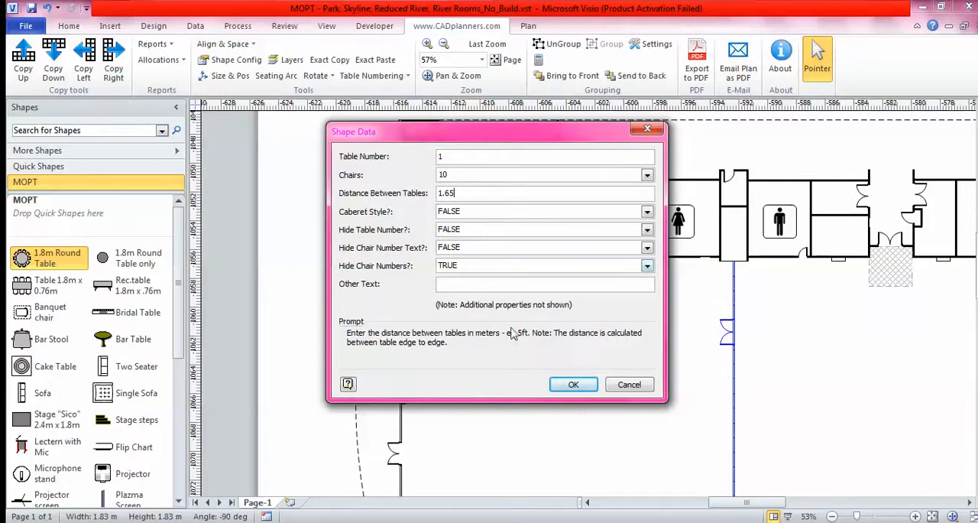
click(573, 385)
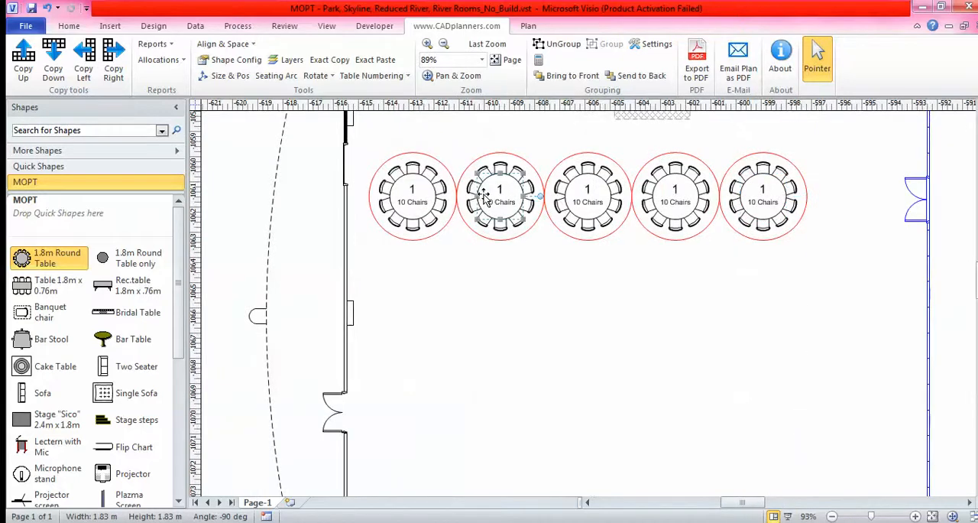
click(492, 197)
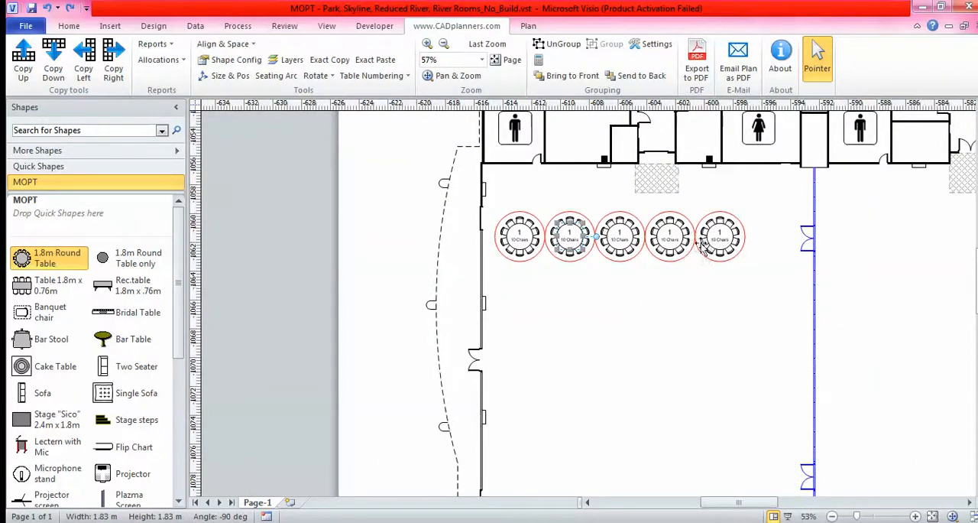
mouse_move(712, 269)
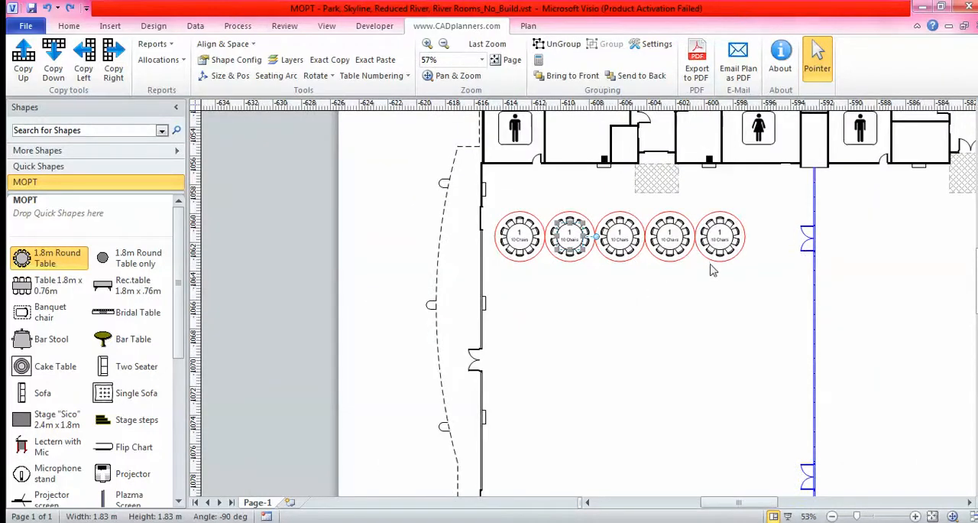
mouse_move(621, 309)
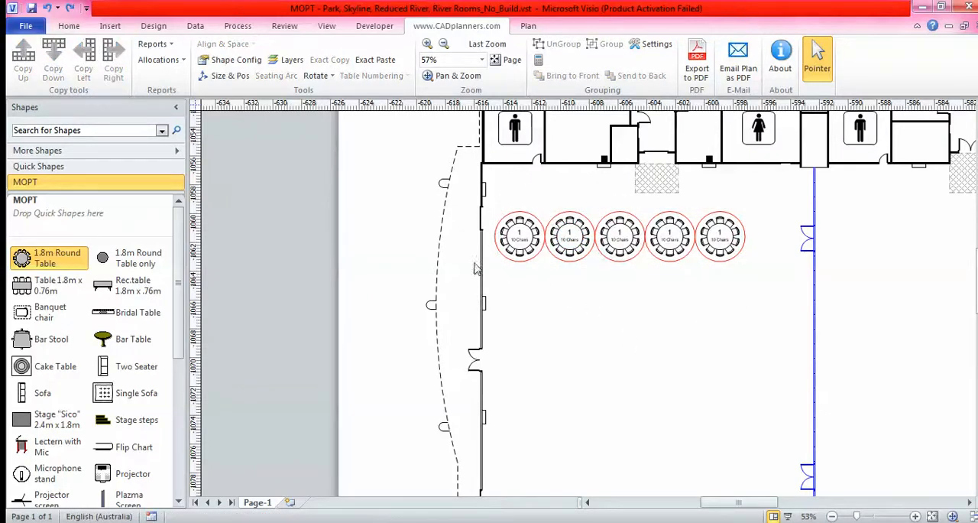
click(291, 60)
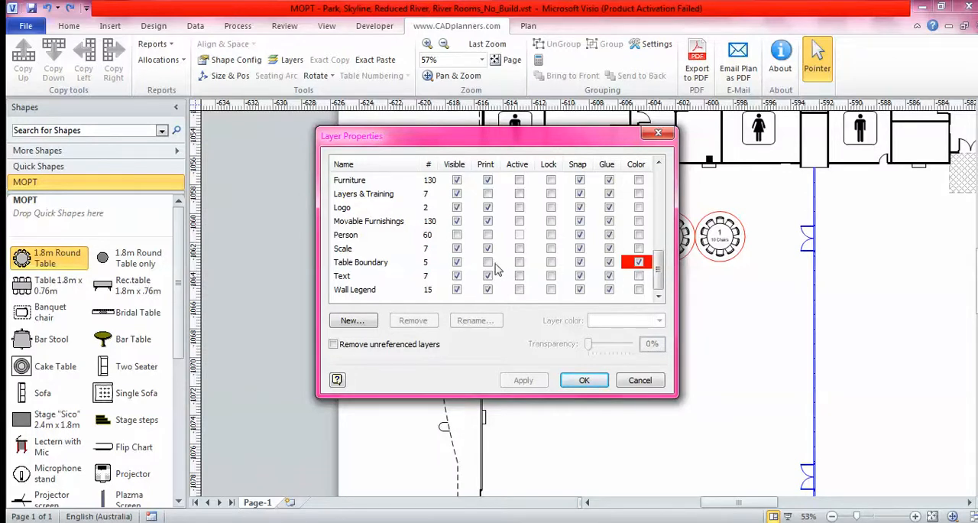
click(584, 379)
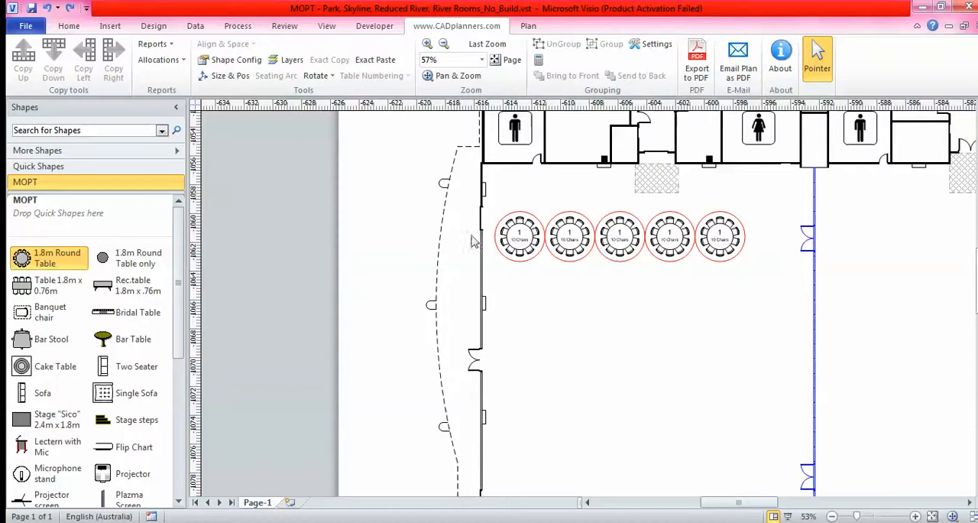
click(569, 235)
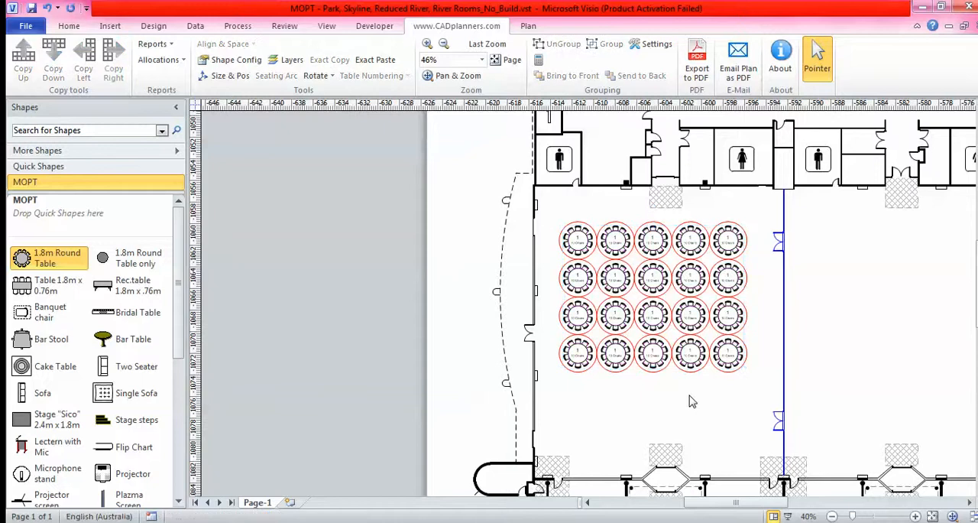
mouse_move(615, 275)
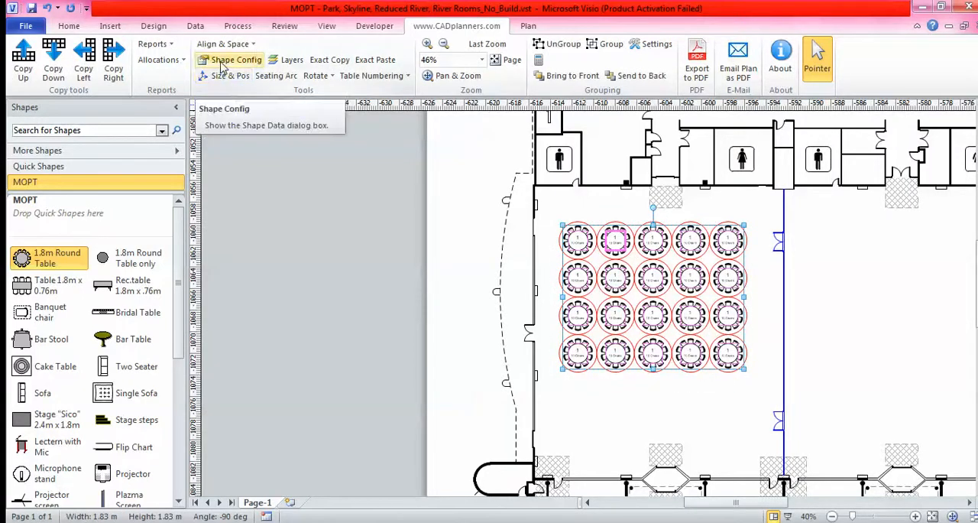
Set all grid tables to 8 chairs with the chair-count text hidden via Shape Config.
click(235, 59)
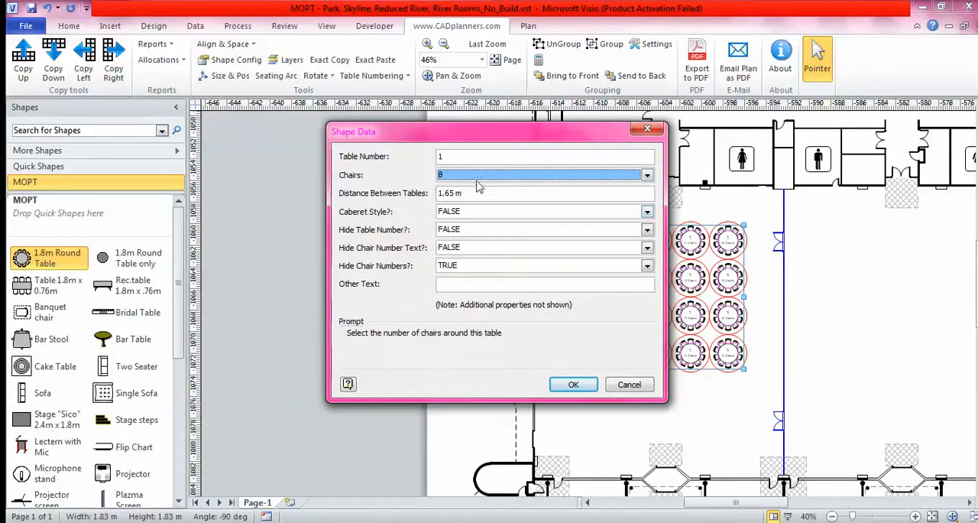
mouse_move(465, 213)
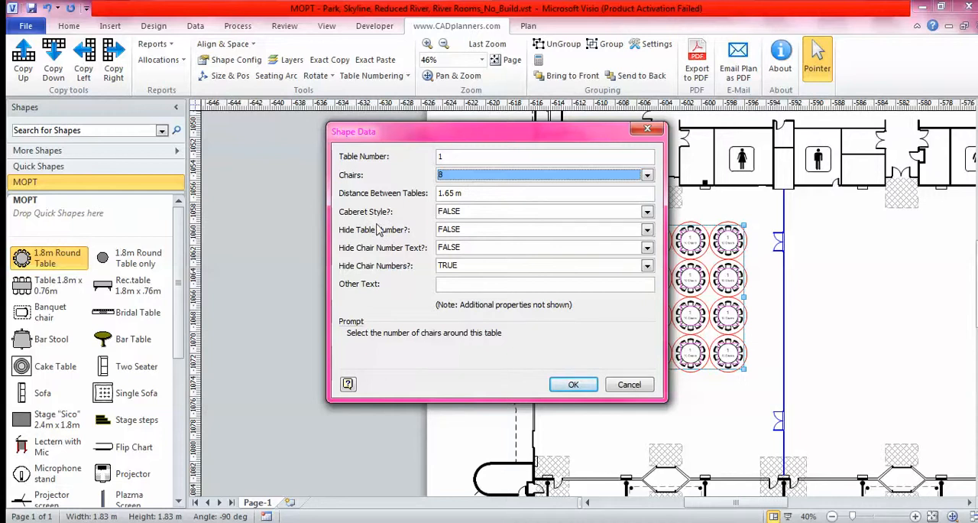
click(646, 248)
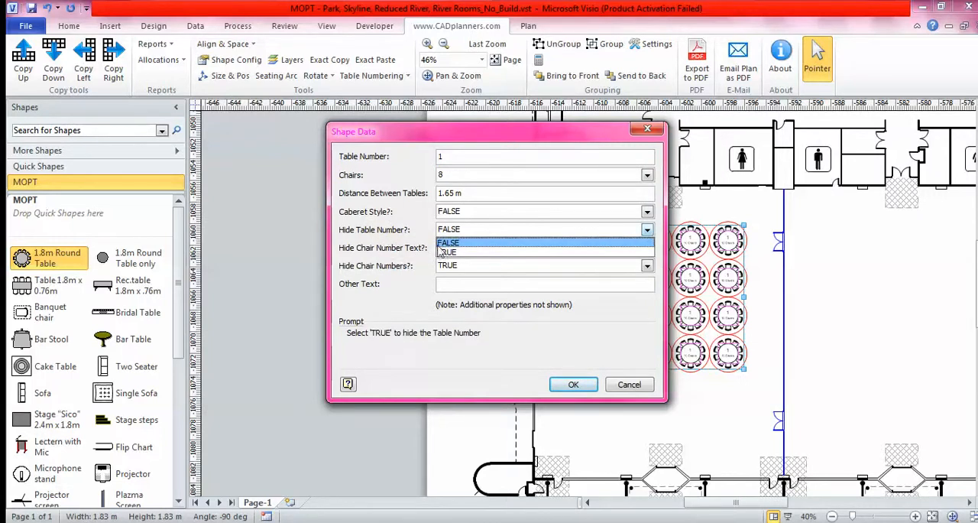
click(447, 252)
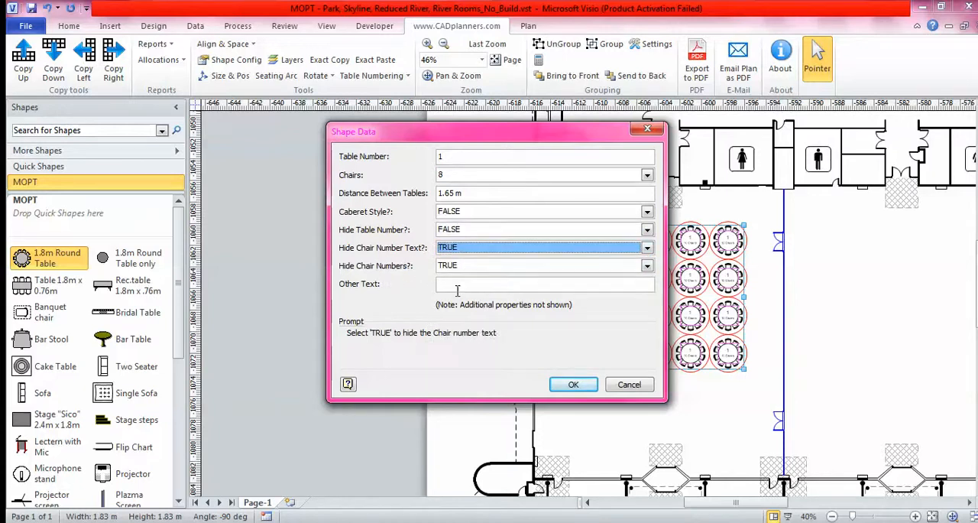
click(573, 385)
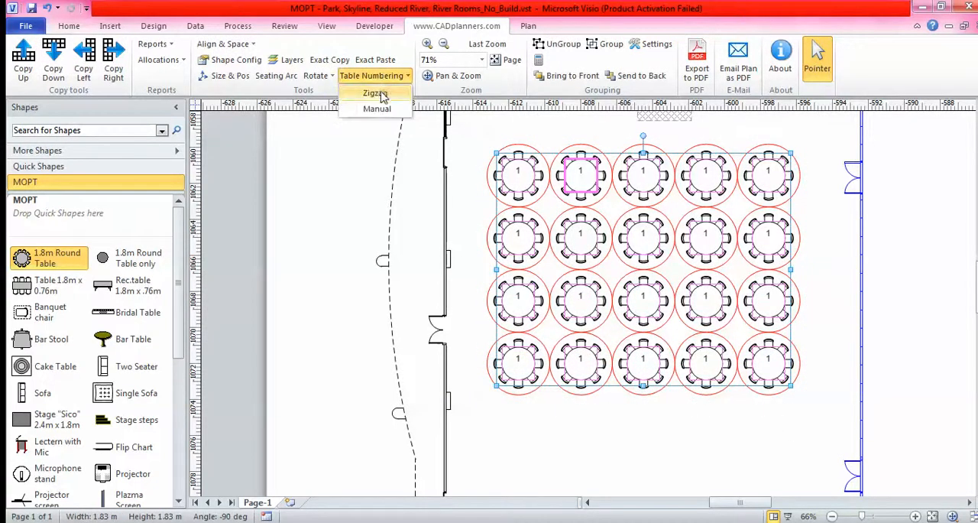
Number the tables 1 to 20 with zigzag numbering, left-to-right then right-to-left.
click(373, 92)
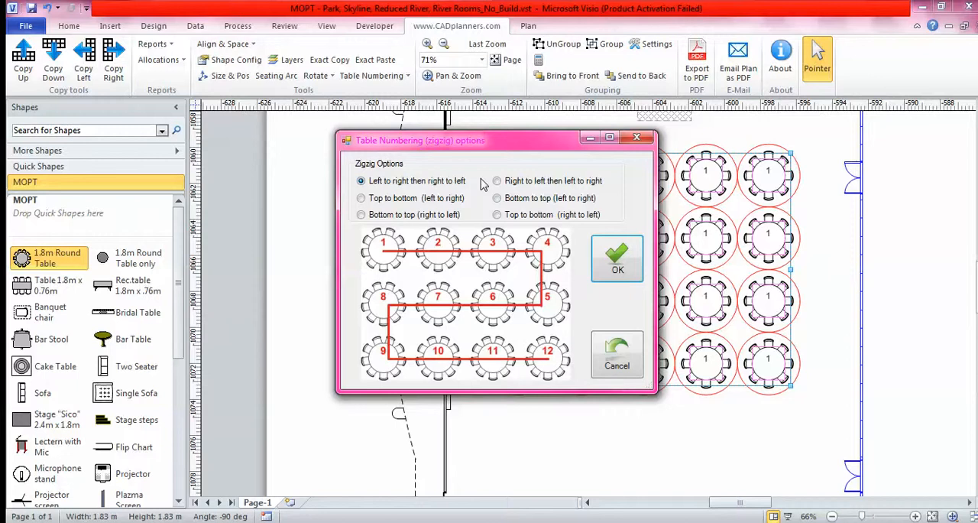
click(361, 197)
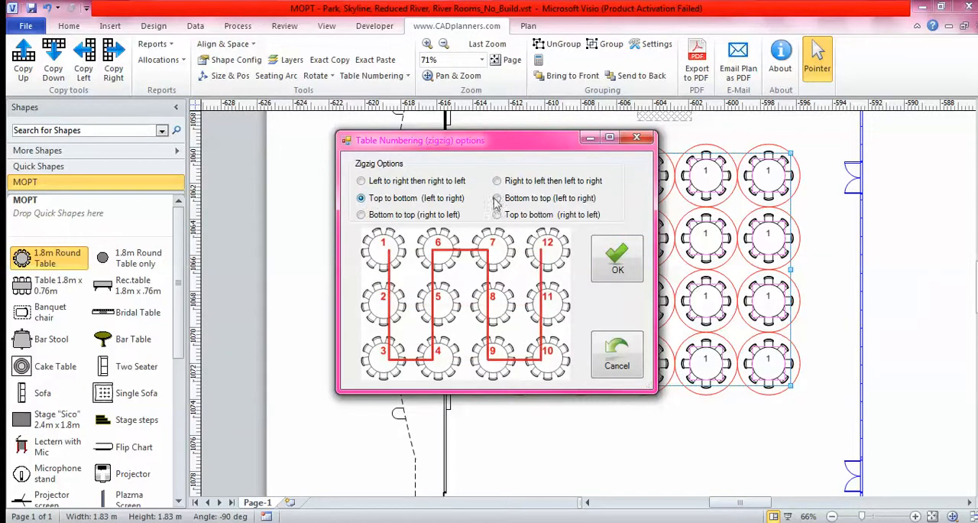
click(361, 214)
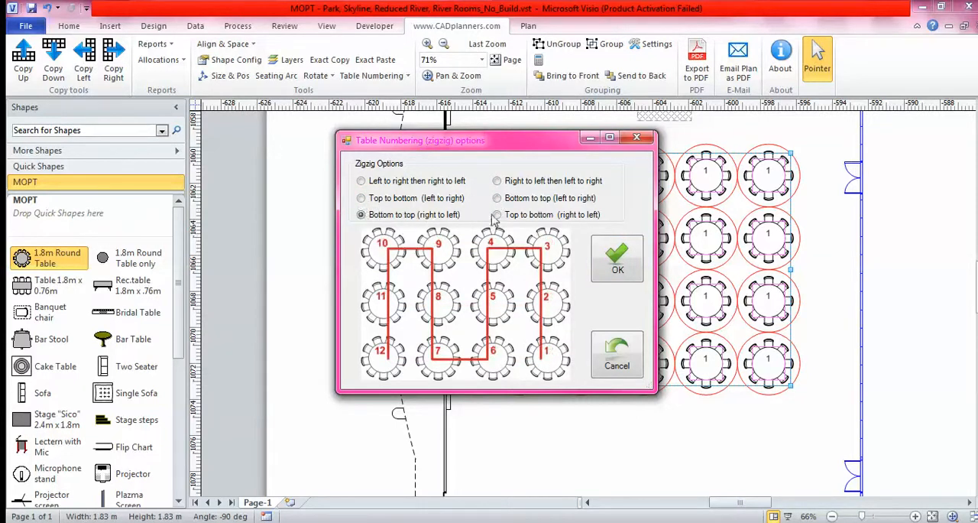
click(617, 269)
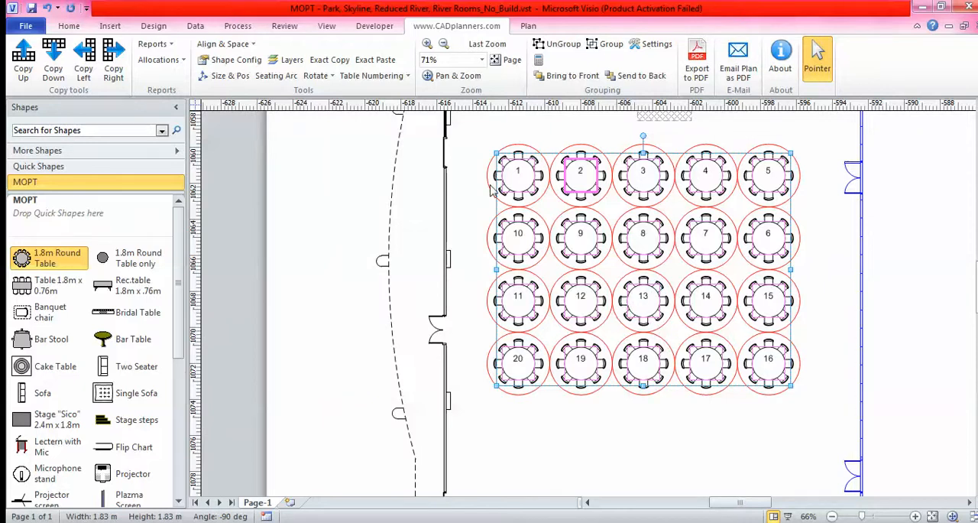
mouse_move(758, 315)
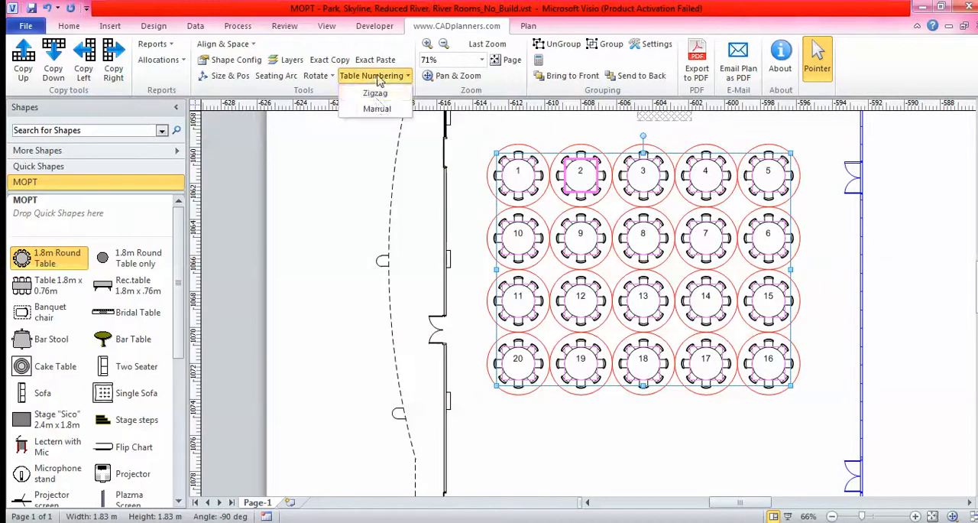
Manually renumber five tables 200 to 204, starting with the top-left and including the corners.
click(375, 107)
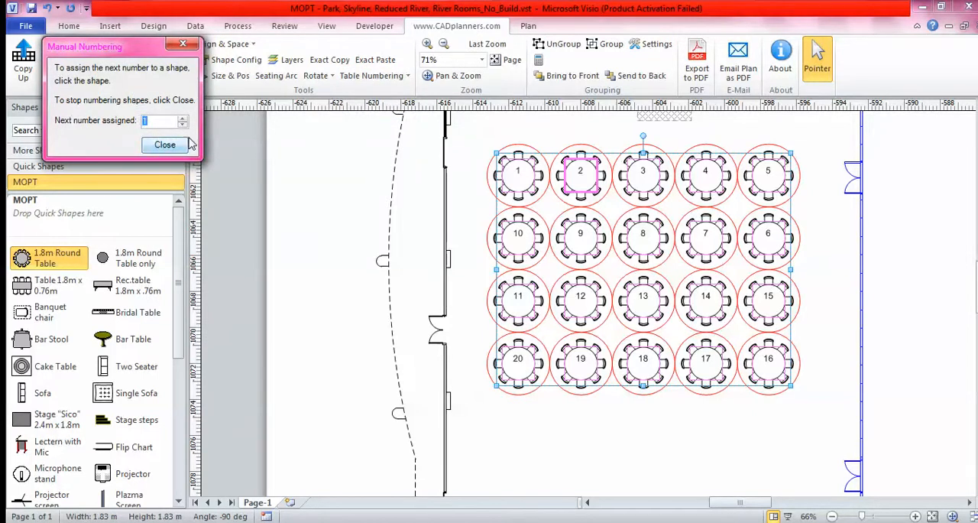
text(200)
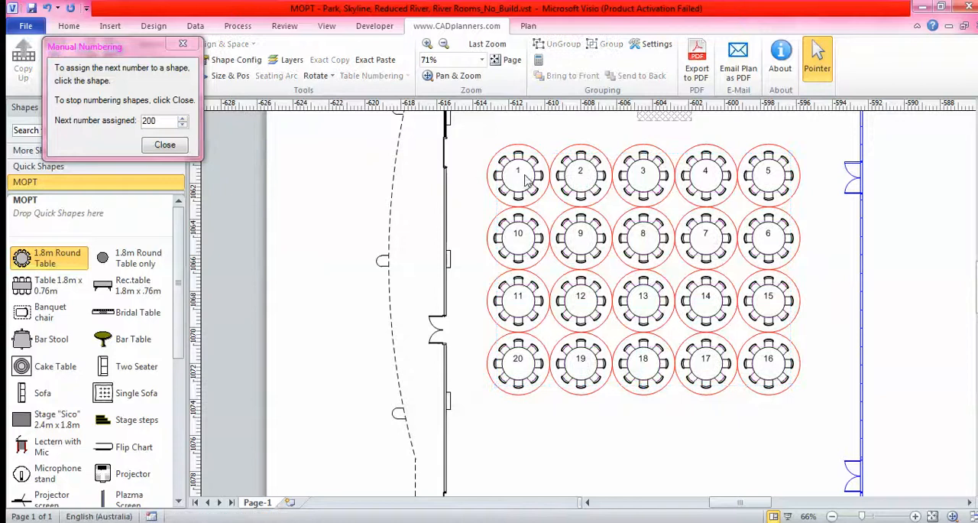
click(518, 169)
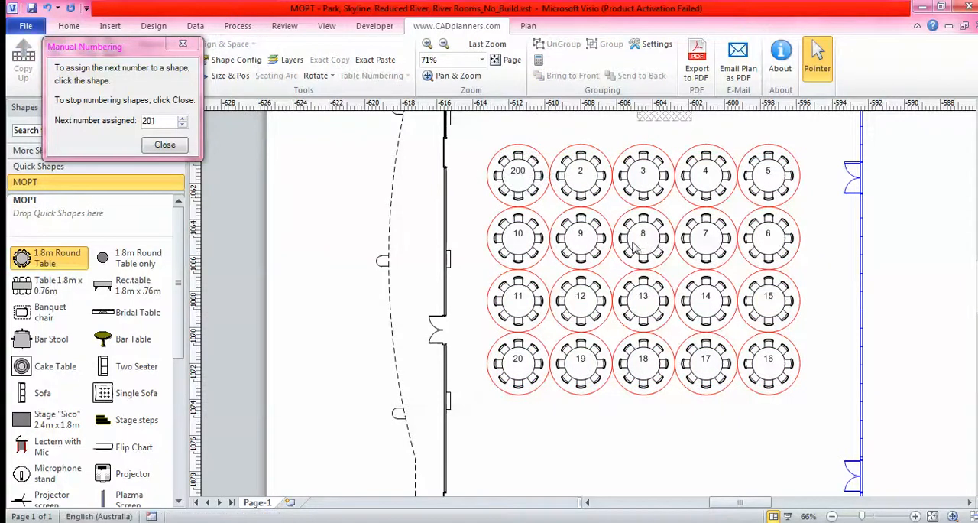
click(645, 232)
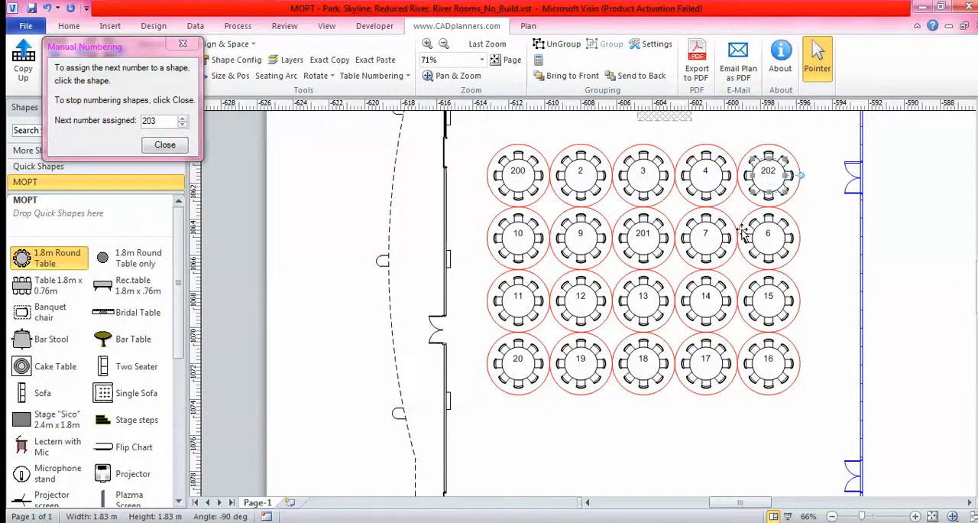
click(517, 364)
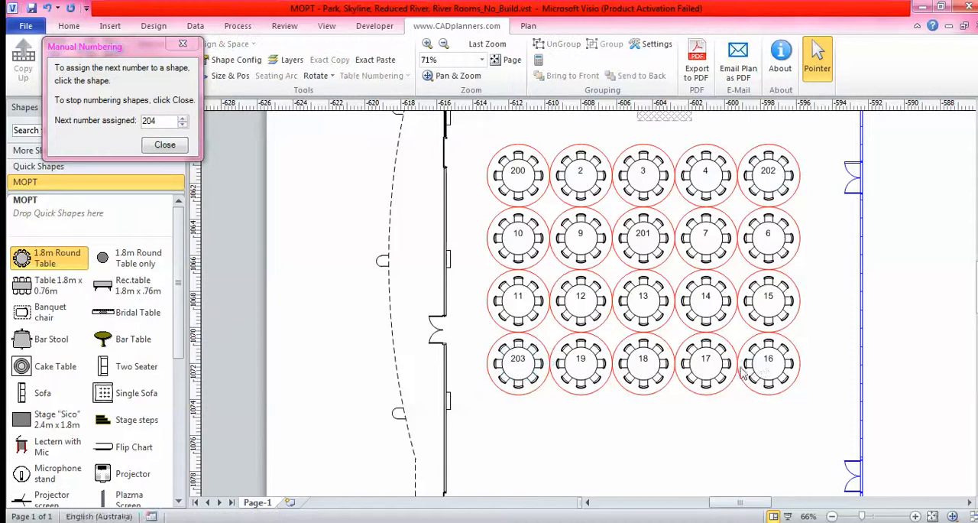
click(767, 361)
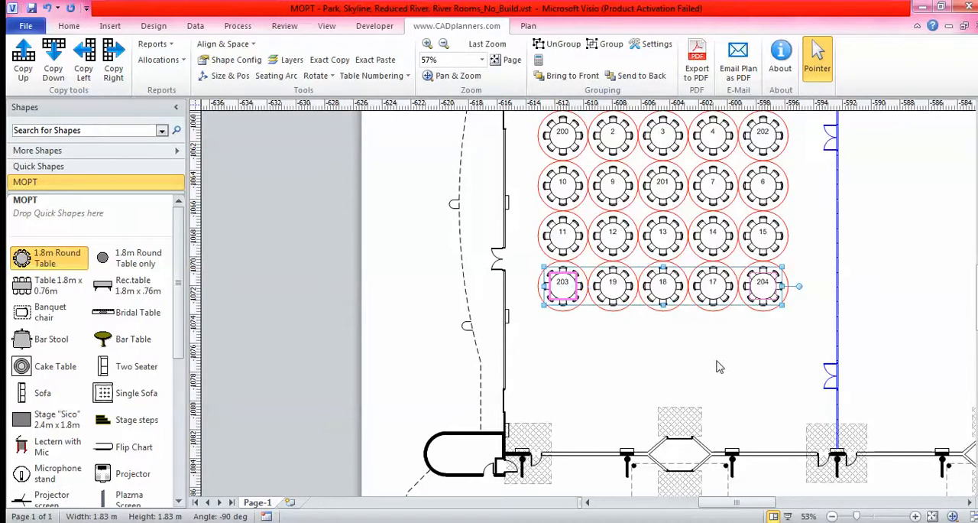
mouse_move(236, 60)
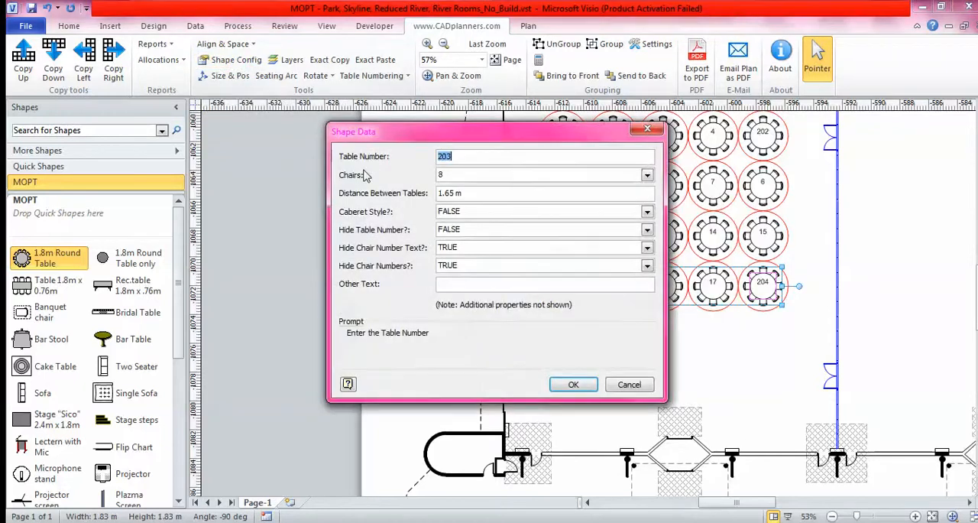
Set corner tables 203 and 204 to cabaret style and rotate them left 90°.
click(542, 211)
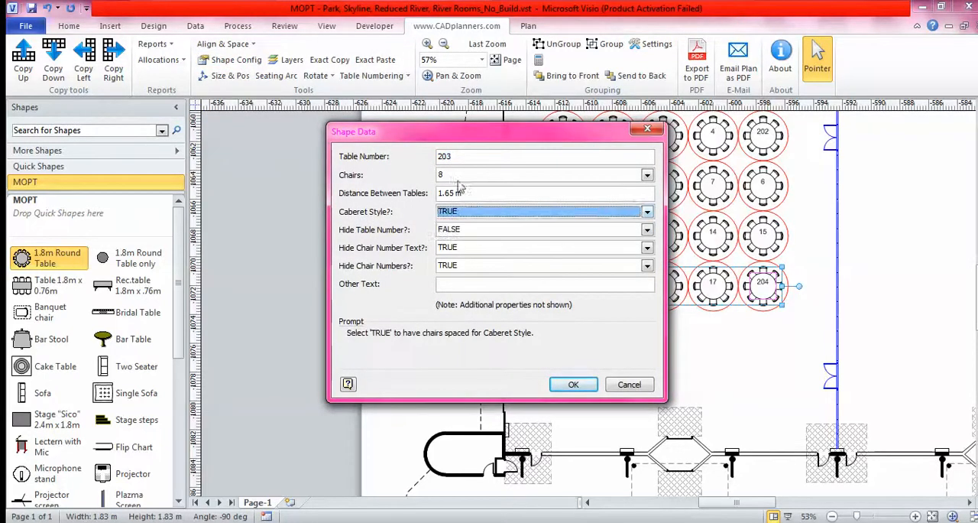
click(573, 386)
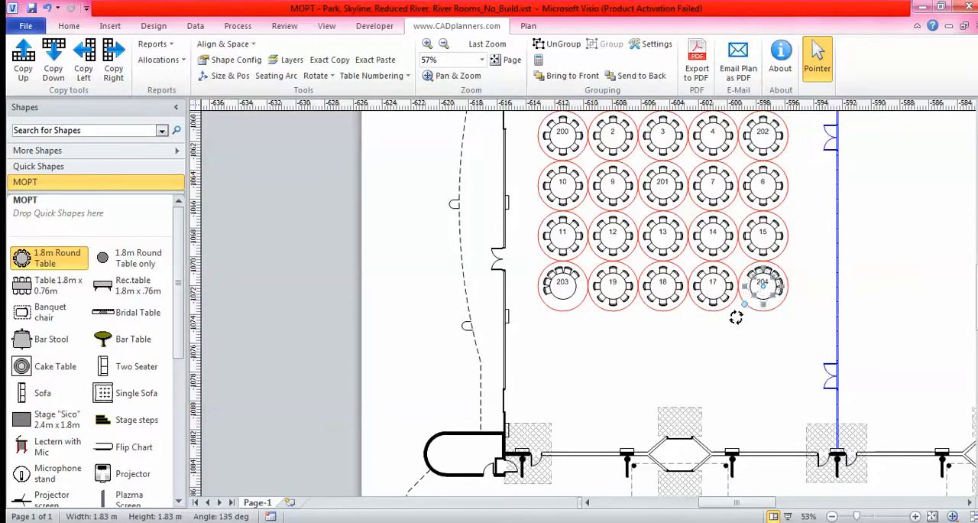
click(314, 75)
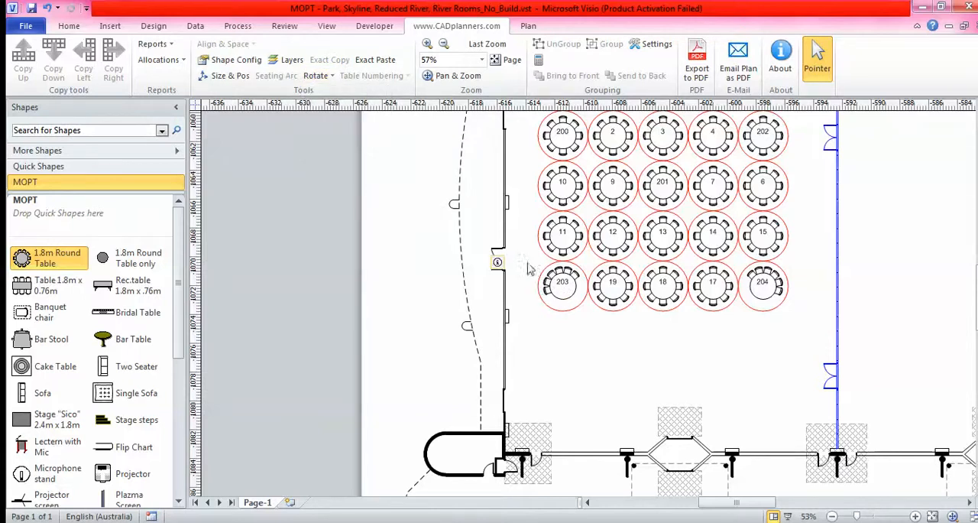
click(315, 75)
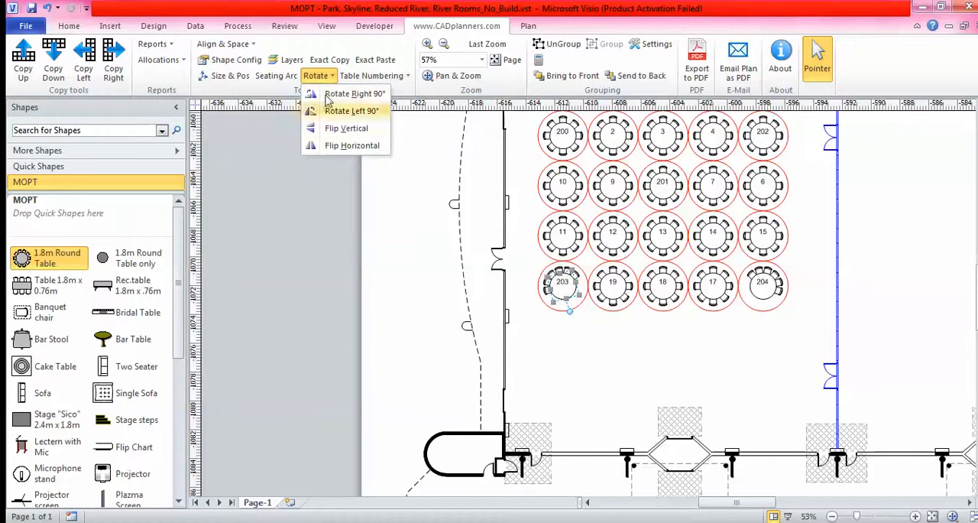
click(696, 340)
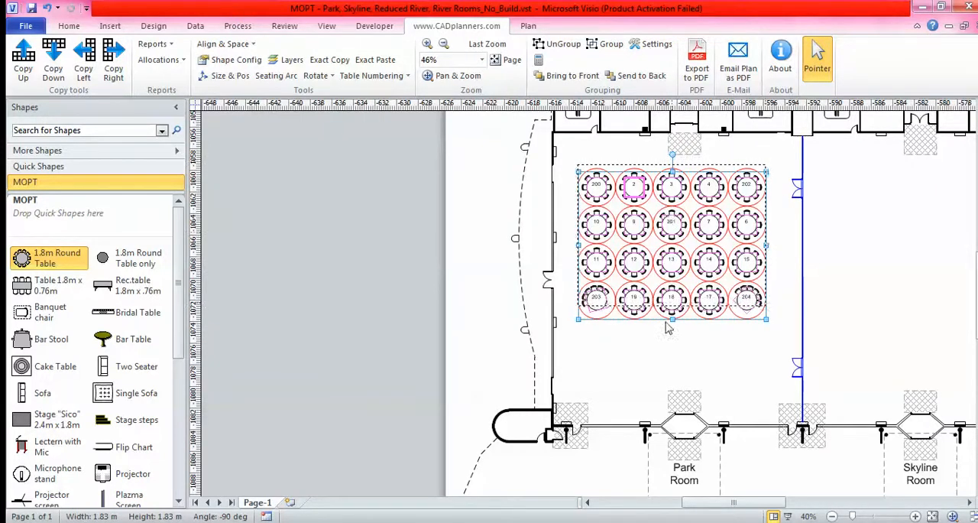
Untick Visible for the Table Boundary layer so the red rings disappear.
click(498, 339)
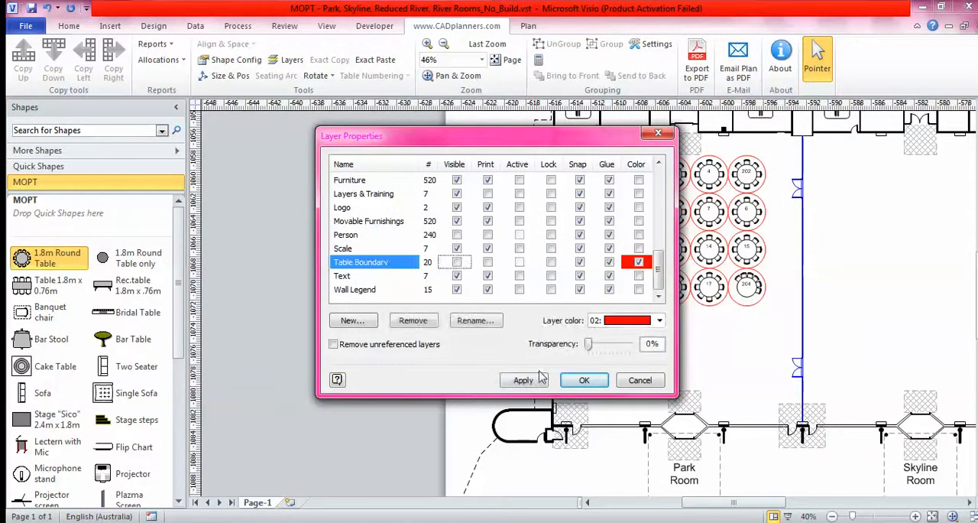
click(584, 379)
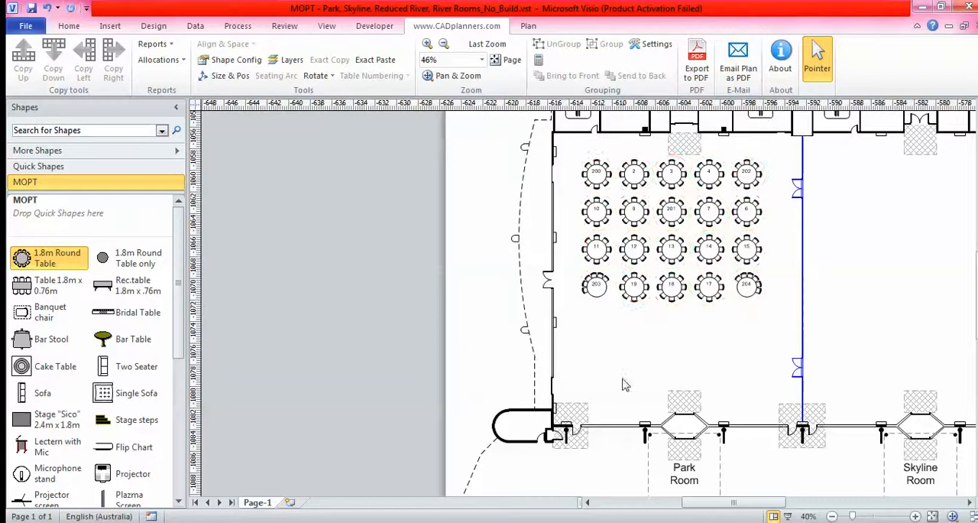
mouse_move(664, 346)
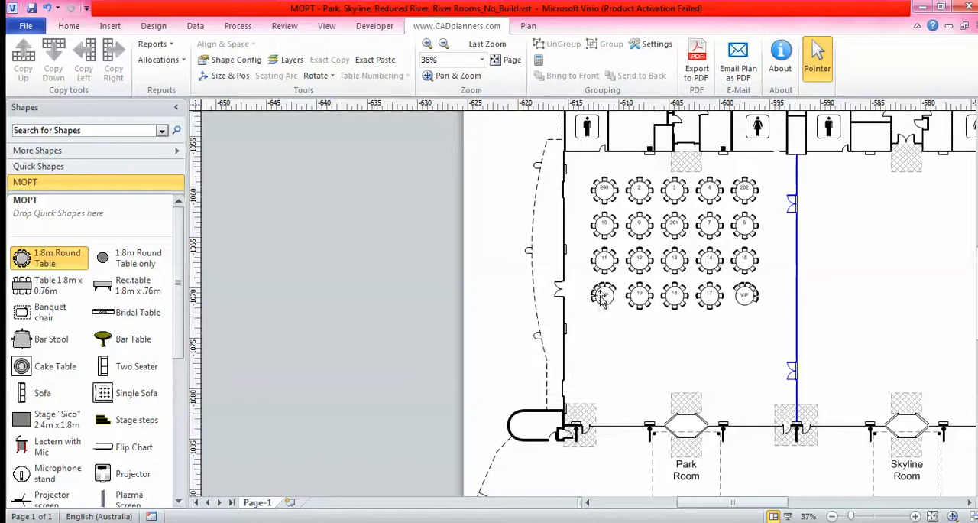
Fill corner tables 203 and 204 with a light green standard colour.
click(604, 294)
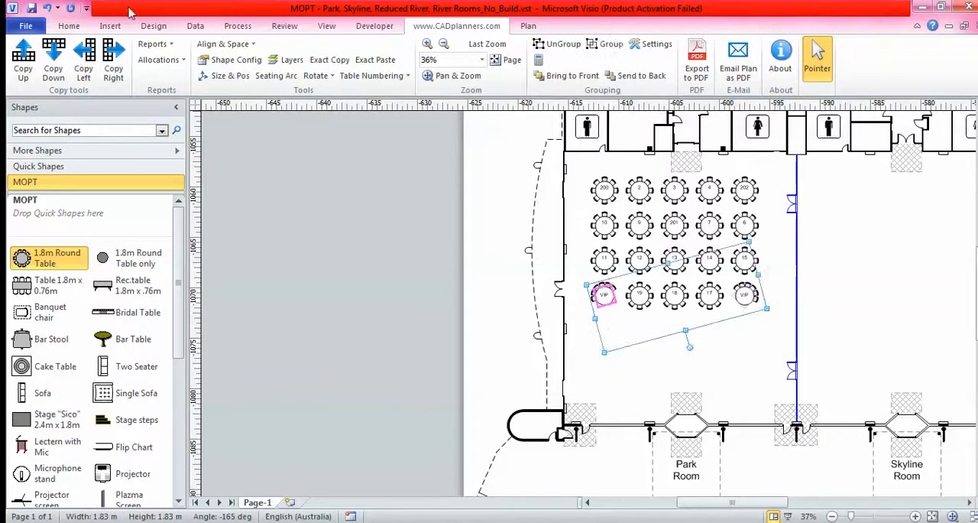
click(66, 25)
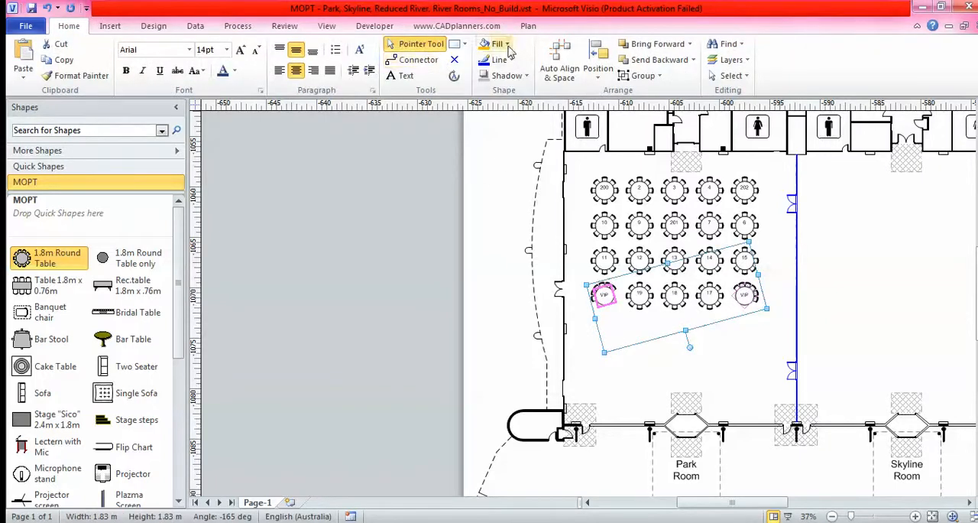
click(507, 42)
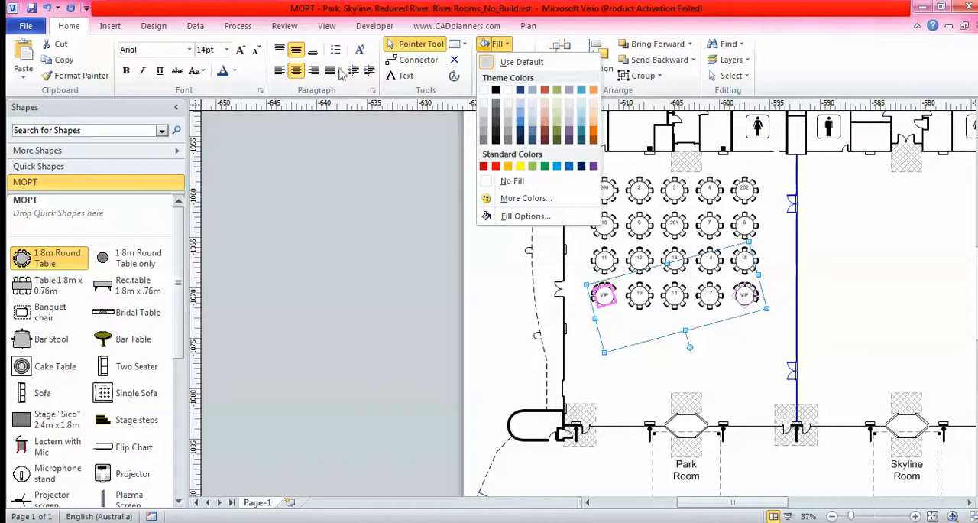
mouse_move(238, 33)
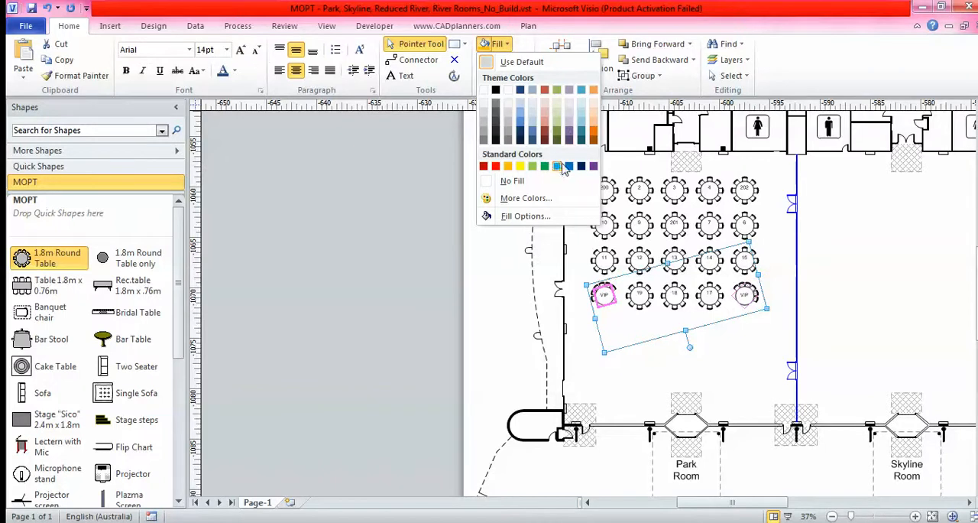
click(564, 166)
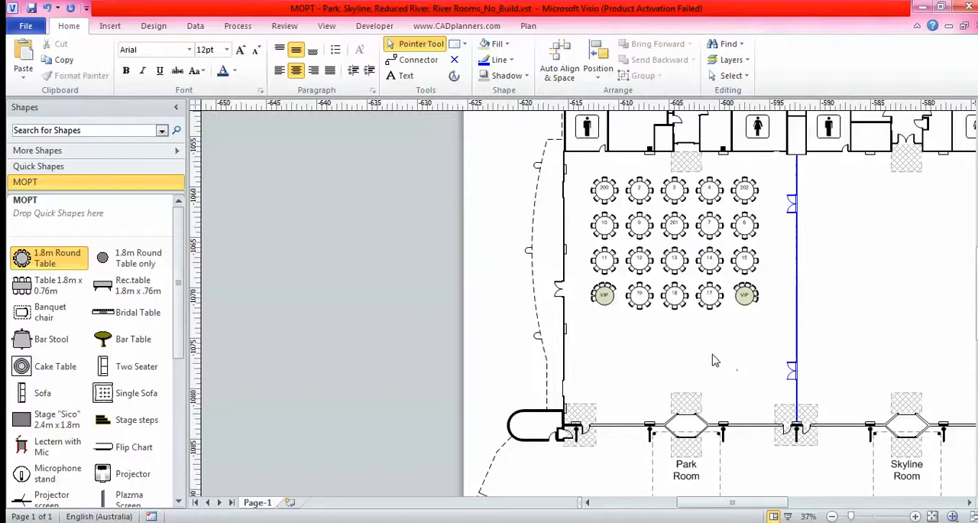
Place a Dynamic Dance Floor below the tables, Width 5 m and Length 8 m.
scroll(down, 3)
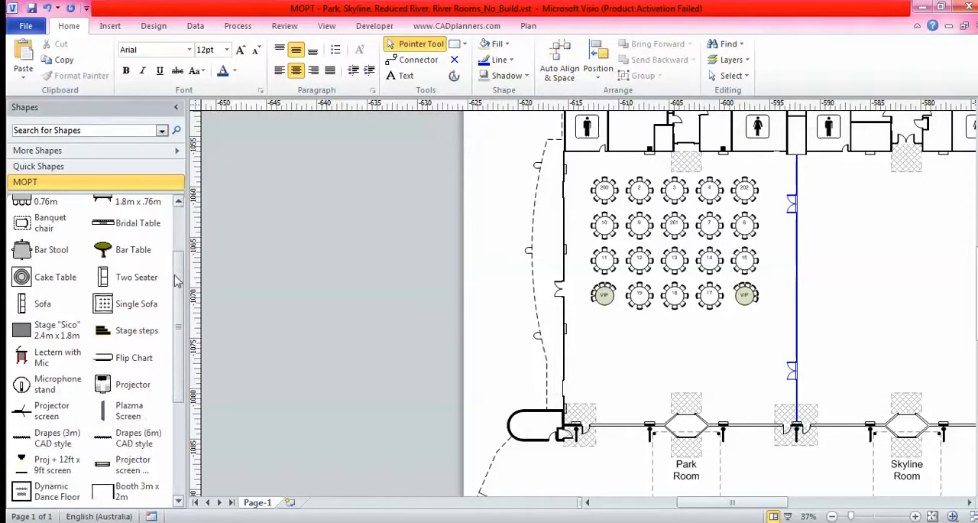
scroll(down, 3)
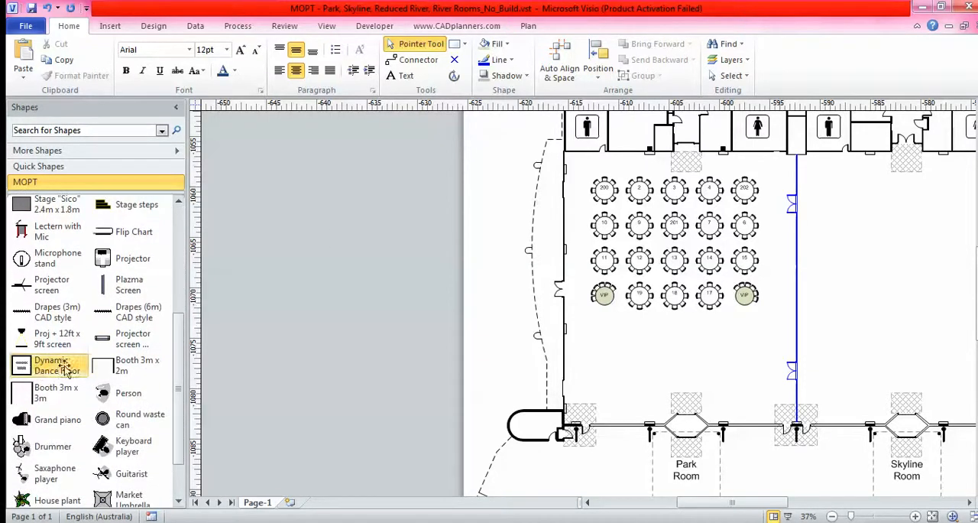
drag(49, 365, 676, 349)
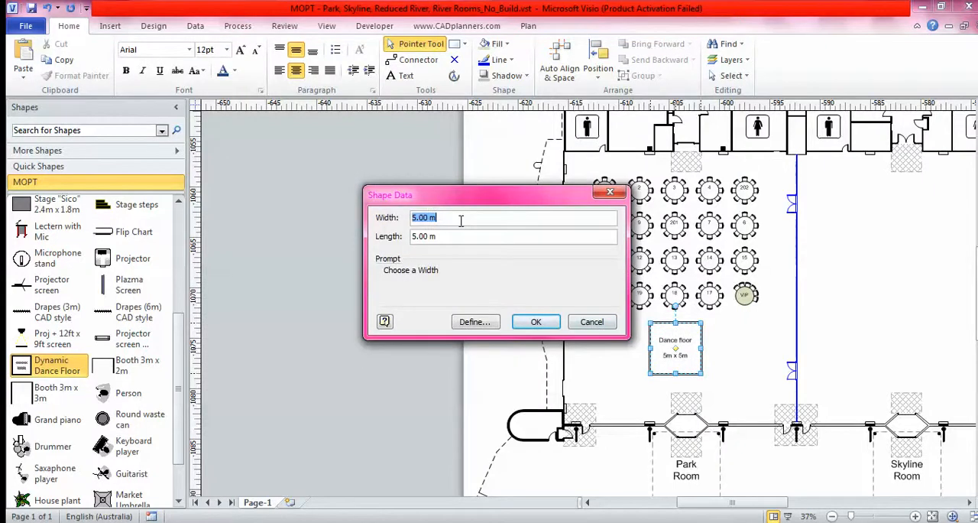
click(534, 321)
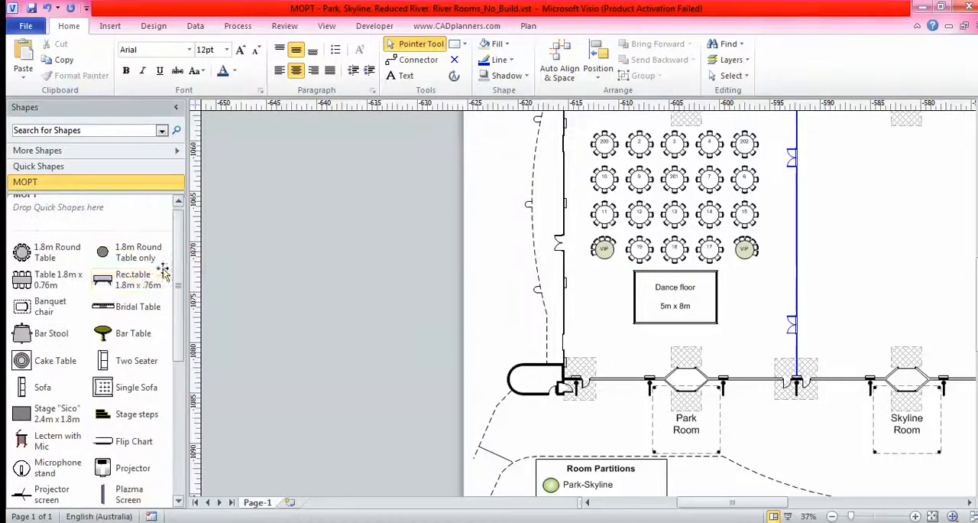
Place a Bridal Table with 20 chairs along its length, labelled 'Mrs Brown'.
drag(137, 305, 619, 276)
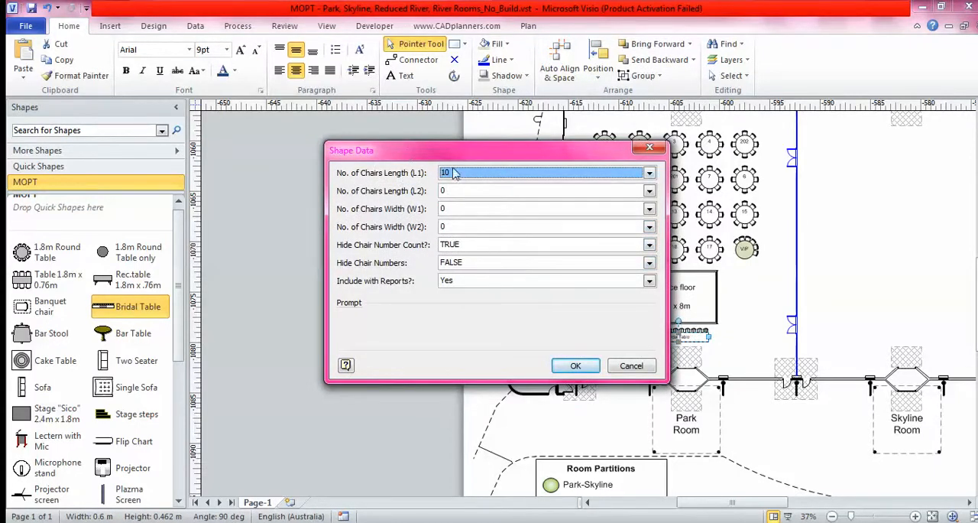
click(648, 173)
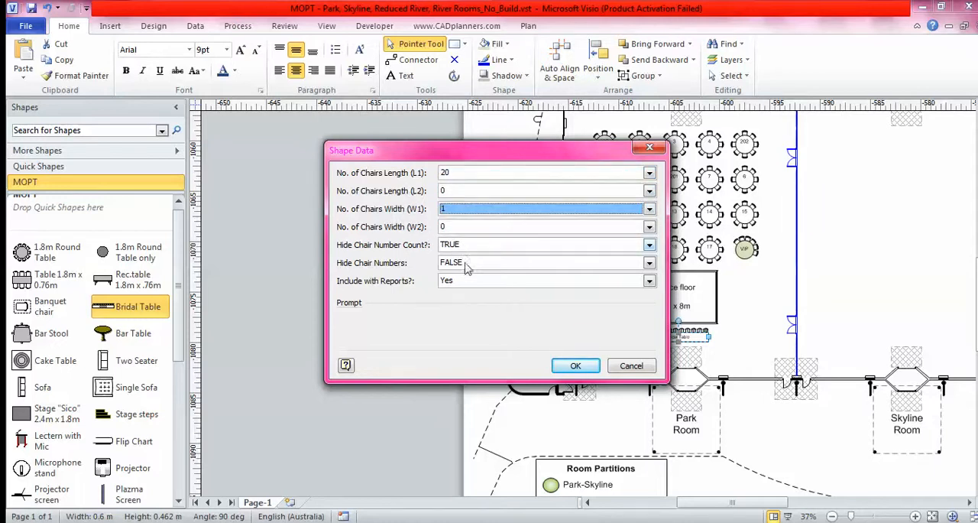
click(575, 365)
text(Mr and)
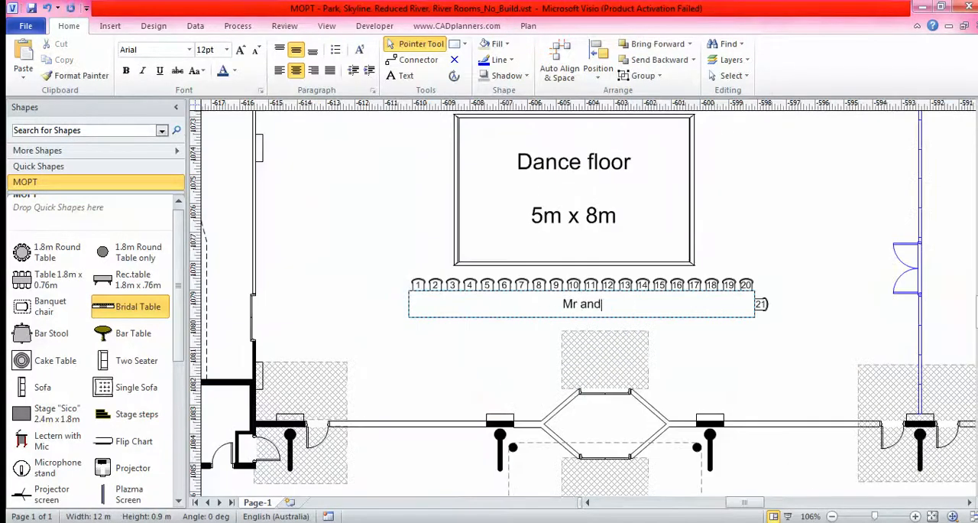
text(Mrs Brown)
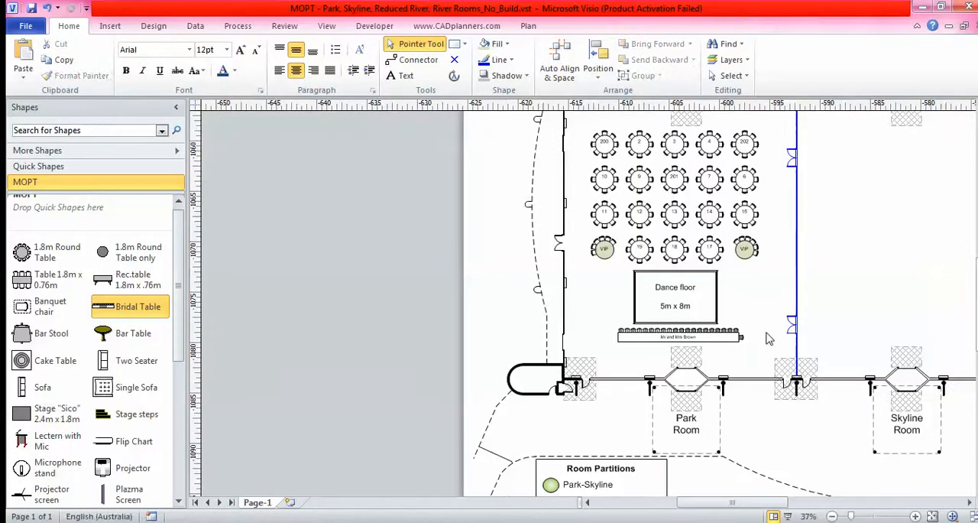
Scroll the stencil and page to reach the Cake Table and bridal table end.
scroll(down, 3)
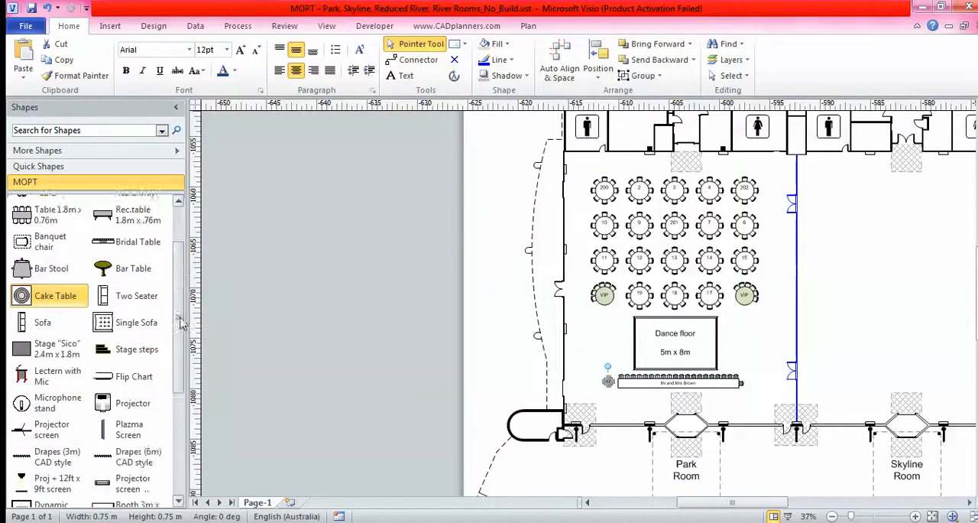
scroll(down, 3)
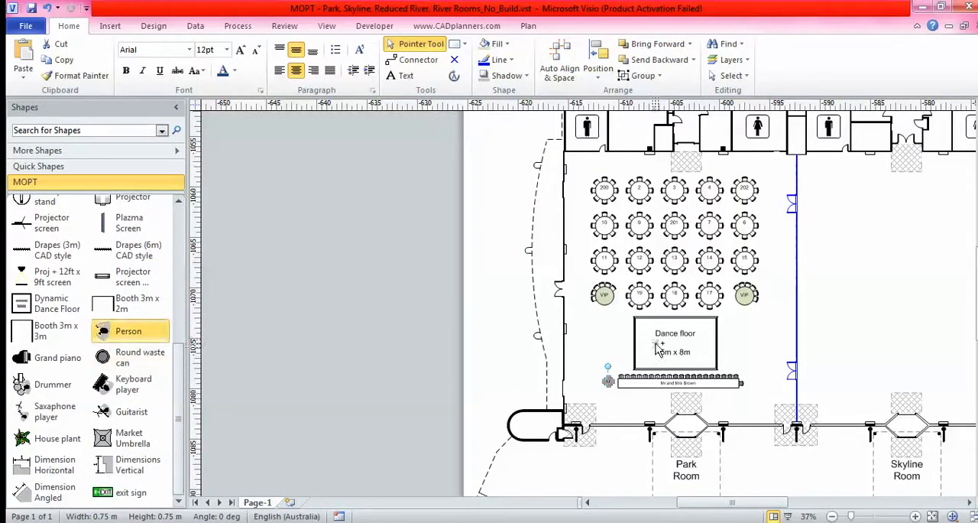
mouse_move(130, 383)
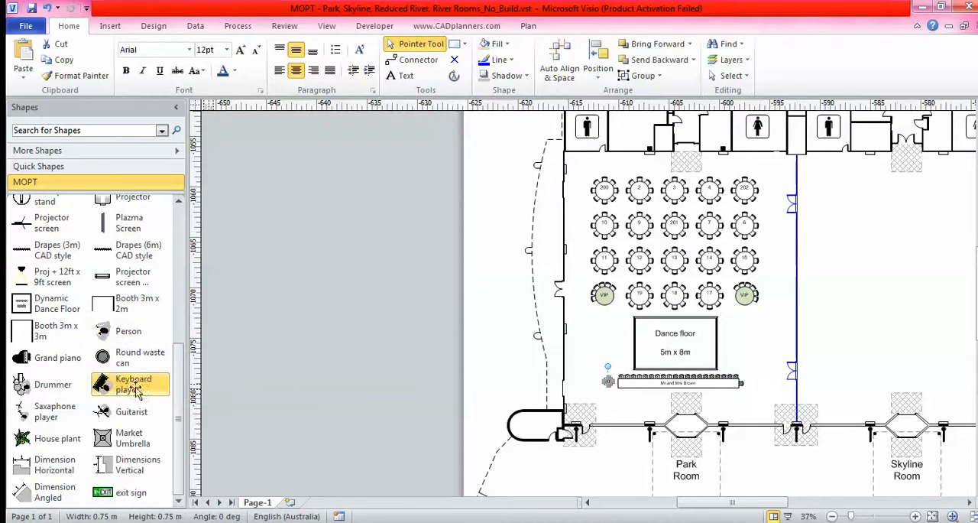
mouse_move(762, 308)
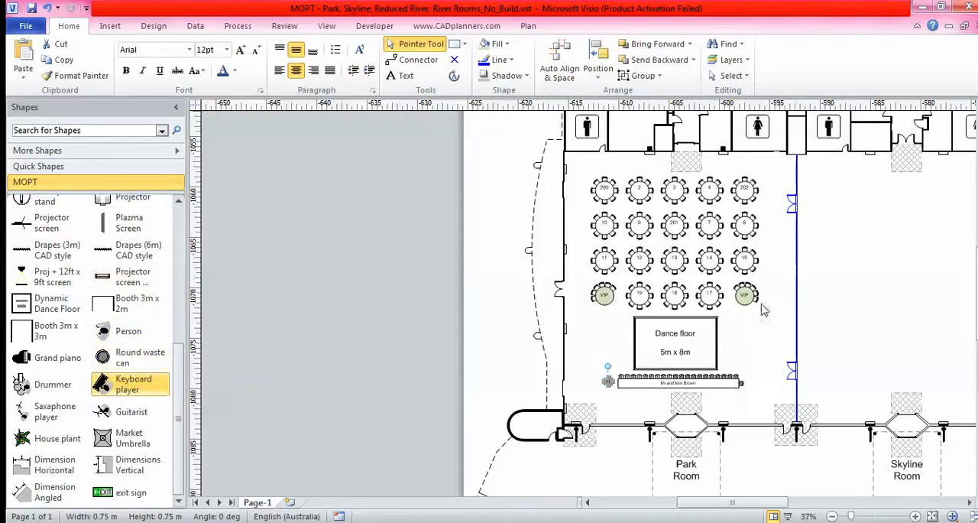
scroll(right, 3)
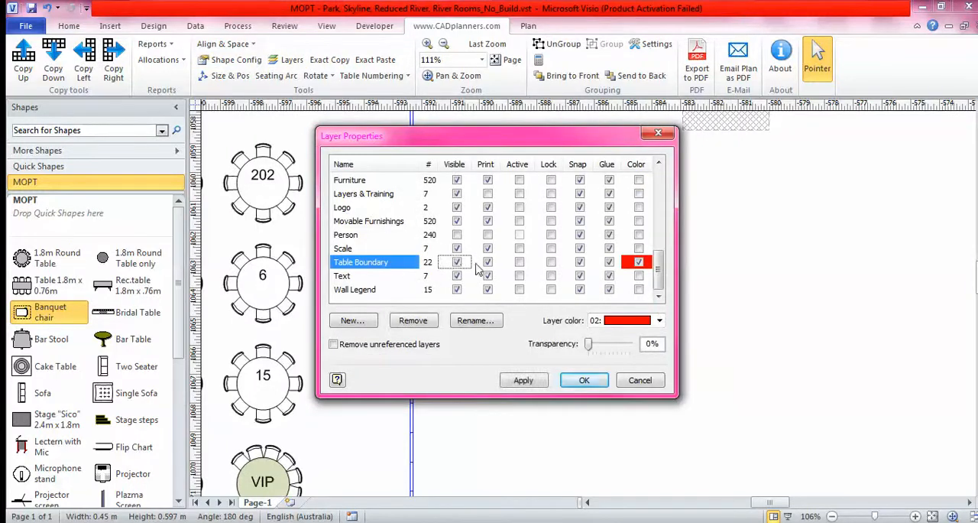
Confirm the banquet chair's Shape Data: number 1, 0.50 m back-to-front, 0.10 m side-to-side.
click(584, 379)
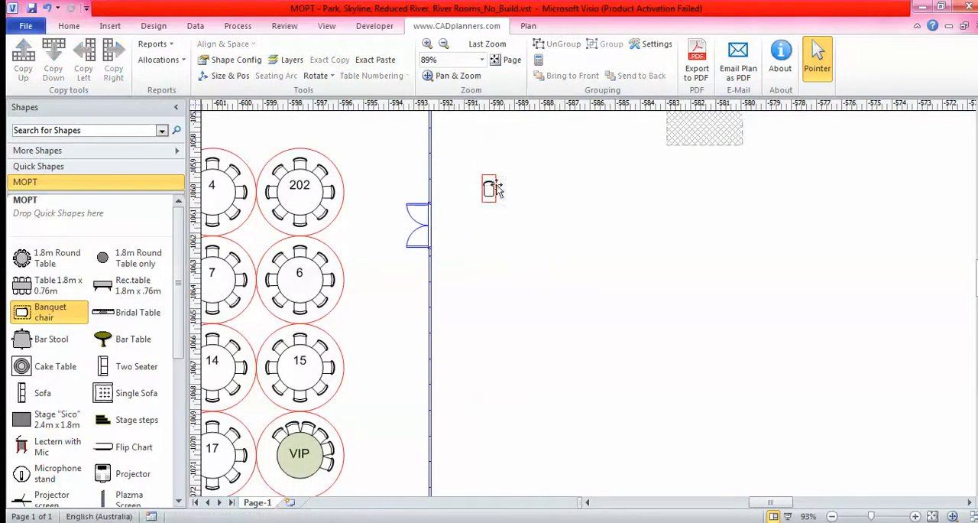
double_click(489, 189)
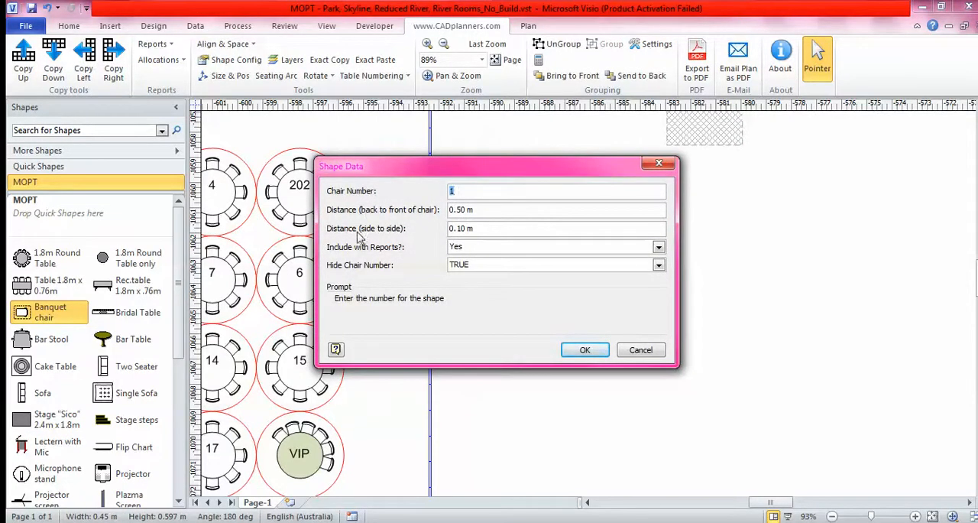
click(556, 228)
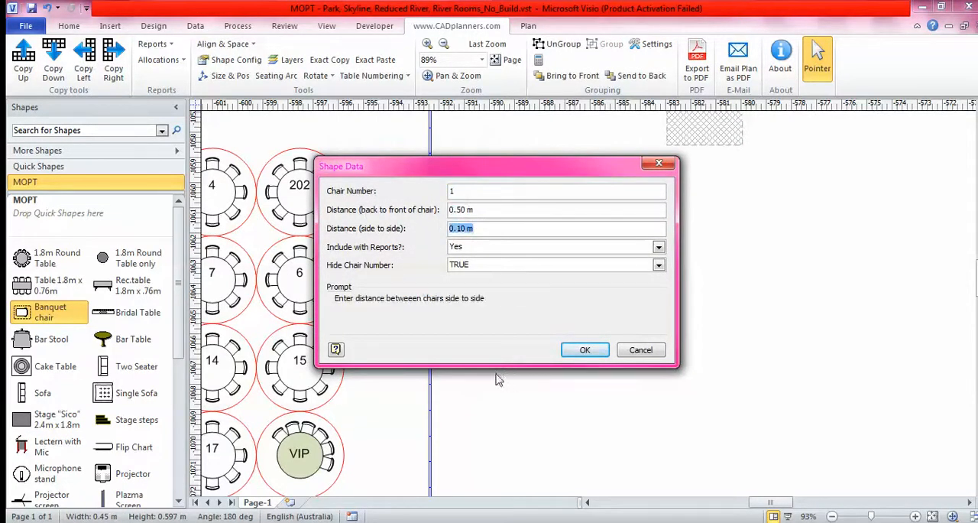
mouse_move(523, 375)
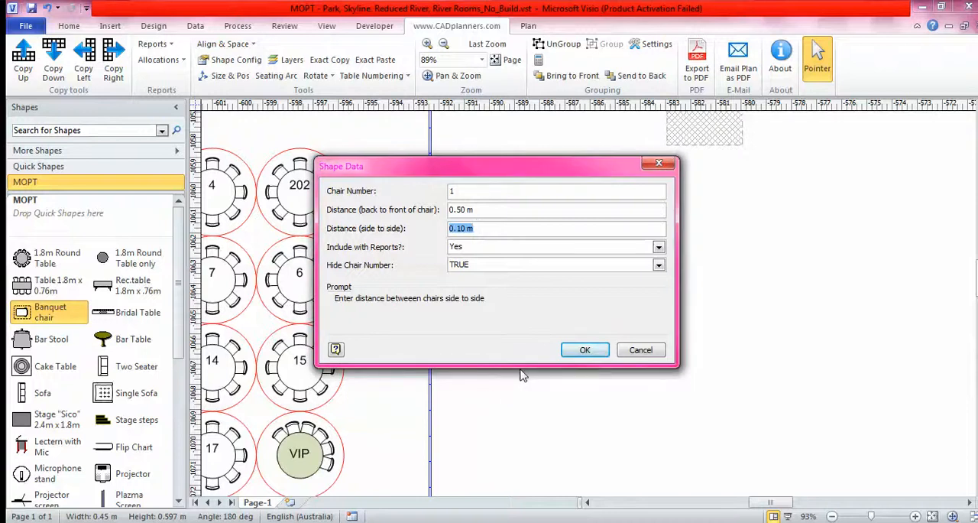
click(584, 350)
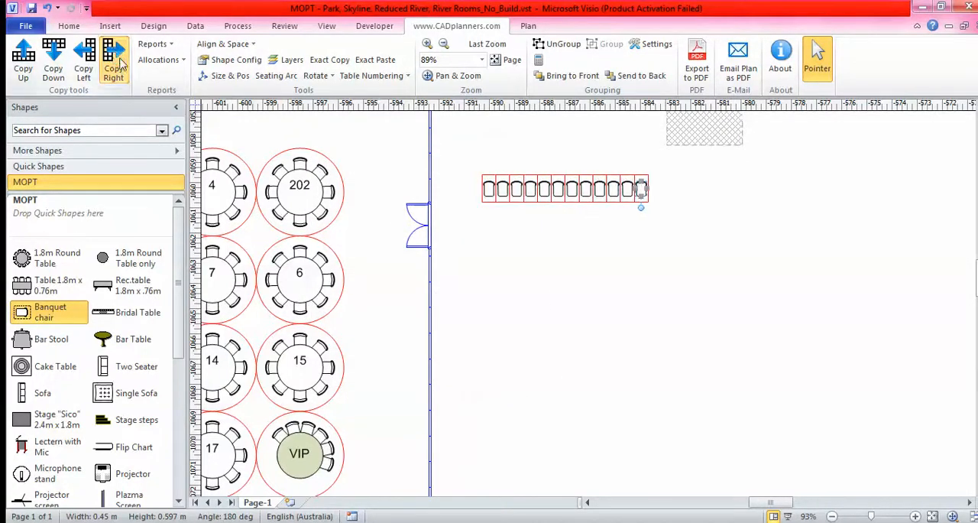
Copy Right to build a chair row, then Copy Down into theatre-style blocks.
click(113, 58)
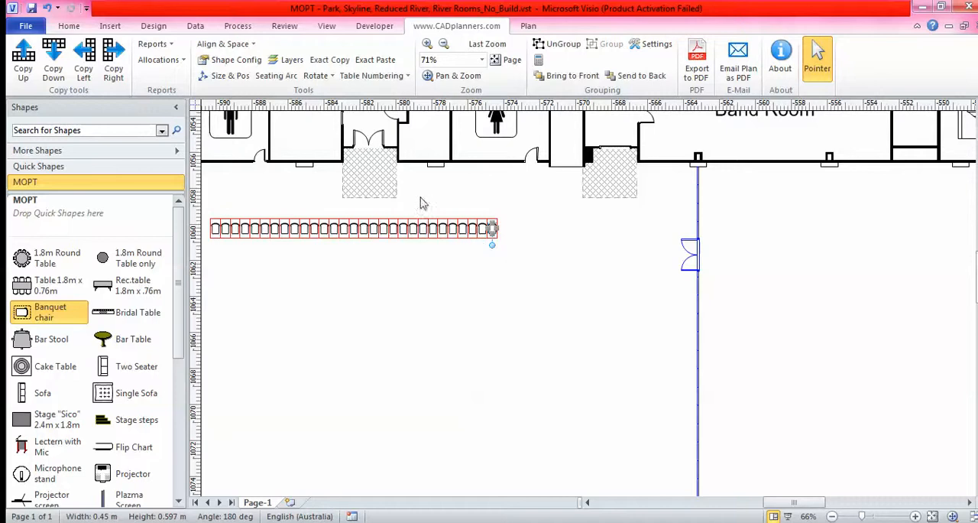
click(112, 58)
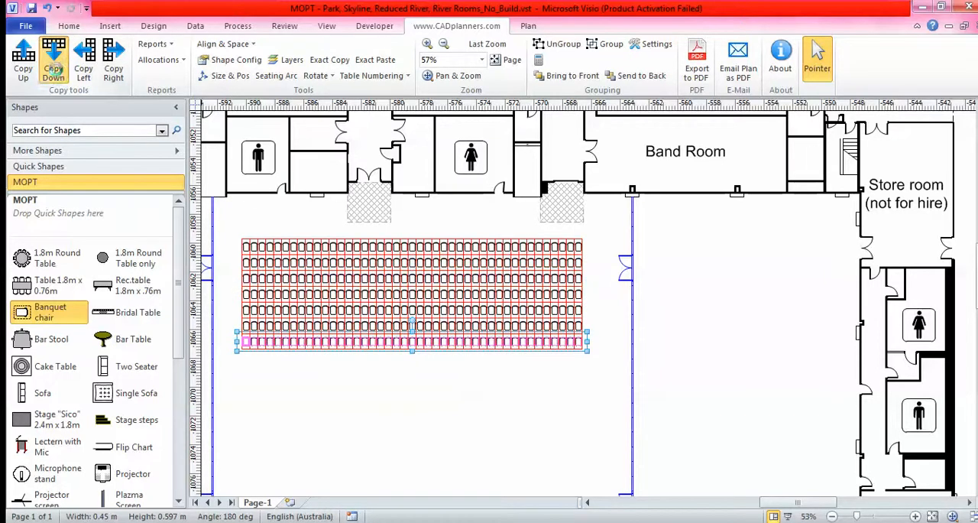
click(52, 59)
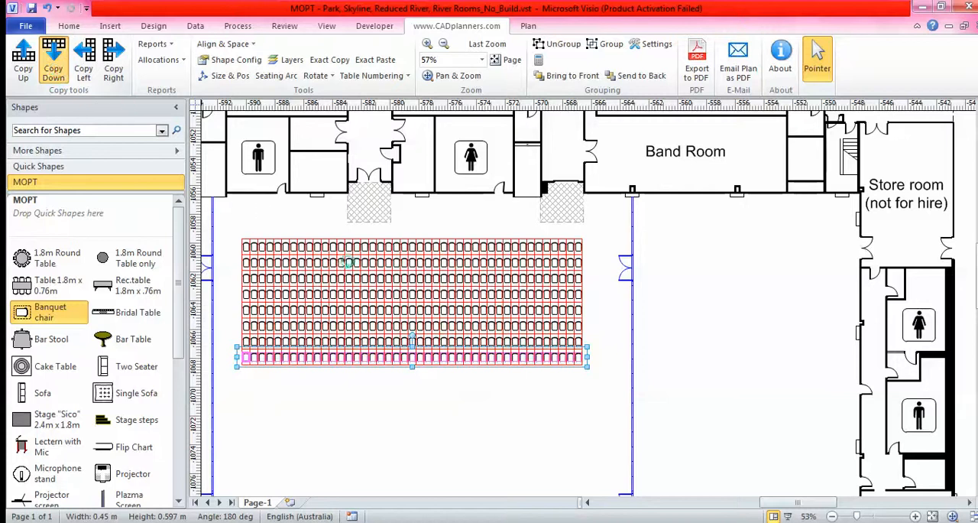
mouse_move(511, 269)
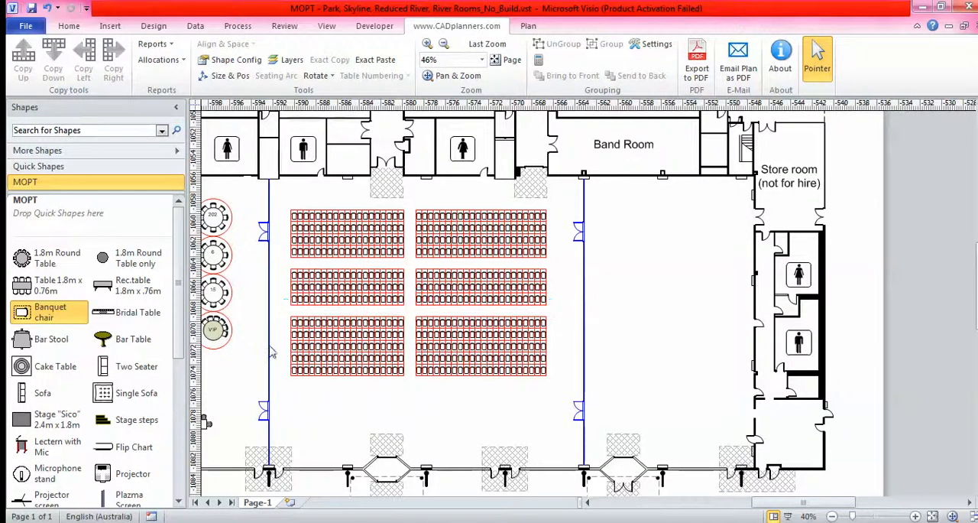
mouse_move(569, 364)
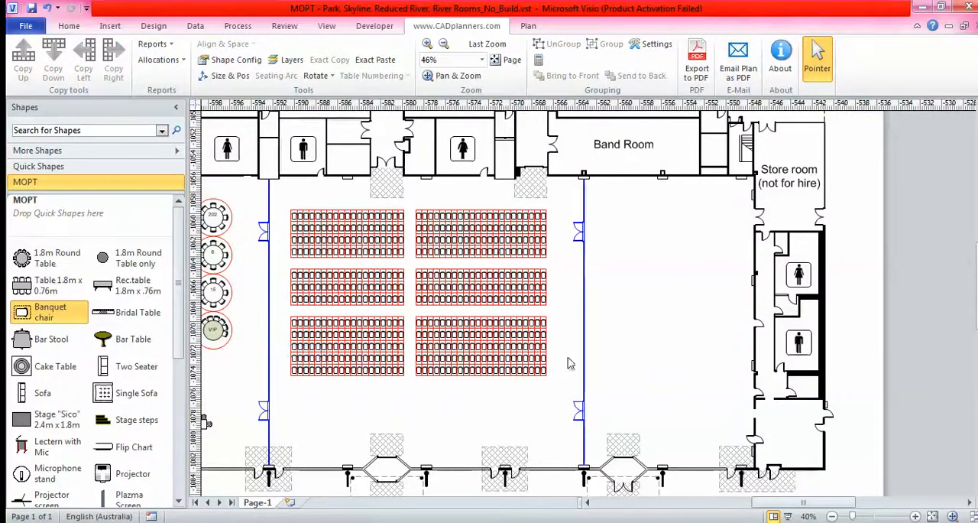
Start Number Shapes on the chair rows with Interval set to 5.
scroll(down, 3)
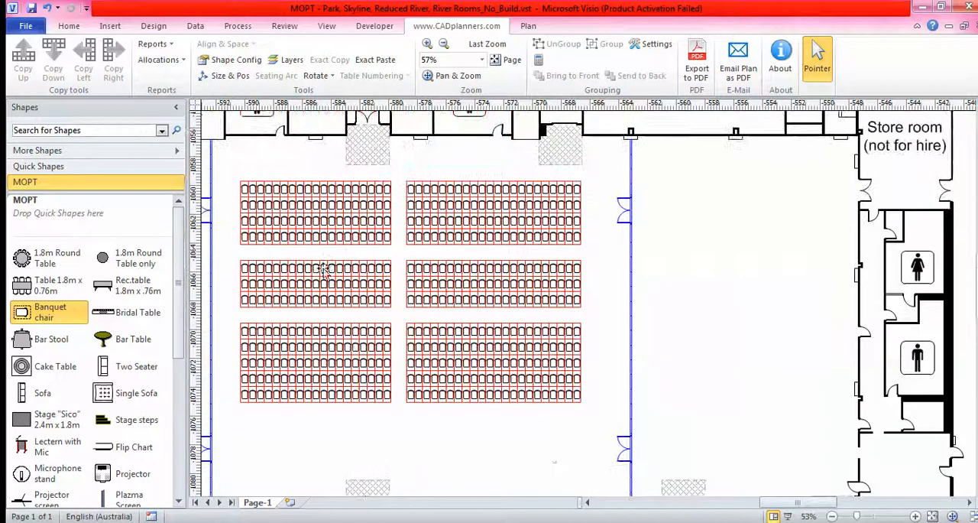
right_click(321, 272)
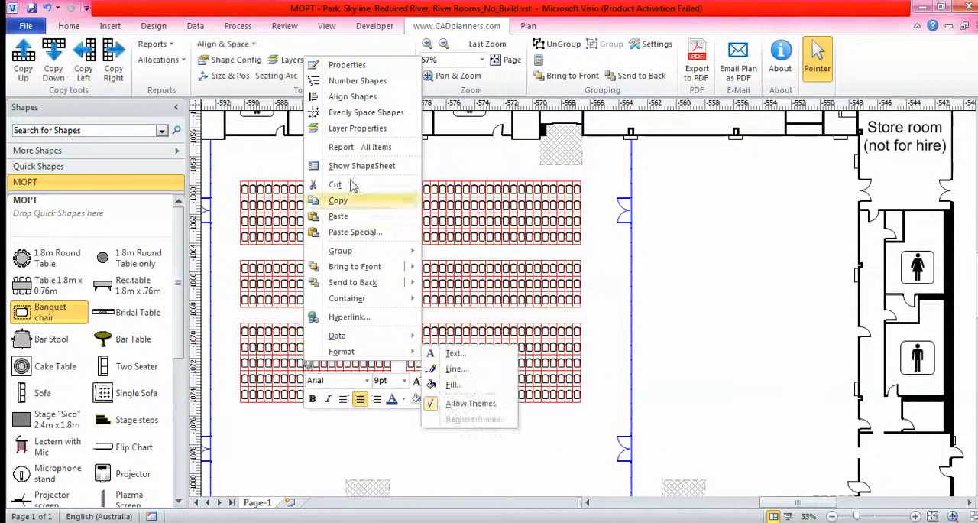
click(358, 80)
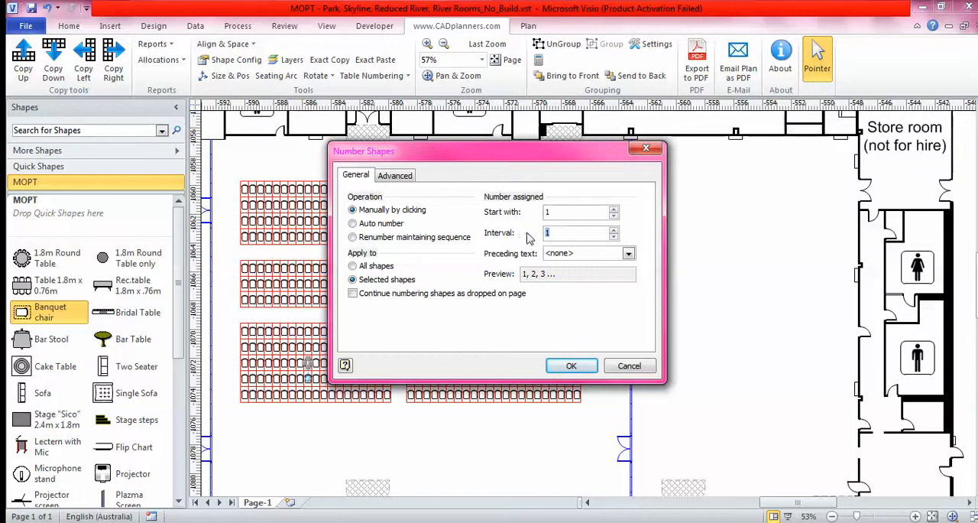
text(5)
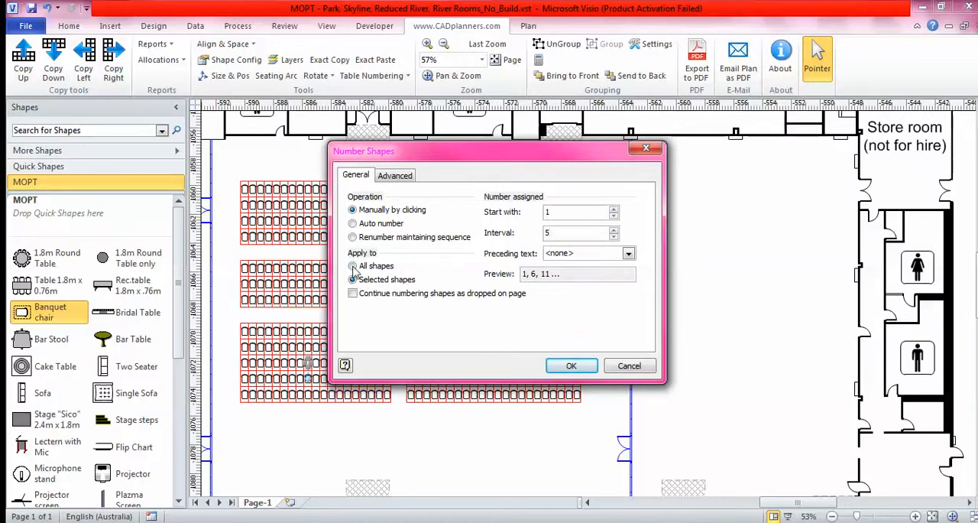
click(571, 366)
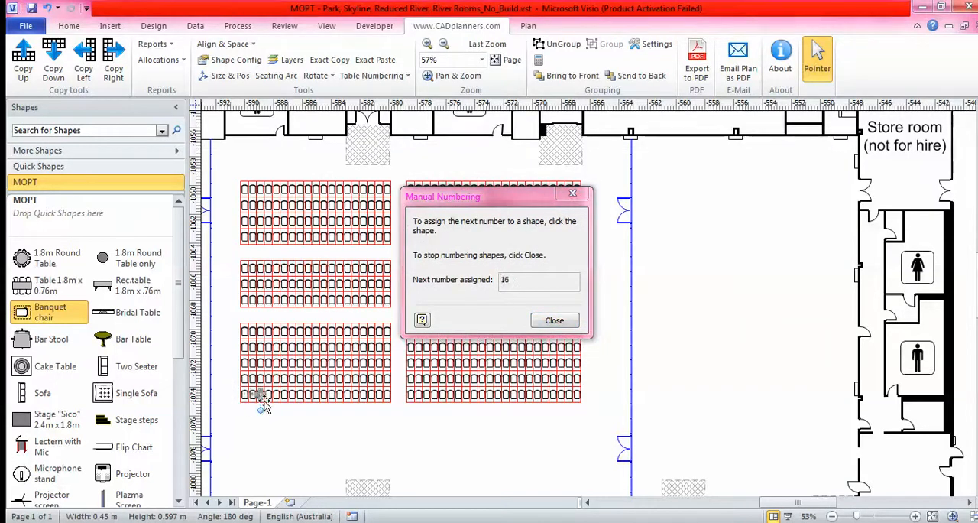
Number successive chairs across the rows in steps of five.
click(275, 394)
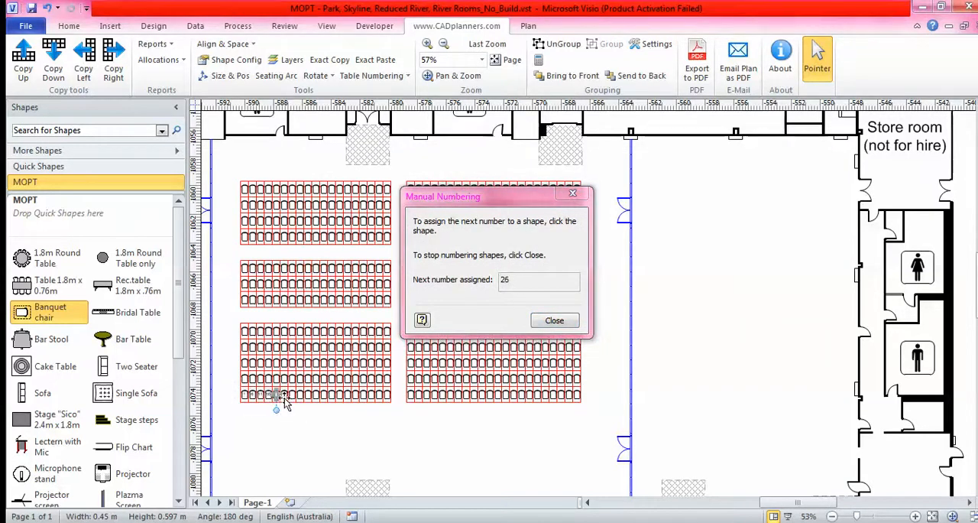
click(297, 393)
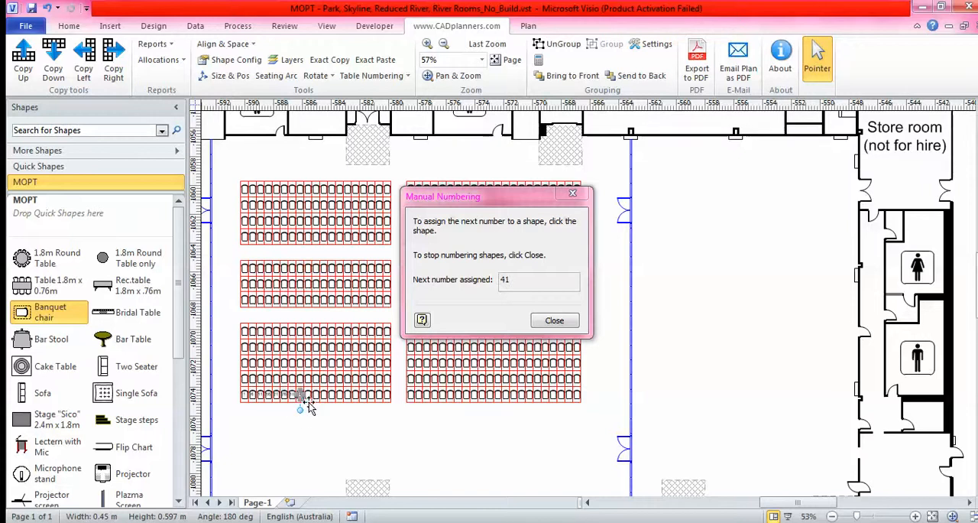
click(554, 321)
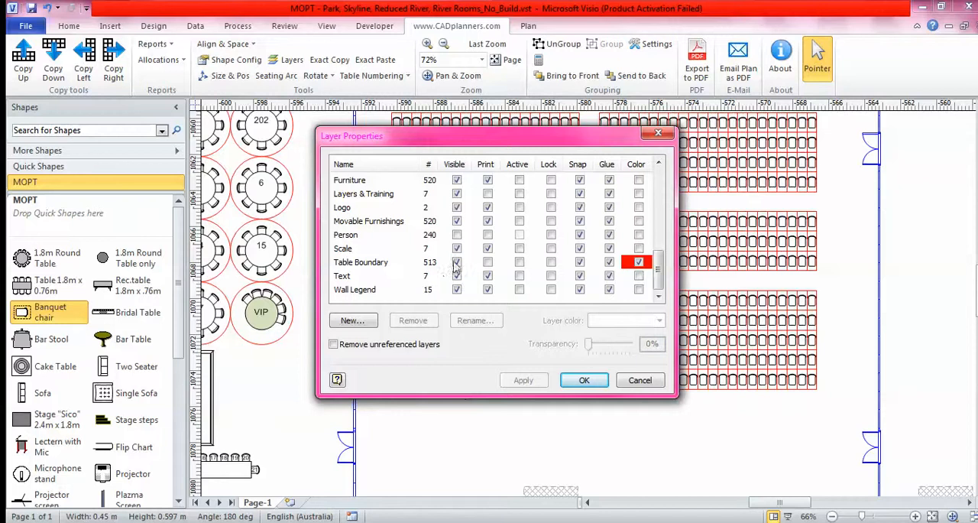
Untick Visible for Table Boundary again and deselect the chairs.
click(584, 379)
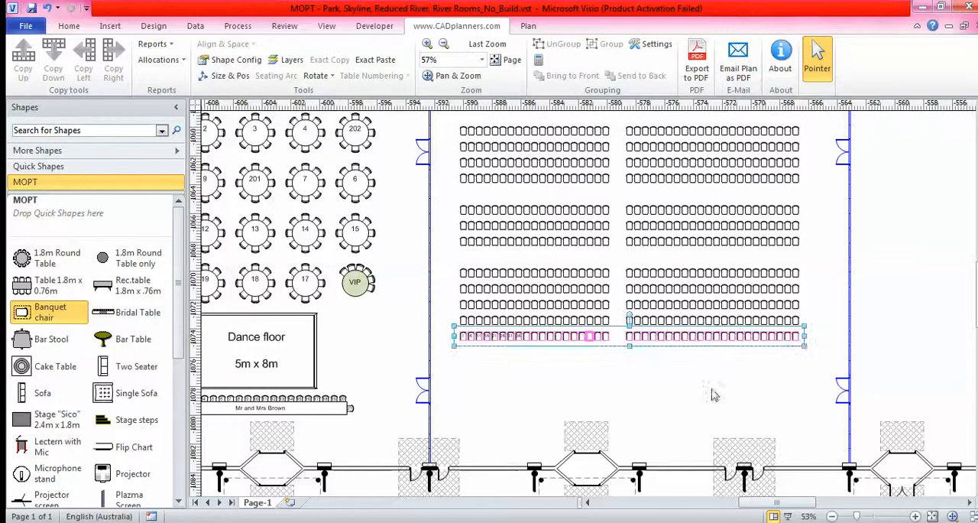
click(67, 24)
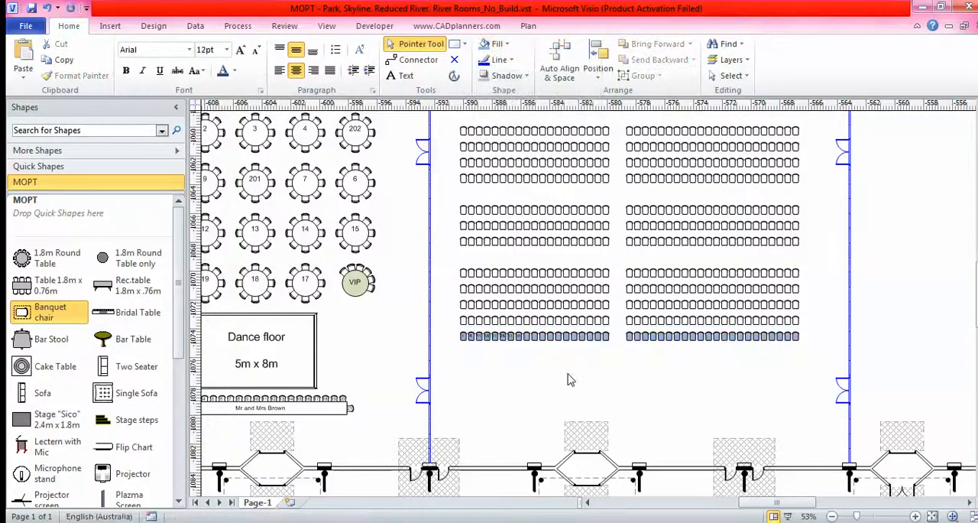
scroll(down, 3)
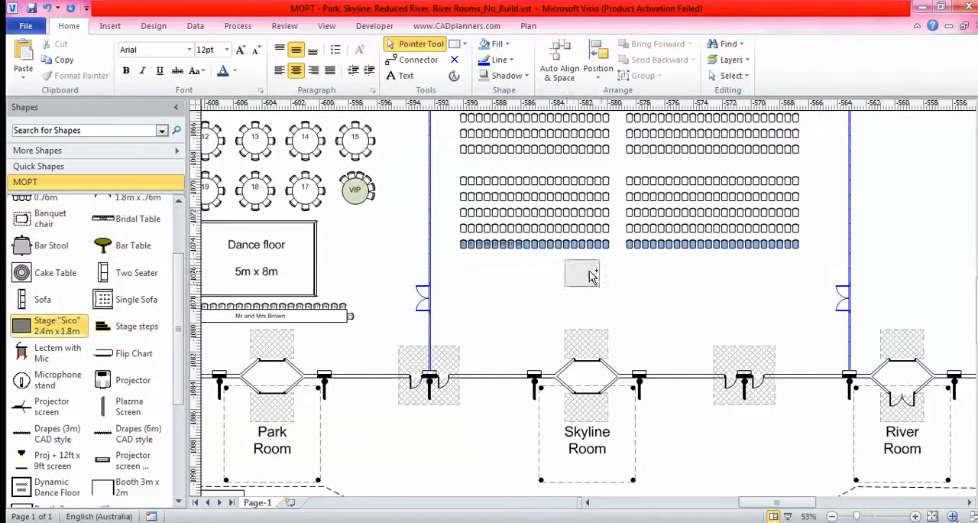
Build a stage from several sections below the rows with steps at one end.
click(582, 274)
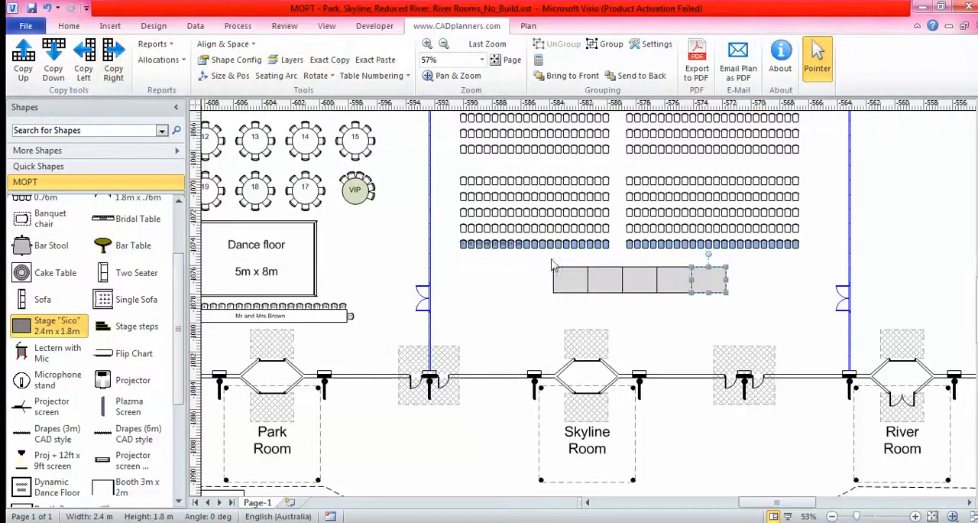
click(605, 280)
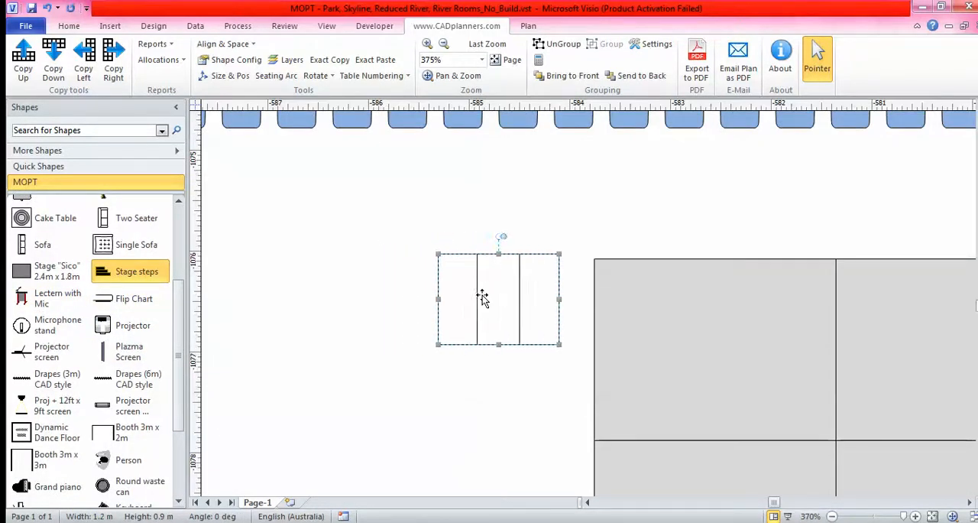
drag(497, 298, 532, 309)
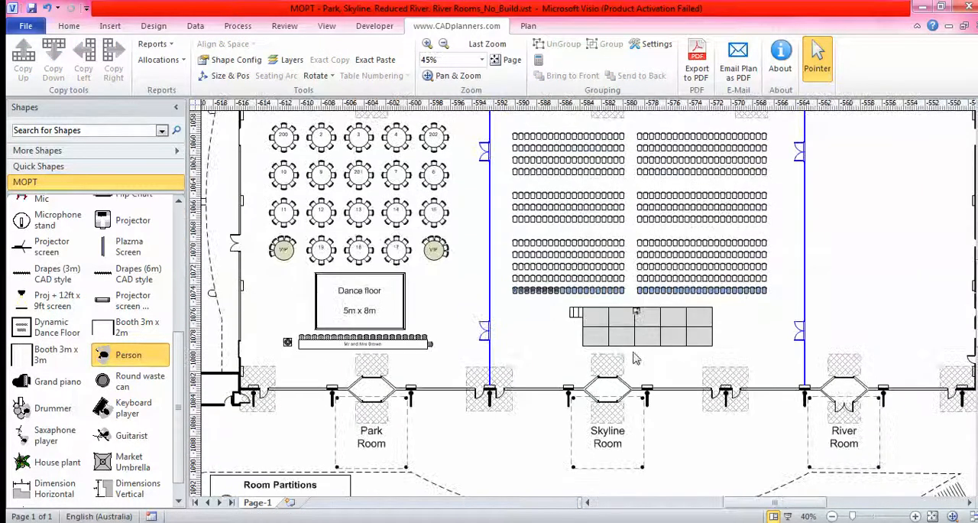
mouse_move(58, 382)
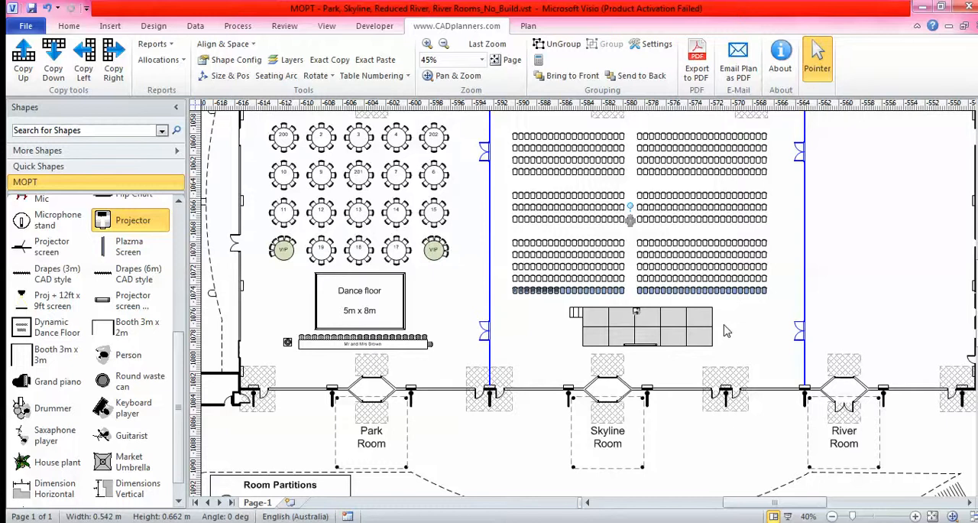
mouse_move(412, 422)
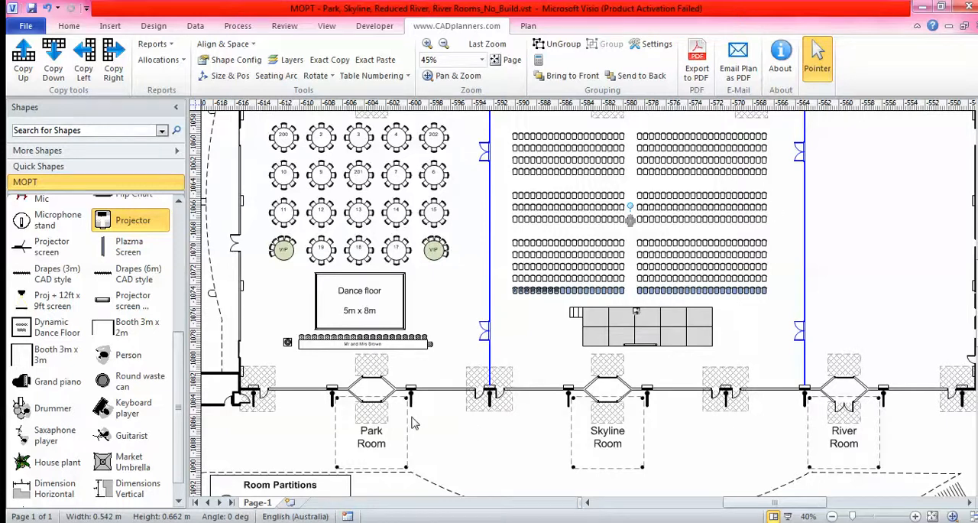
scroll(down, 3)
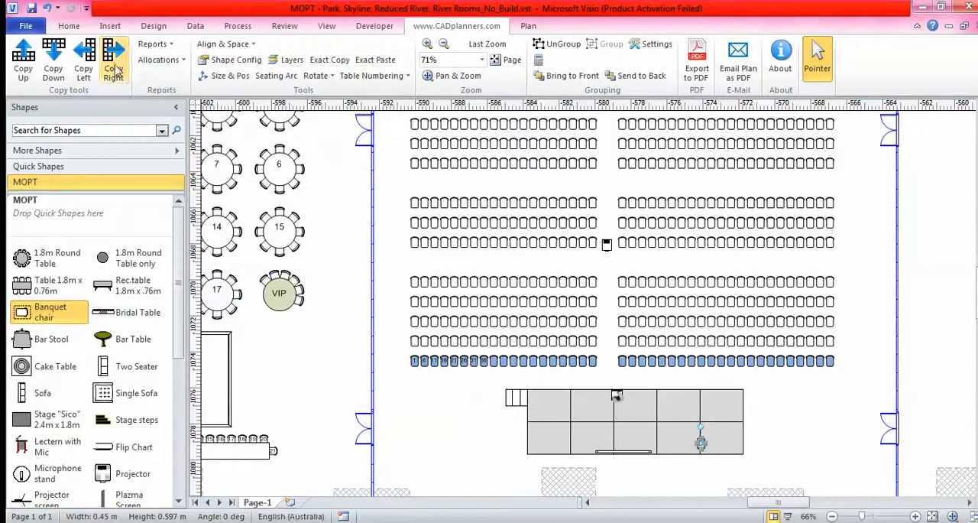
scroll(down, 3)
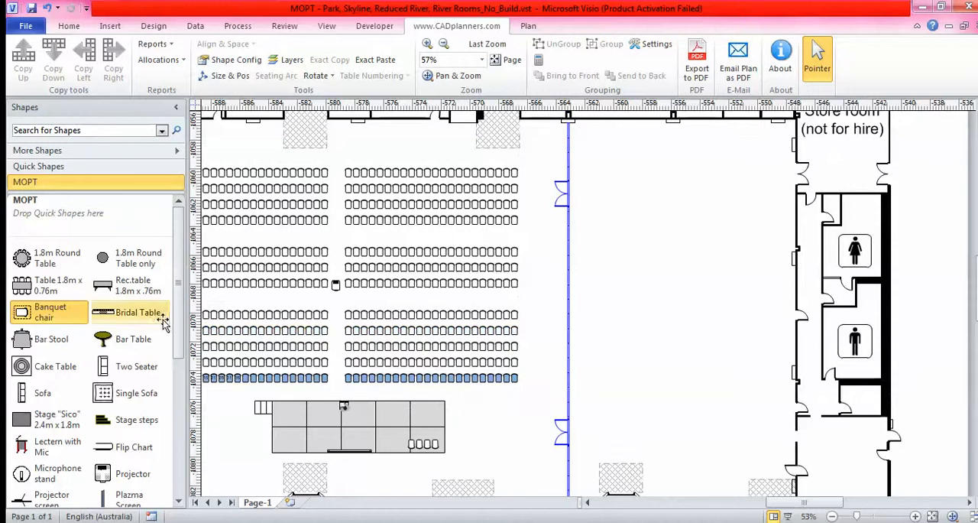
Place a rectangular six-seat table beside the aisle and set its table number to 1 in Shape Data.
drag(49, 284, 677, 228)
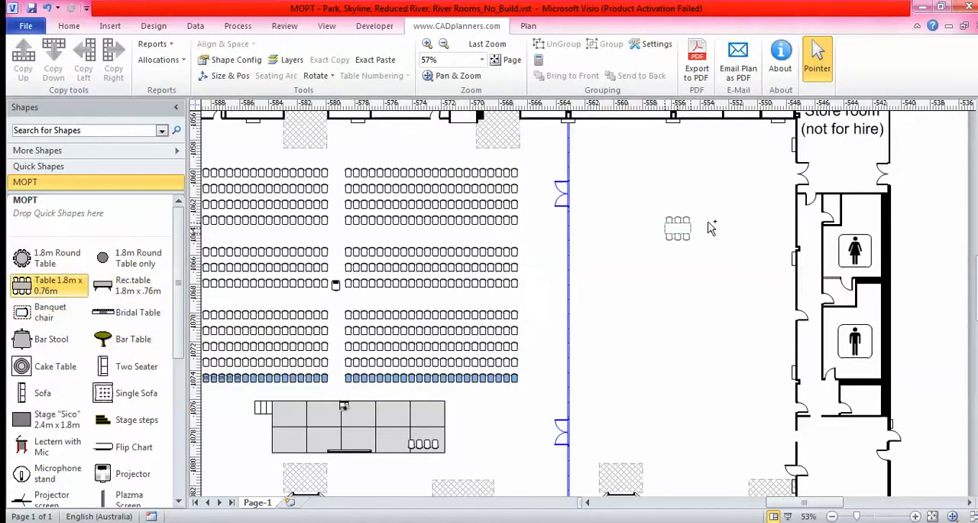
drag(677, 228, 608, 167)
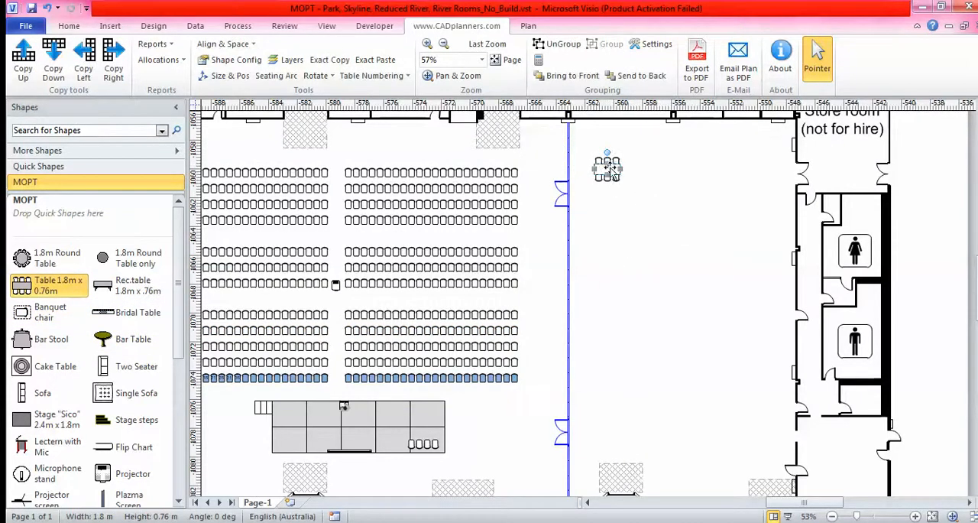
double_click(605, 168)
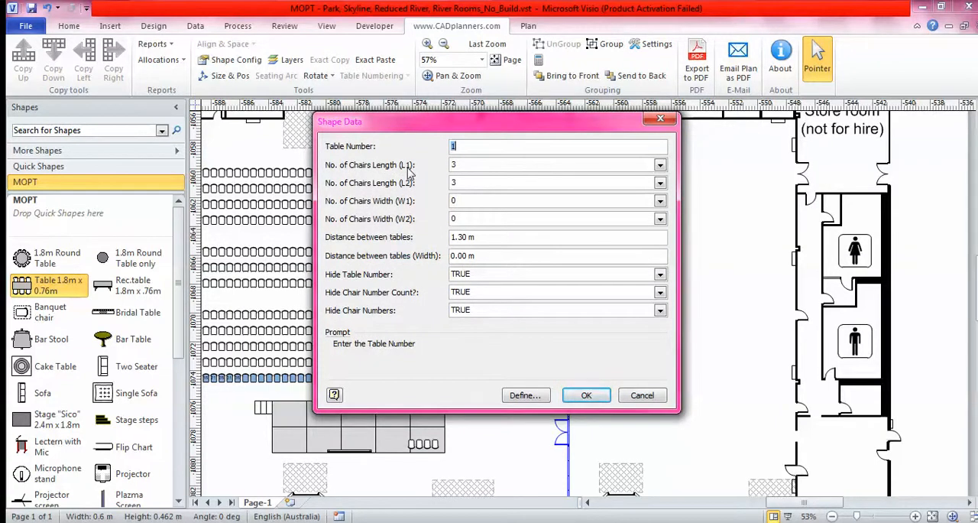
mouse_move(396, 180)
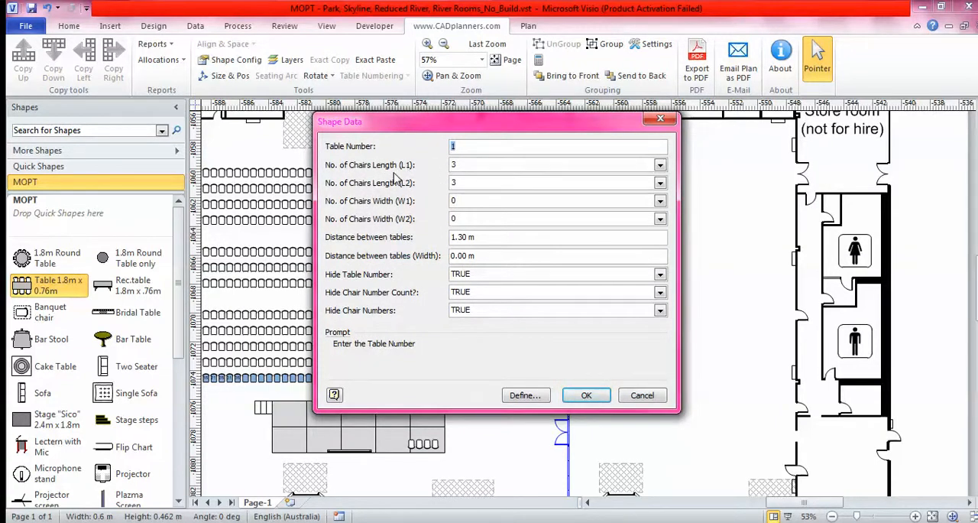
click(486, 255)
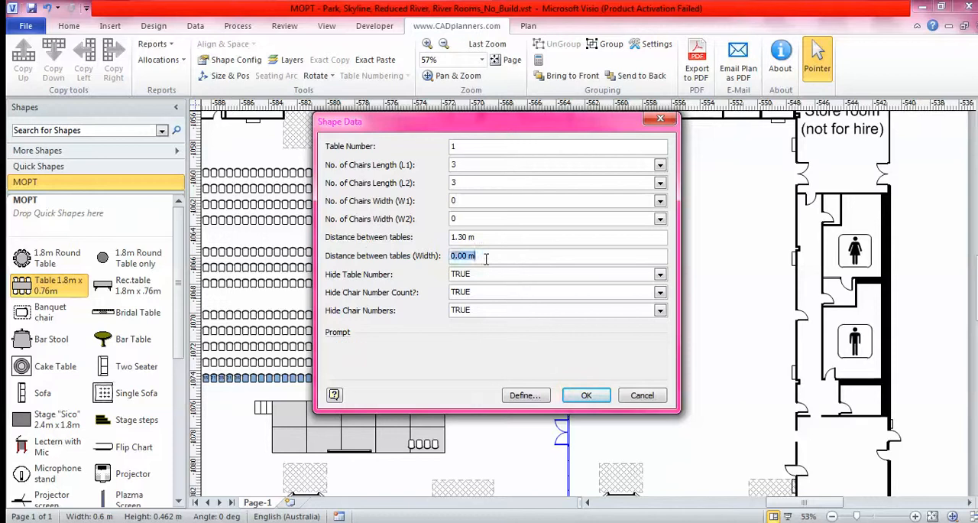
text(1)
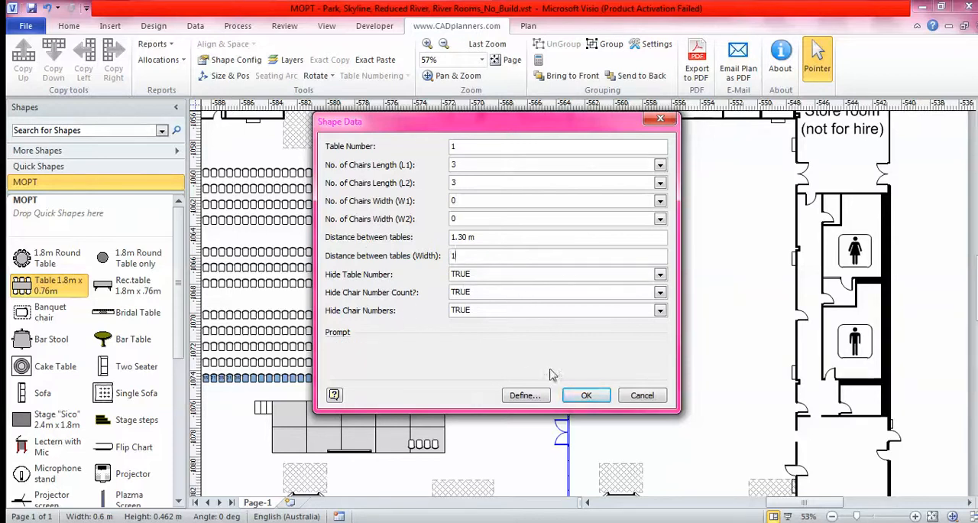
click(587, 395)
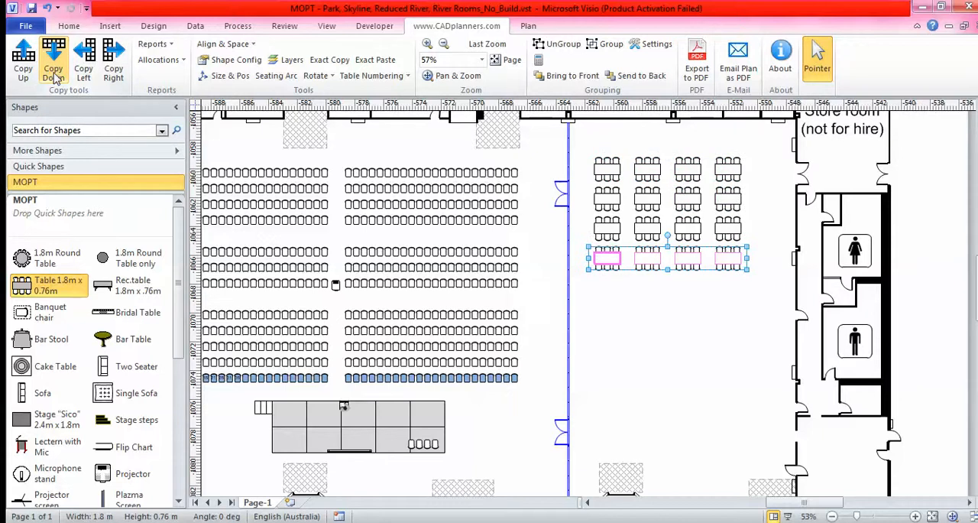
Repeat the table row into a grid and set all tables to show table numbers and chair counts.
click(53, 58)
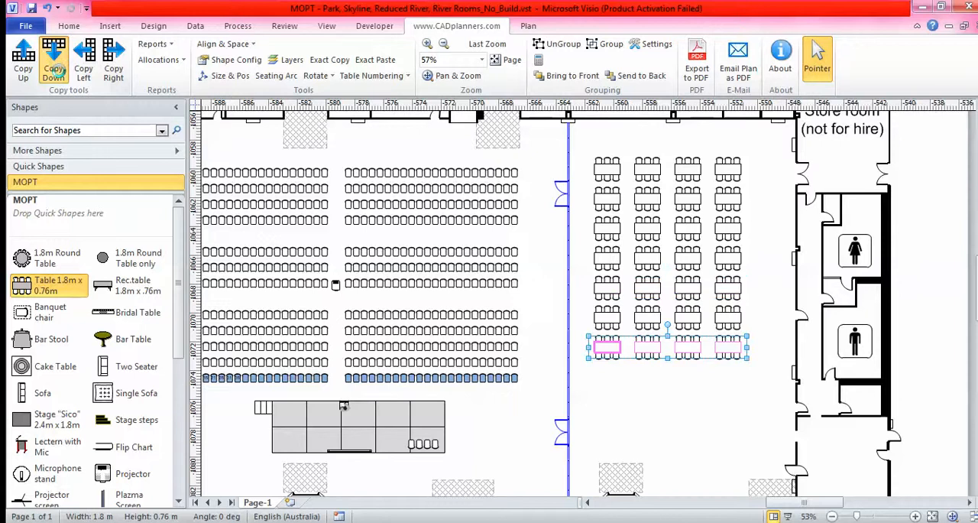
drag(669, 348, 669, 405)
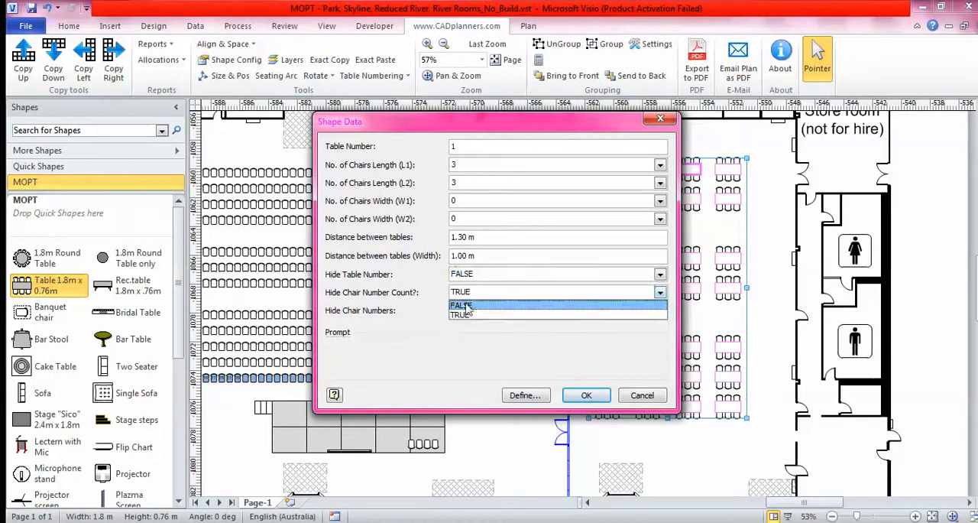
click(587, 394)
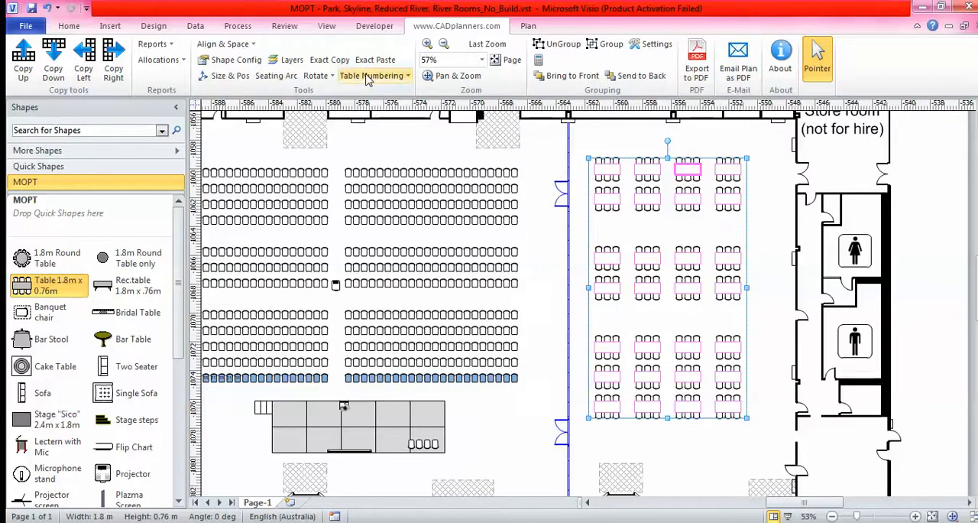
Apply zigzag Table Numbering so each table shows its own number and 6 chairs.
click(370, 75)
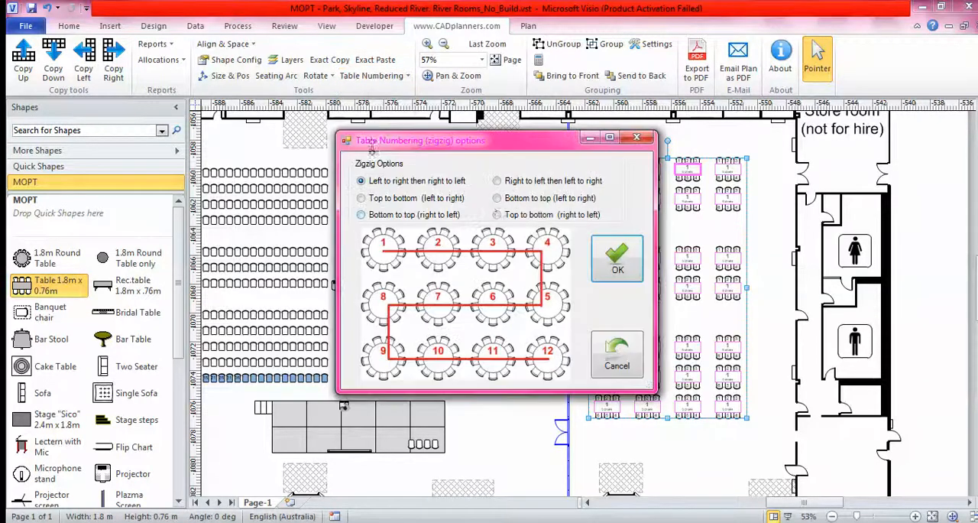
click(618, 258)
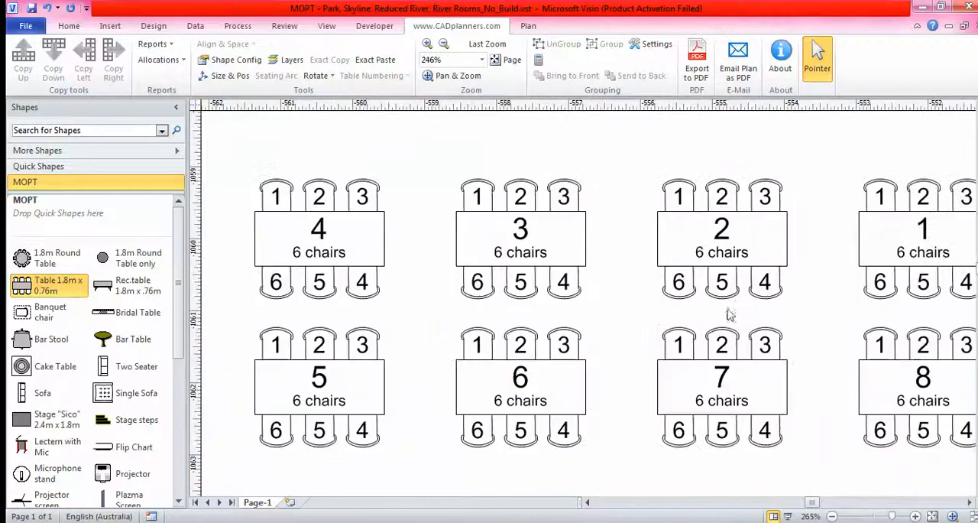
mouse_move(938, 386)
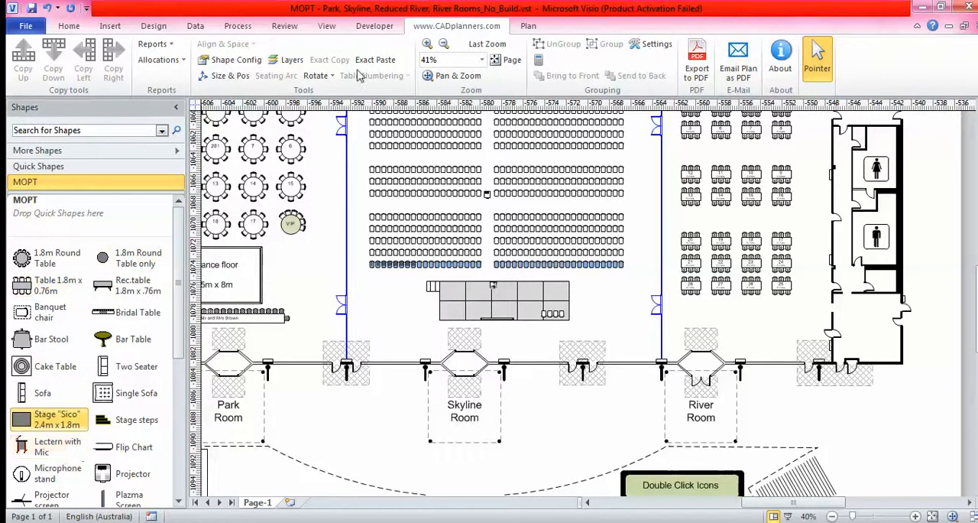
Add a Stage shape from the MOPT stencil into the River Room below the table grid.
click(69, 24)
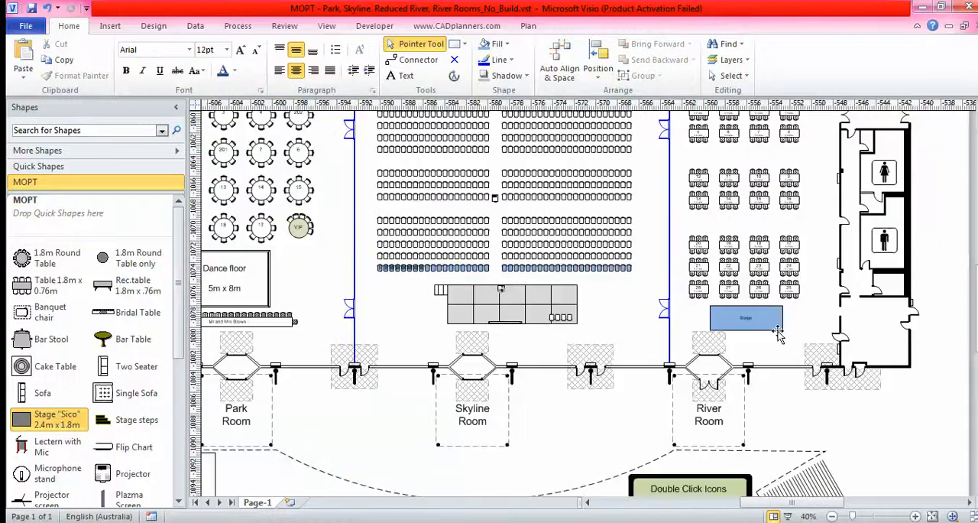
mouse_move(526, 262)
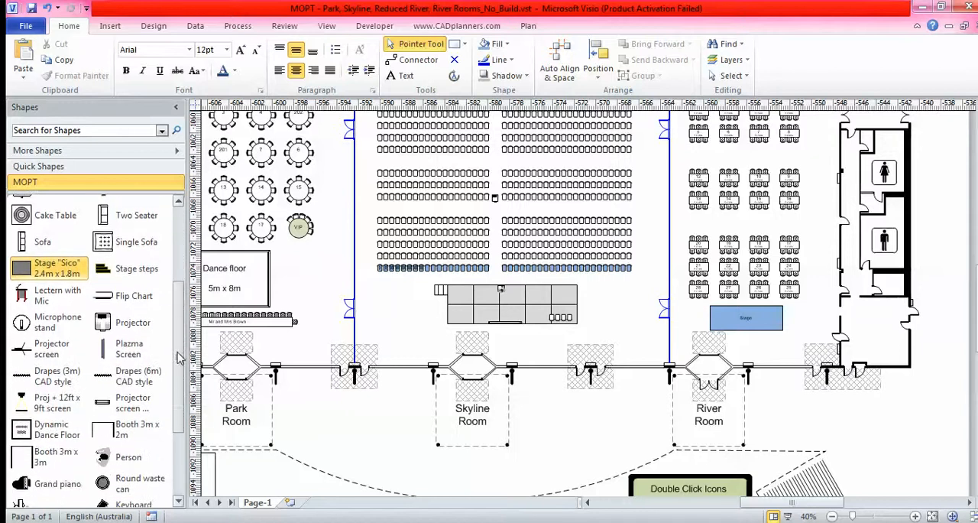
scroll(down, 3)
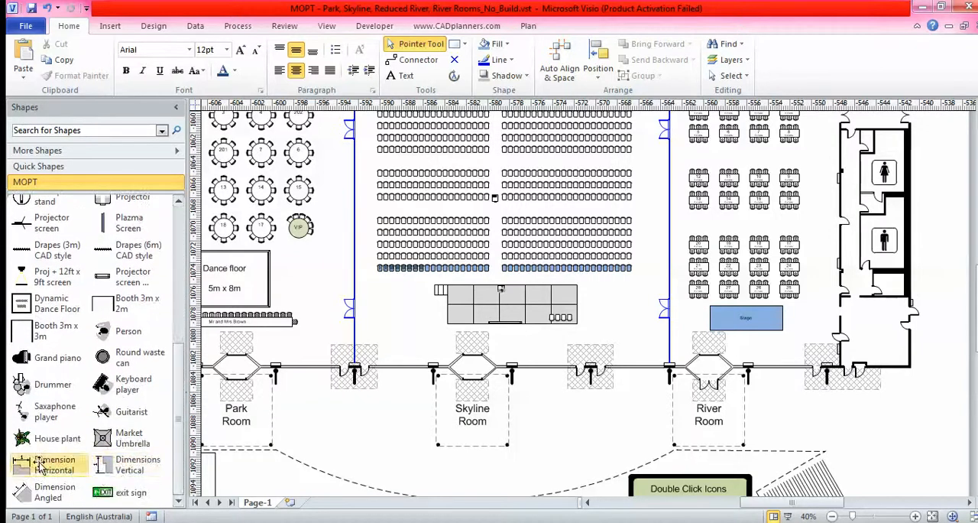
mouse_move(80, 459)
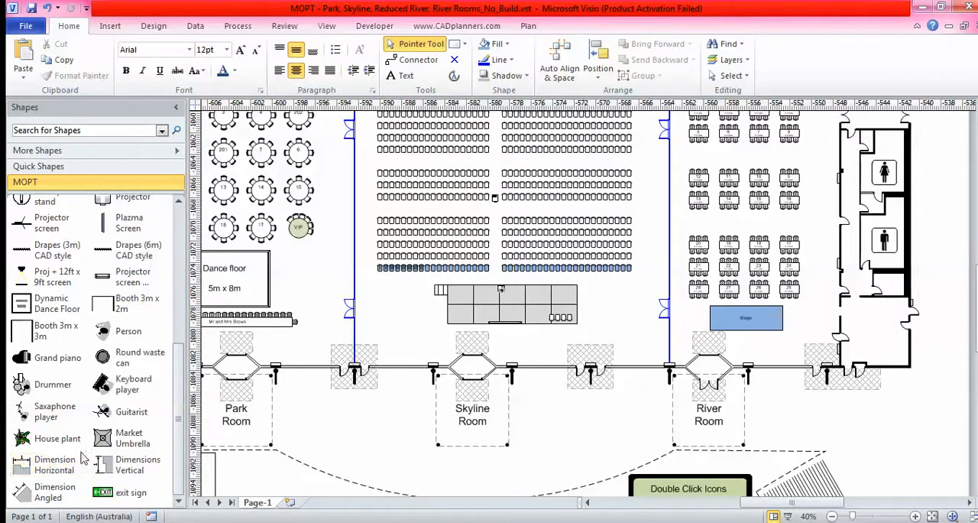
mouse_move(447, 319)
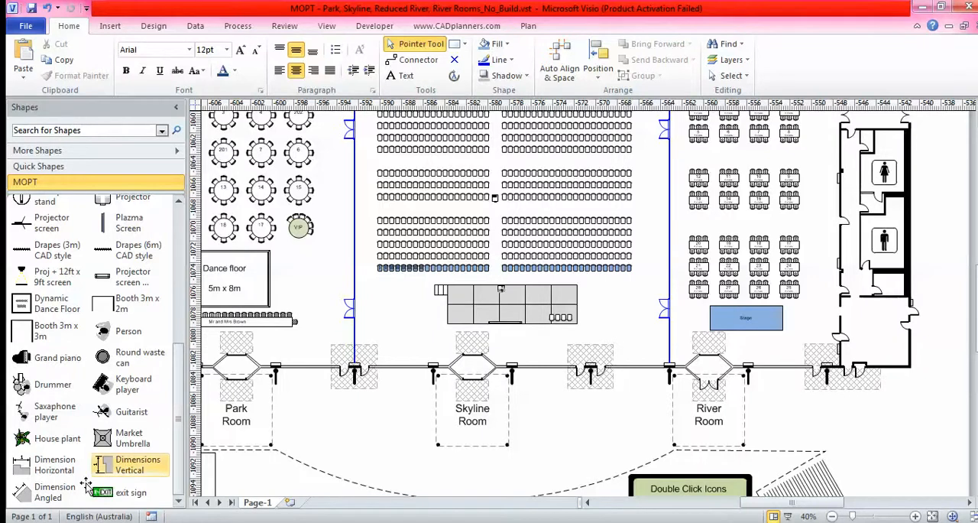
Add a Dimension Horizontal shape spanning 9 m from the wall to the room partition.
click(54, 462)
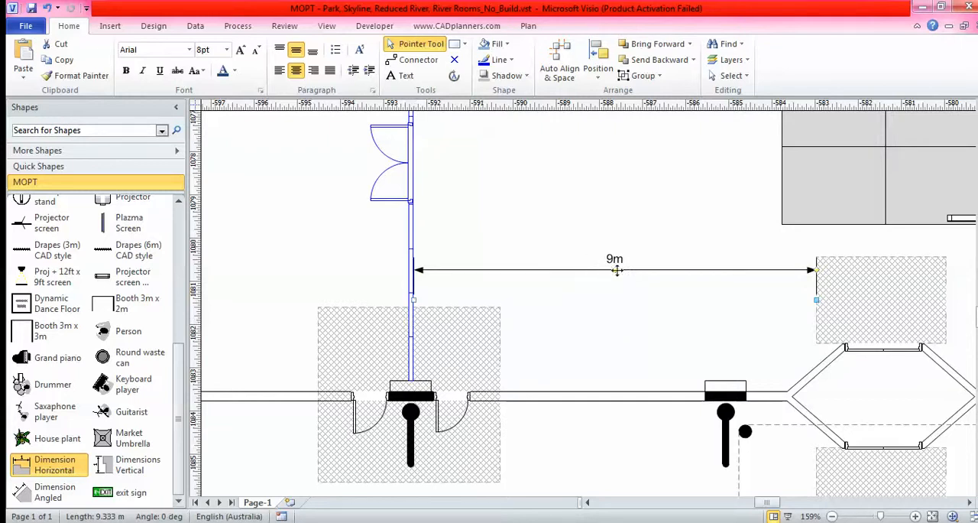
mouse_move(608, 269)
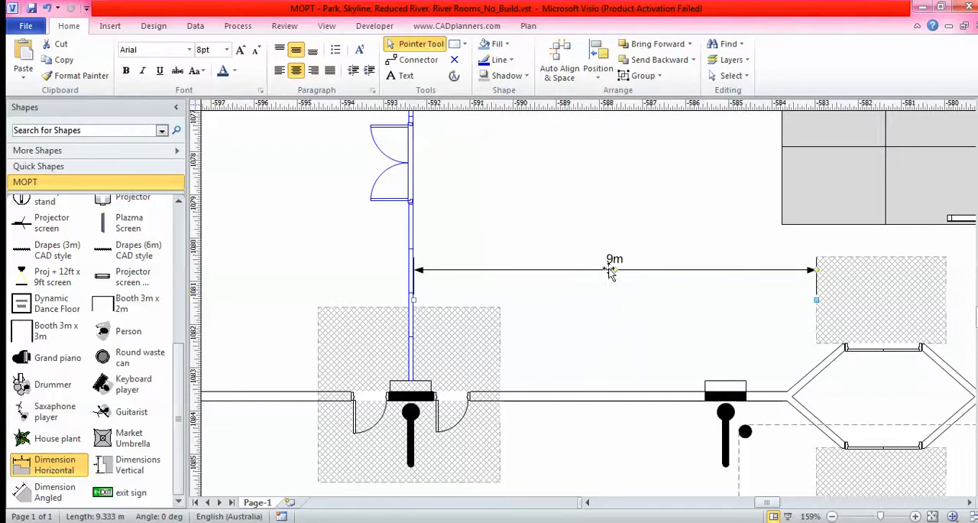
Set the dimension's precision to 0.00 in drawing-page units so it reads 9.33 m.
right_click(608, 269)
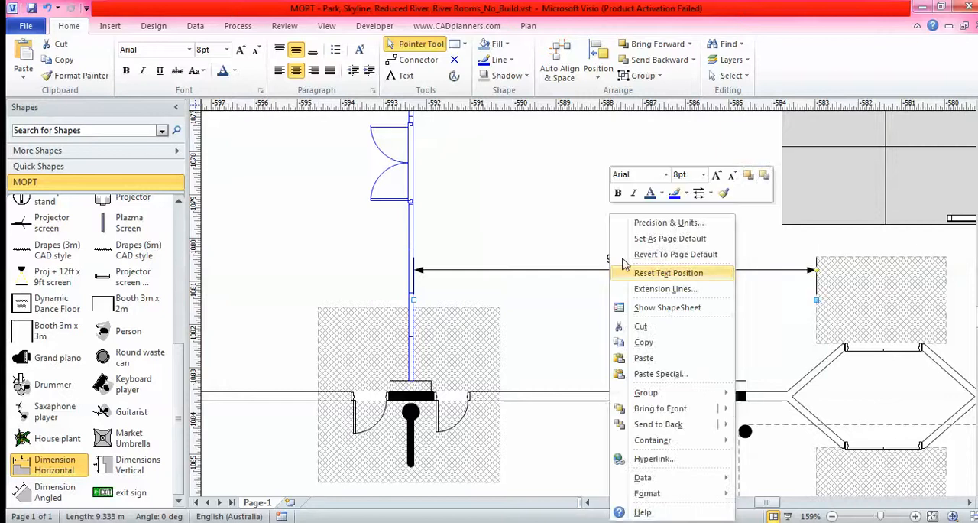
mouse_move(670, 223)
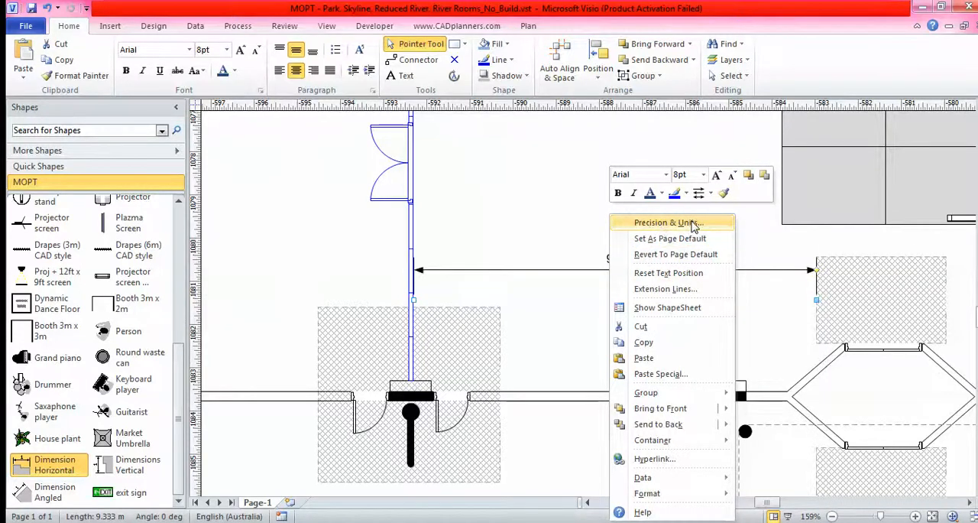
click(673, 222)
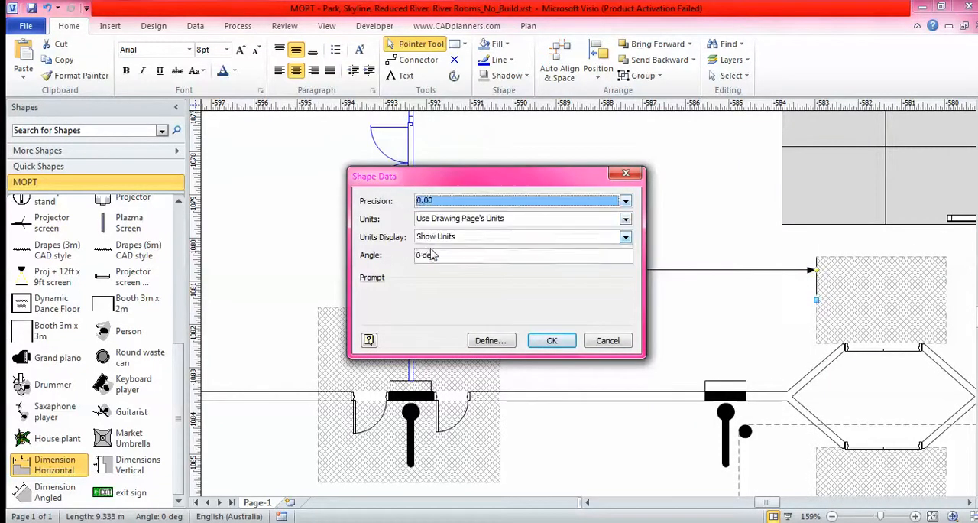
click(624, 218)
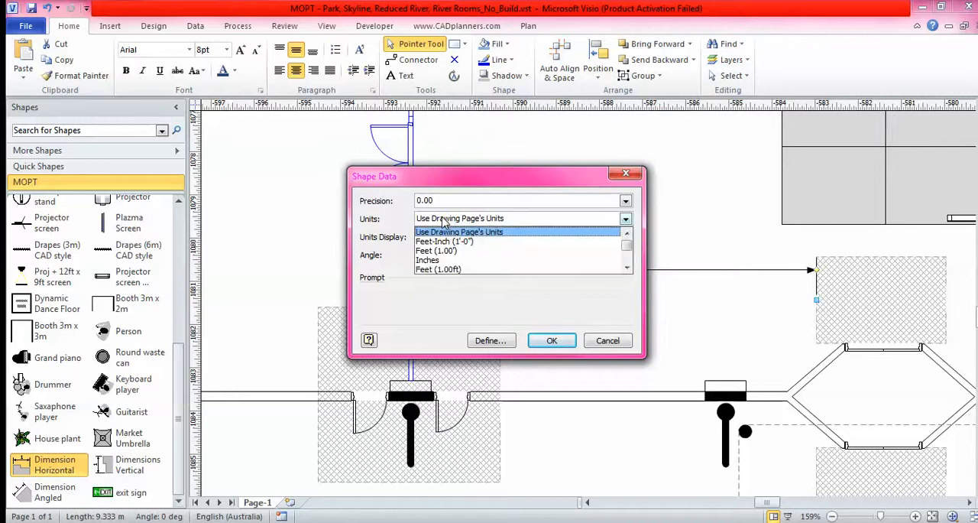
click(458, 232)
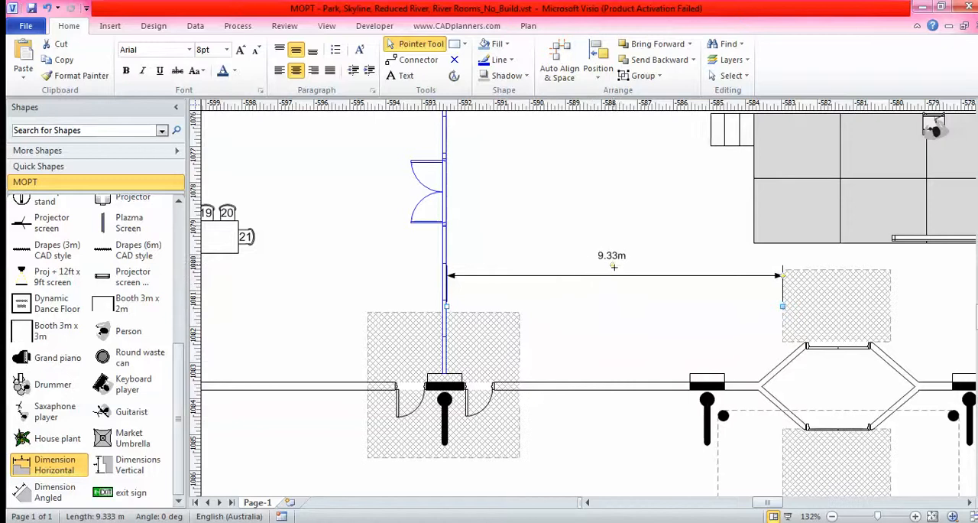
scroll(down, 3)
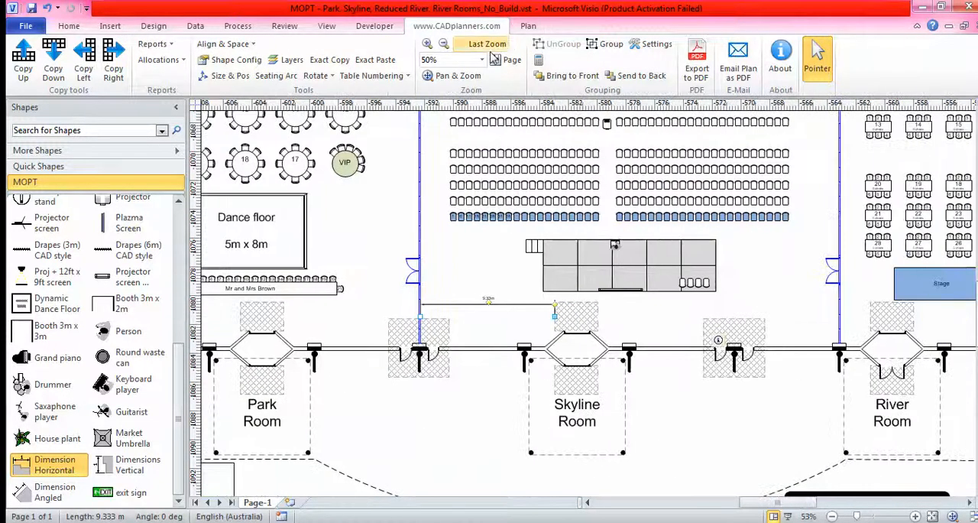
click(483, 43)
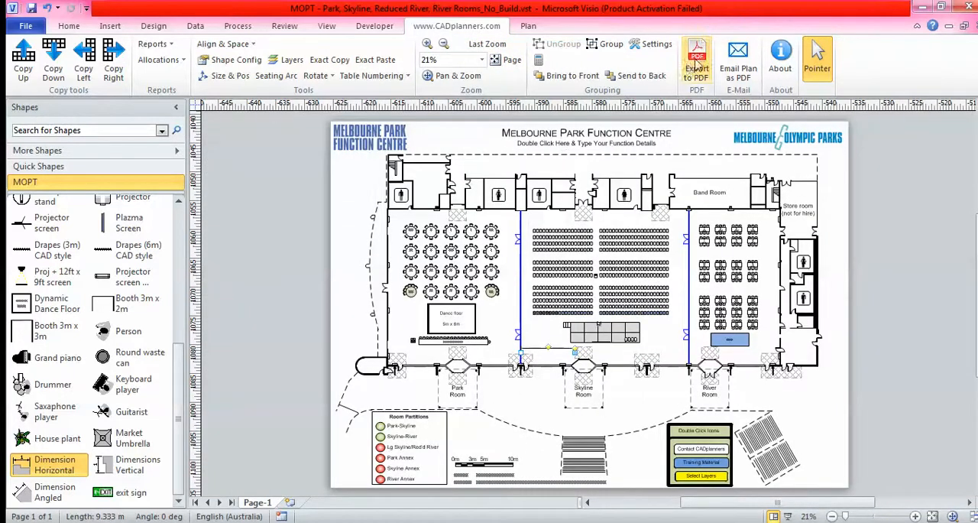
mouse_move(431, 76)
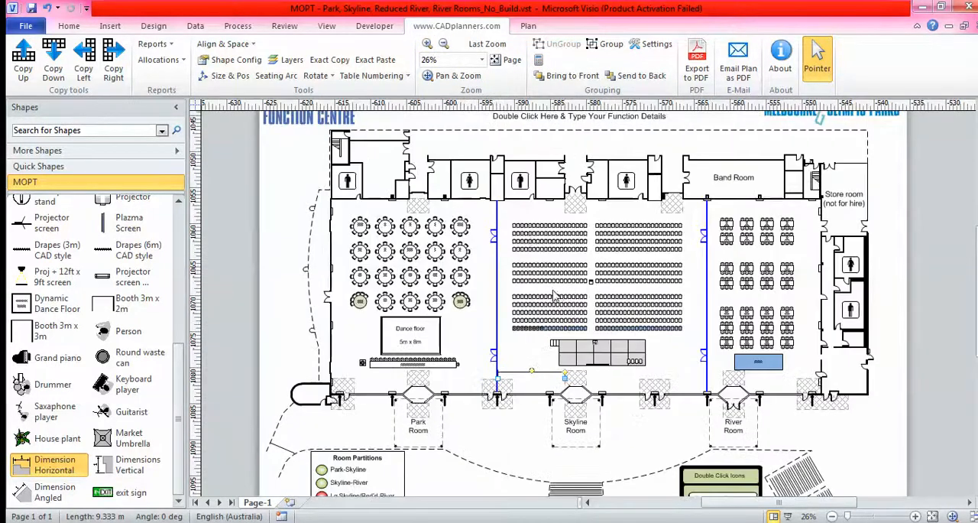
mouse_move(527, 244)
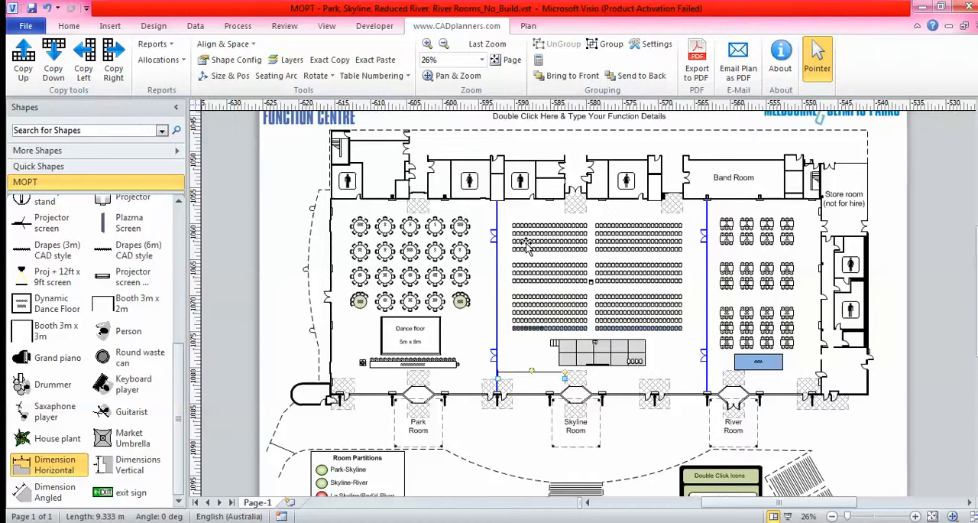
mouse_move(526, 294)
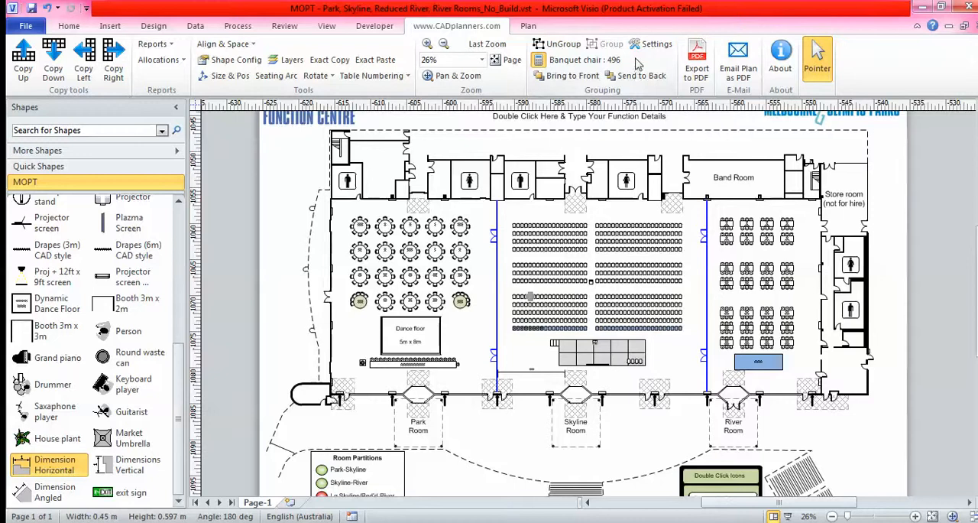
mouse_move(619, 67)
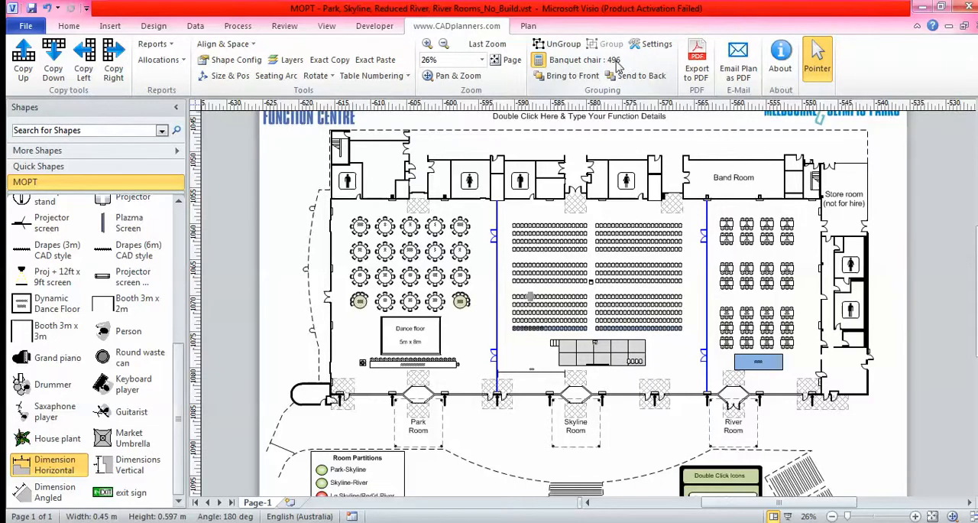
mouse_move(639, 64)
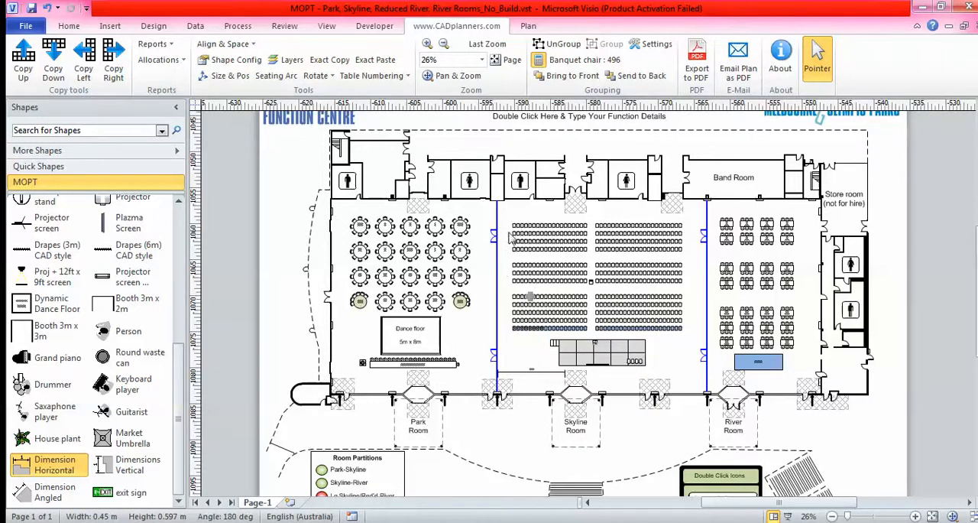
mouse_move(511, 269)
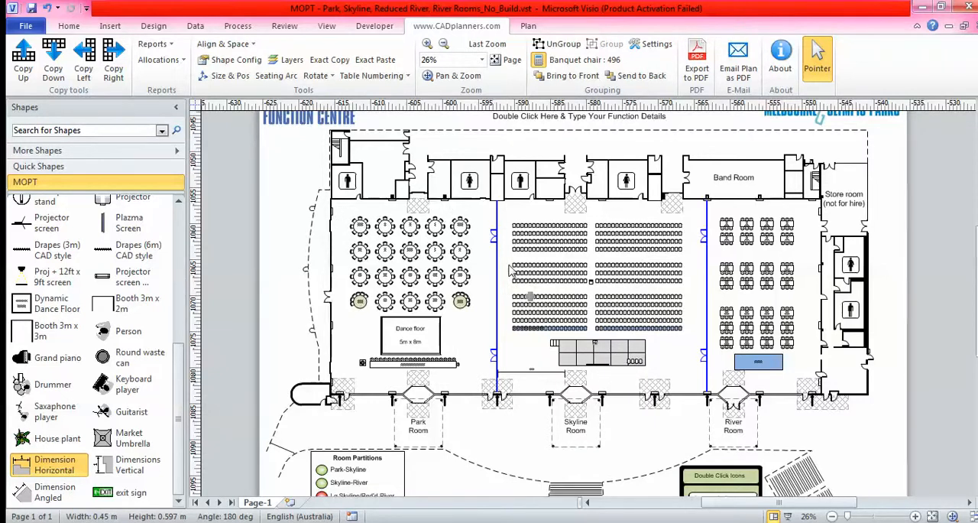
mouse_move(575, 333)
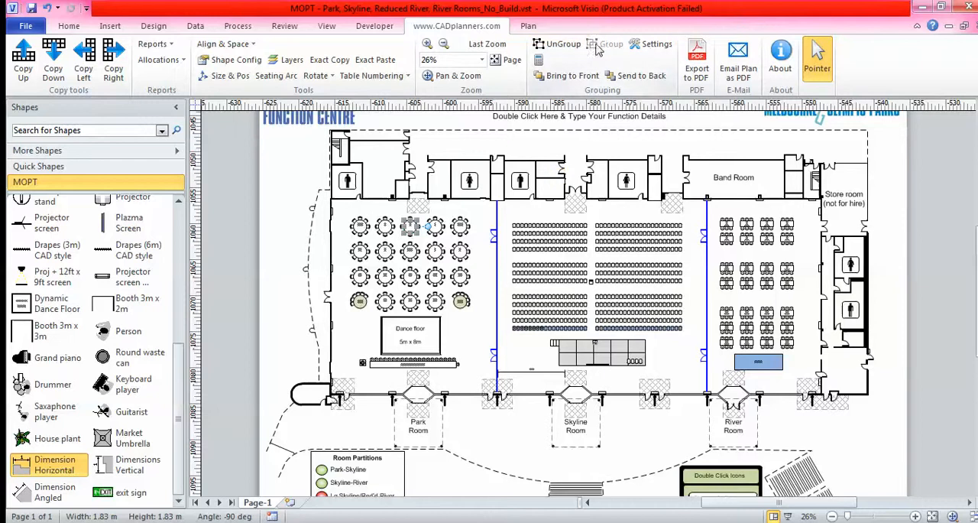
mouse_move(605, 42)
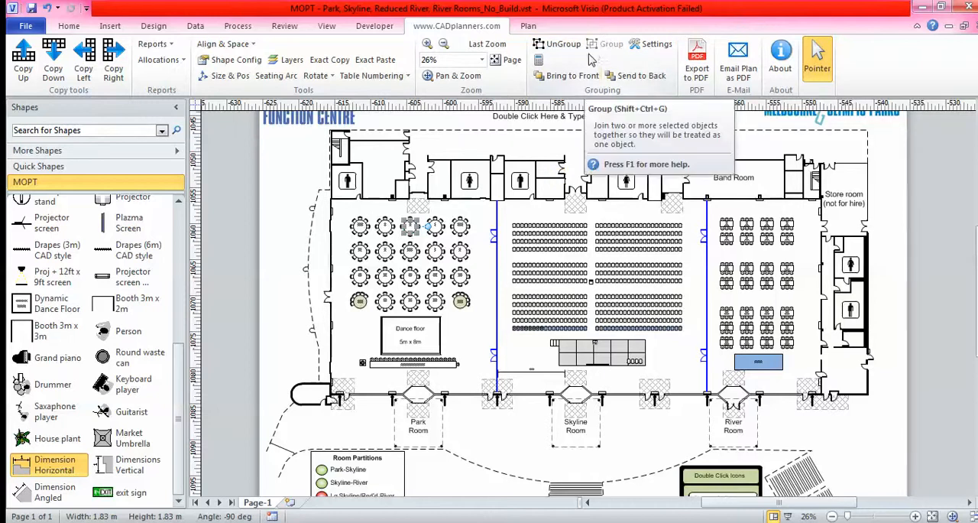
mouse_move(569, 80)
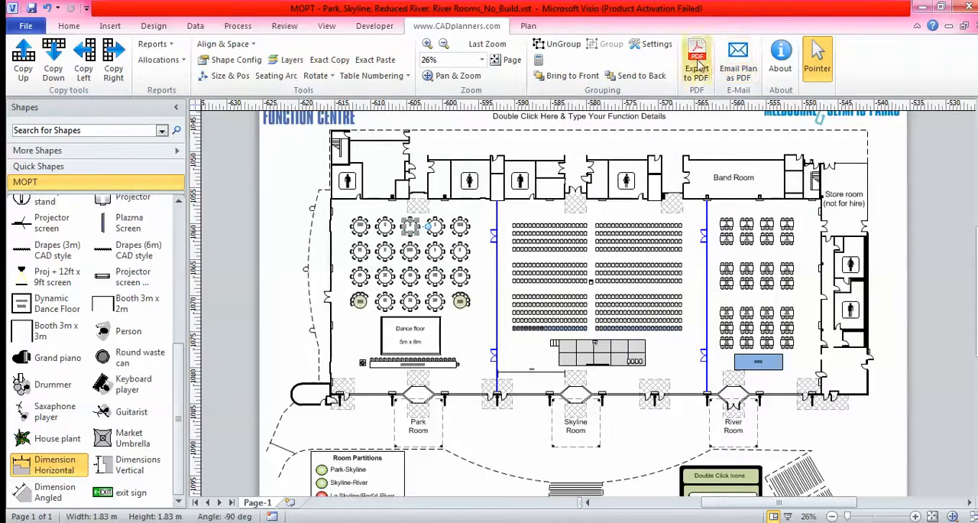
click(697, 58)
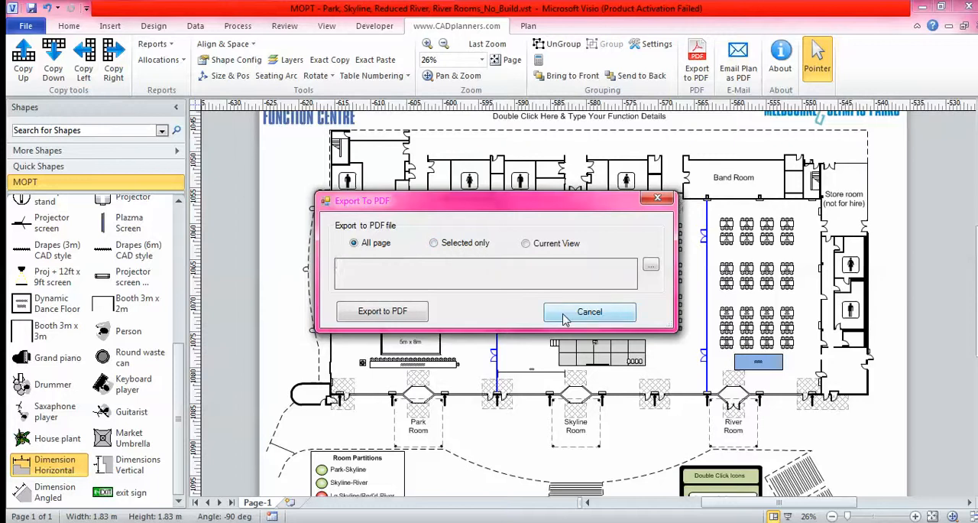
click(590, 312)
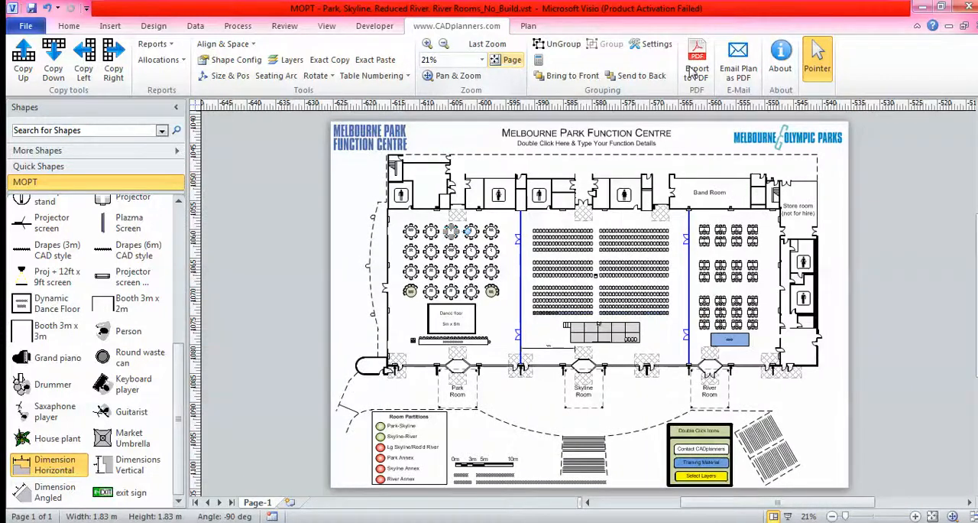
mouse_move(527, 225)
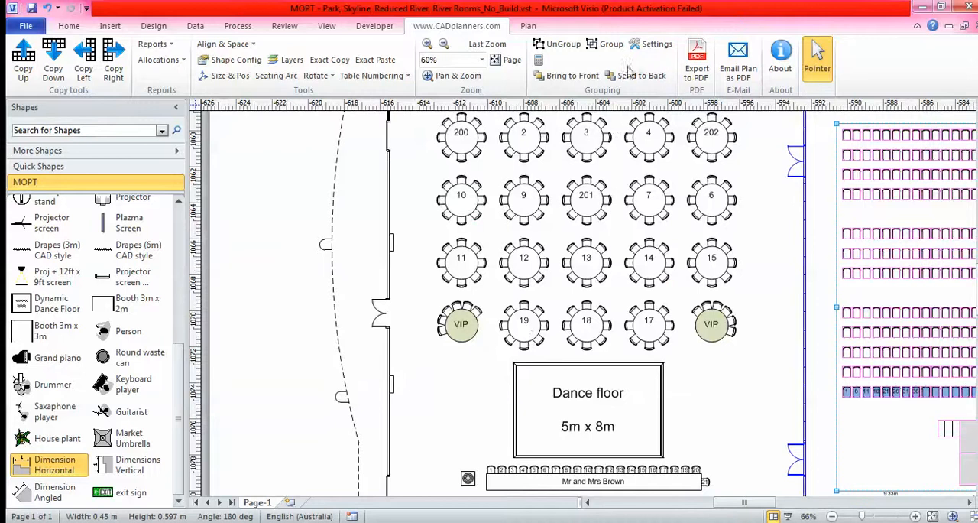
Export the current table-area view to a PDF saved as 'test 1'.
click(695, 58)
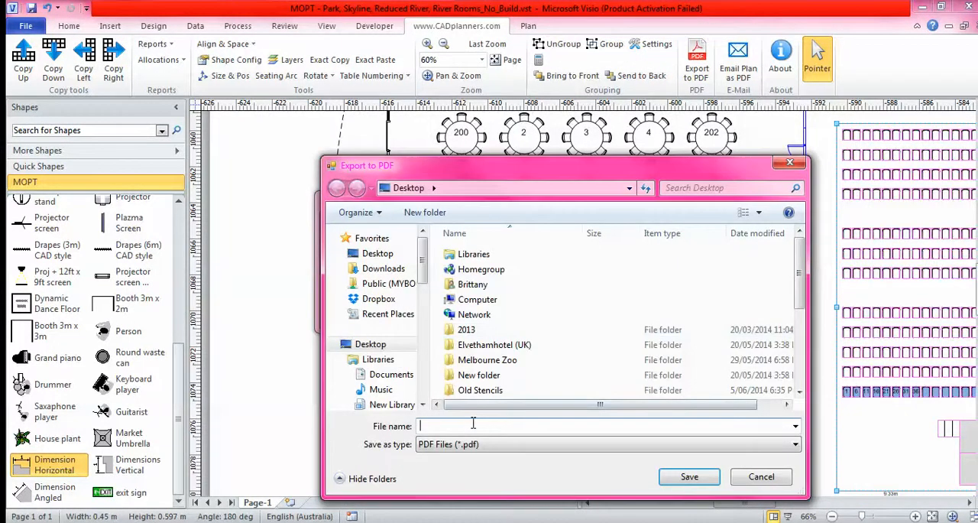
text(test 1)
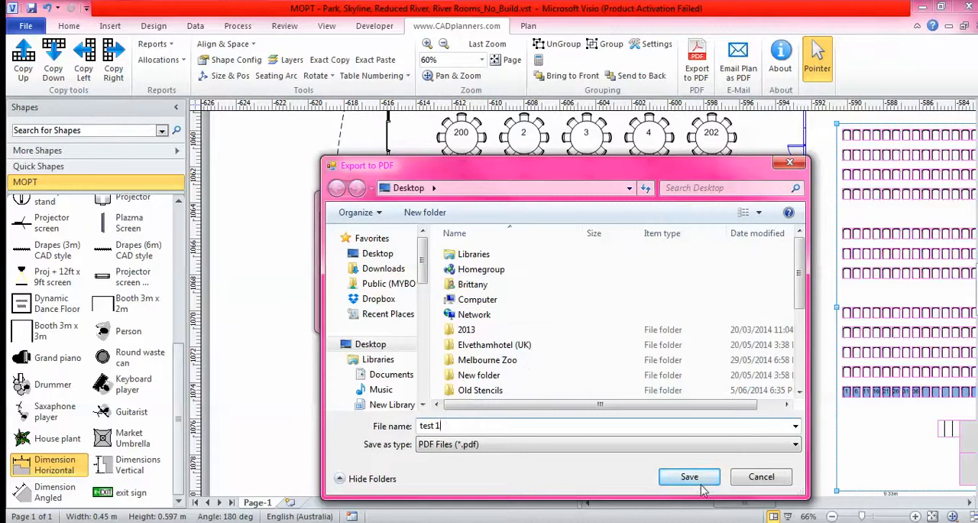
click(690, 477)
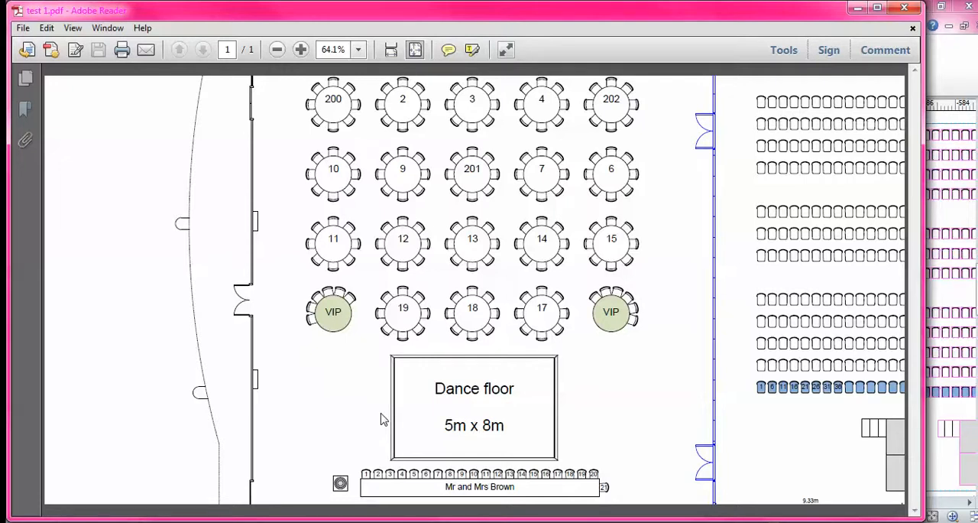
mouse_move(232, 285)
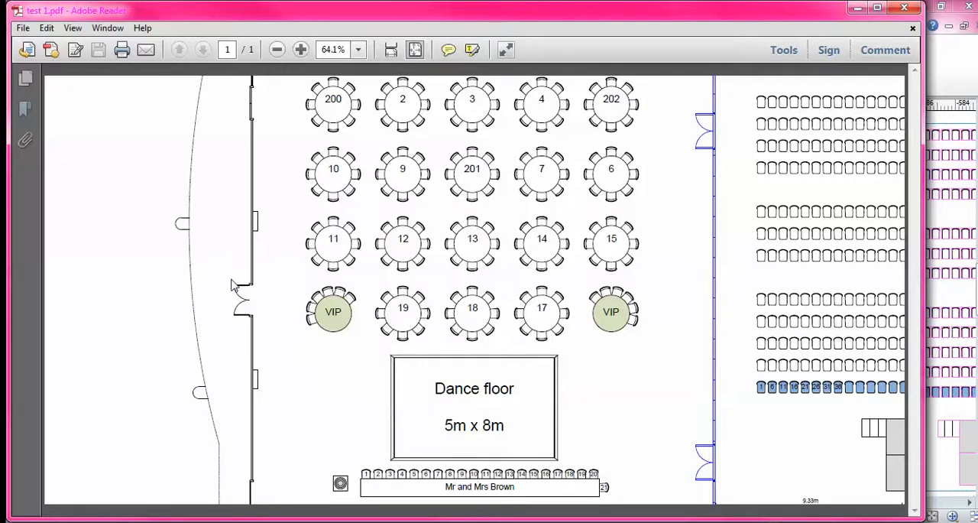
mouse_move(801, 76)
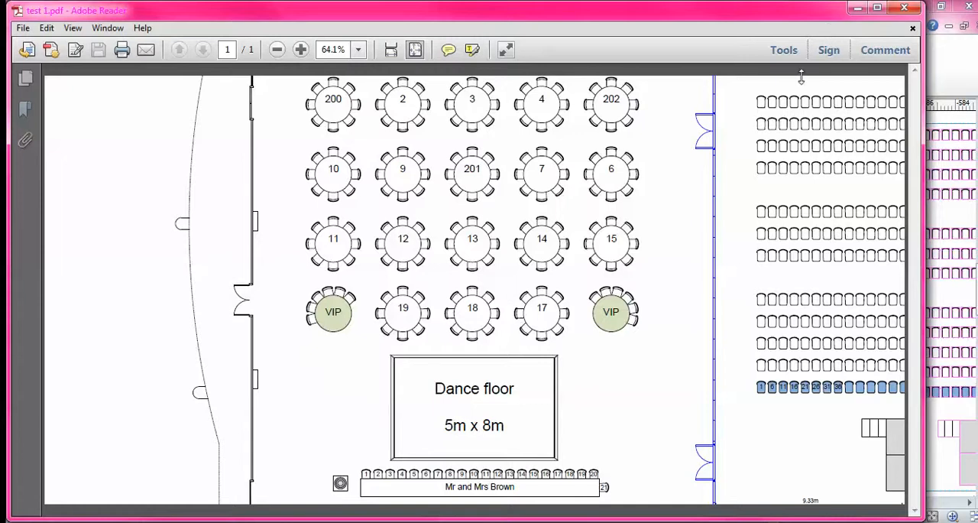
mouse_move(601, 452)
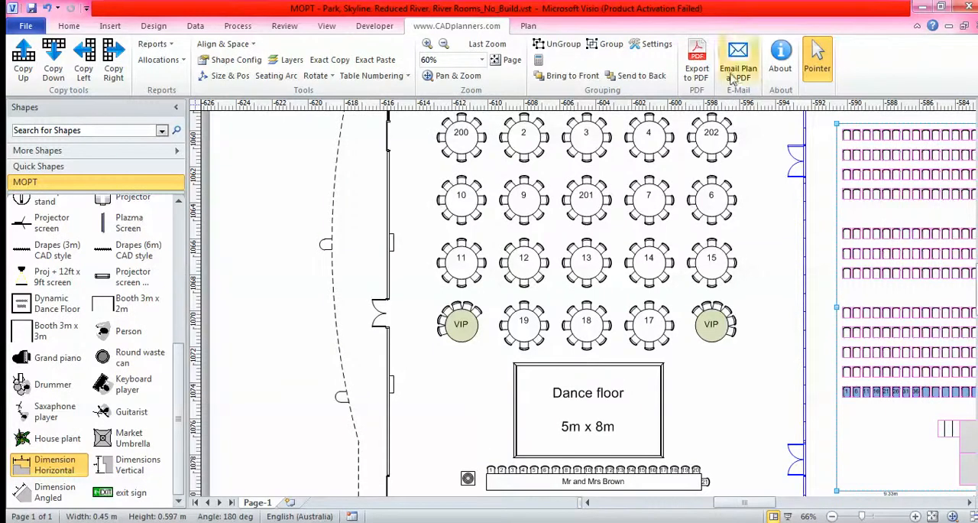
click(737, 52)
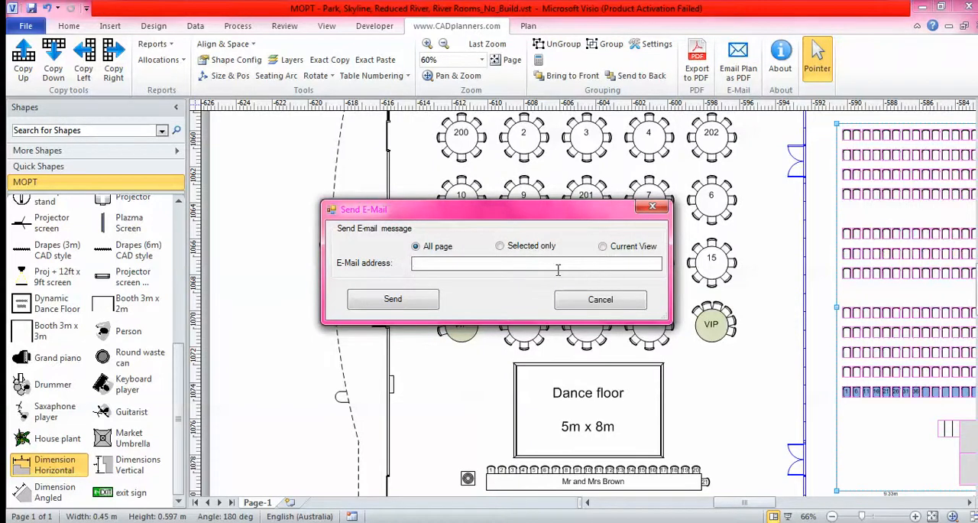
mouse_move(498, 303)
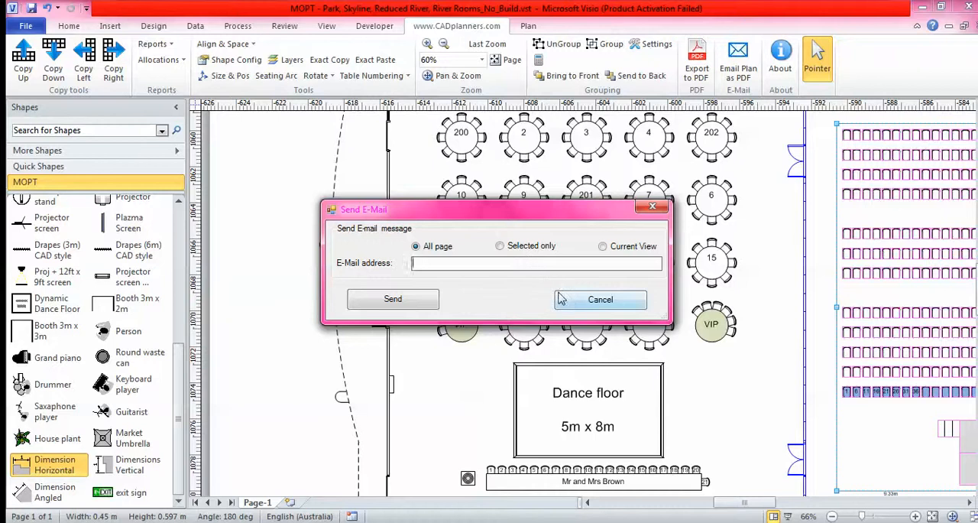
click(599, 300)
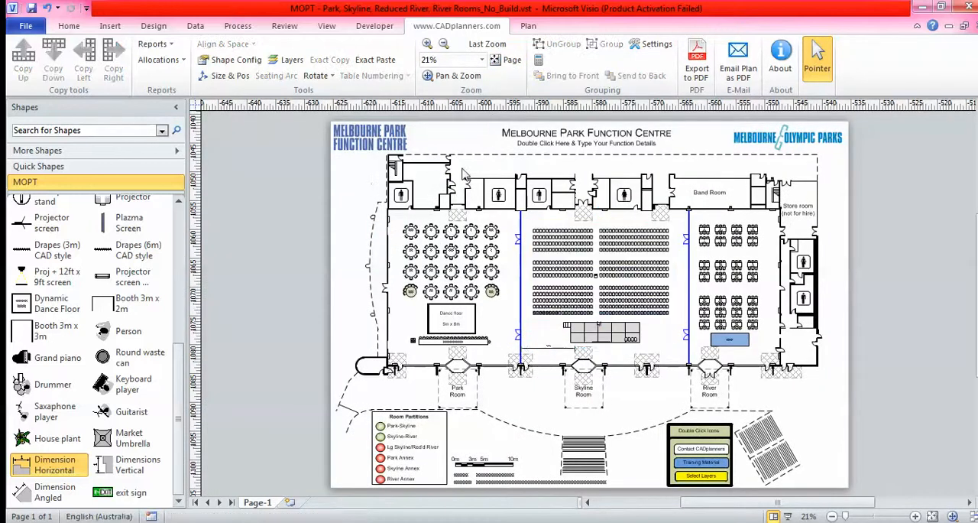
mouse_move(767, 145)
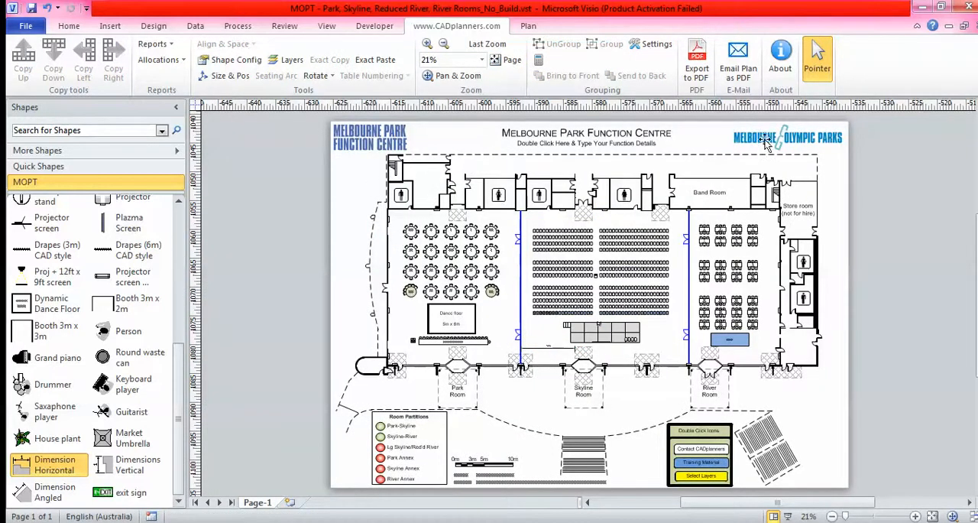
mouse_move(317, 94)
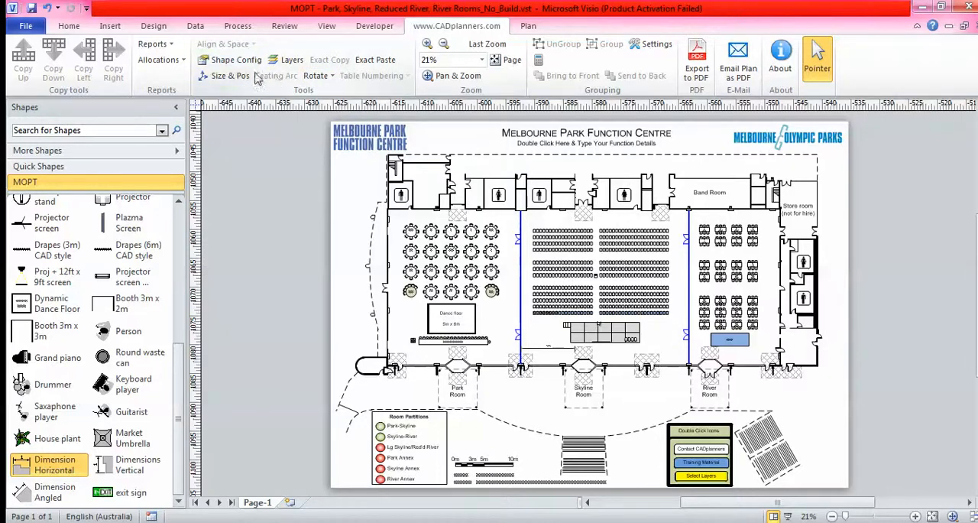
mouse_move(532, 226)
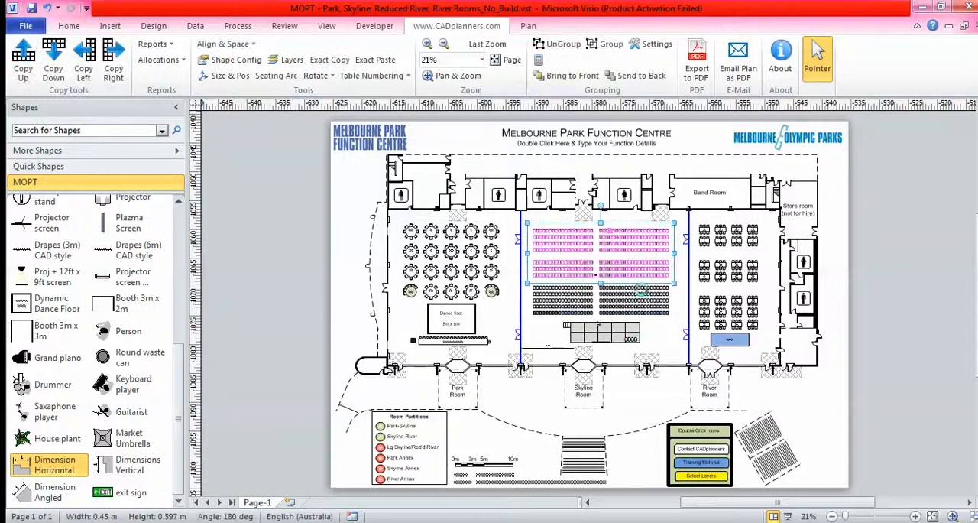
mouse_move(587, 254)
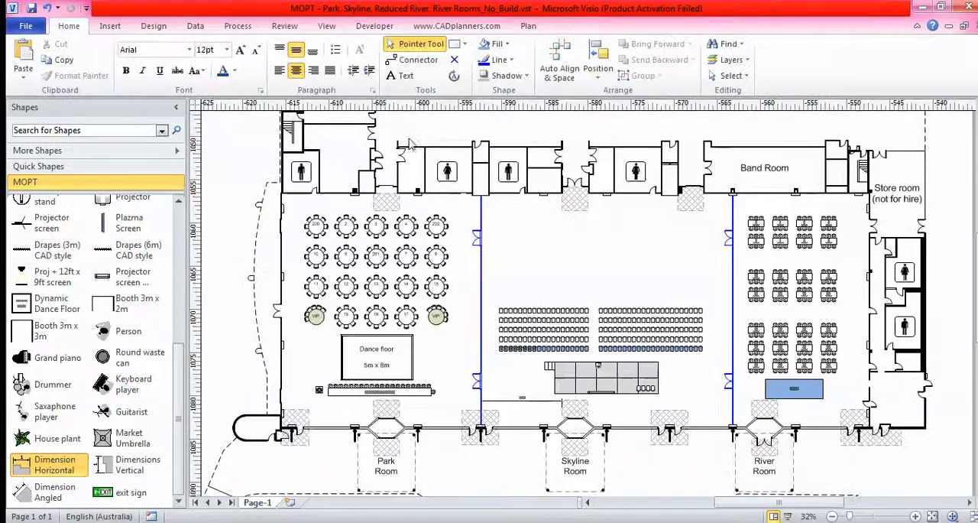
mouse_move(553, 255)
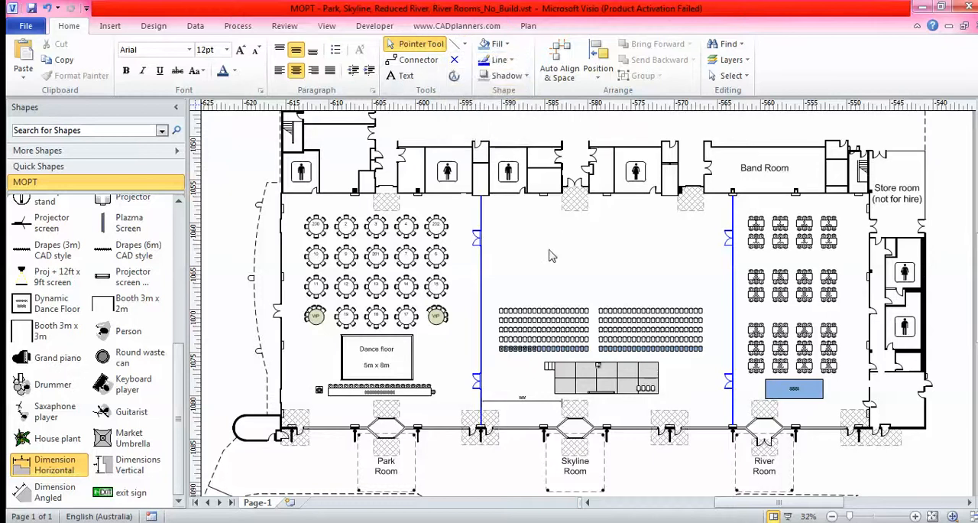
Draw an arc about 10.8 m long with the Arc tool above the theatre chair blocks.
drag(512, 251, 609, 251)
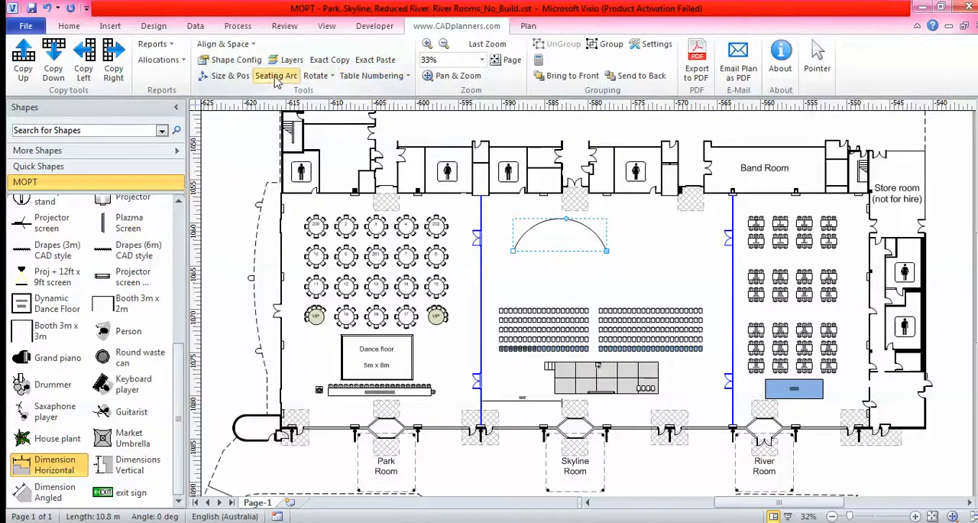
Use Seating Arc to place 10 evenly spaced chairs along the arc, then return to the Pointer tool.
click(277, 75)
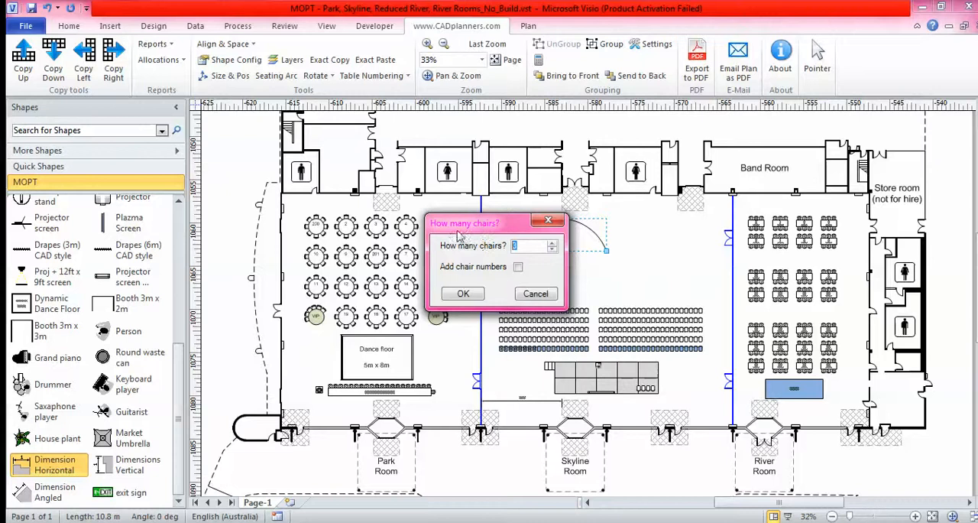
mouse_move(489, 254)
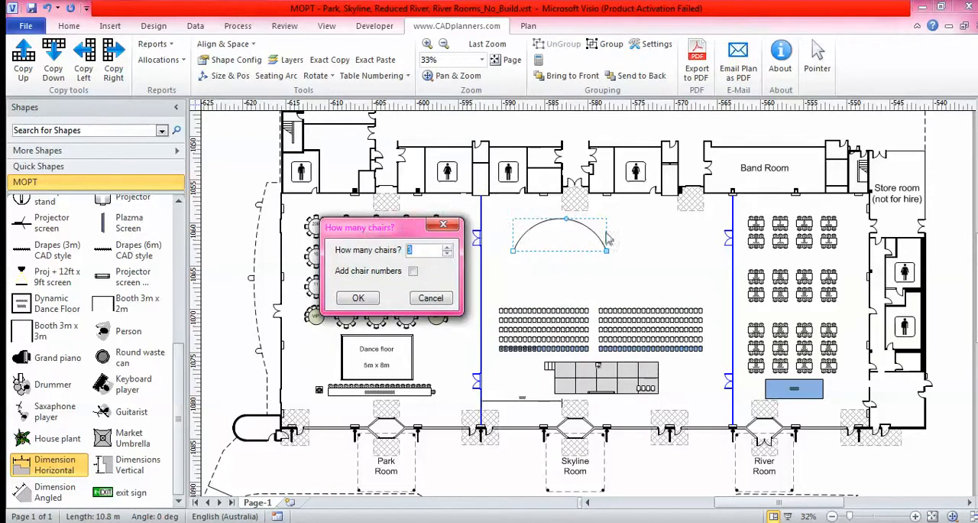
text(10)
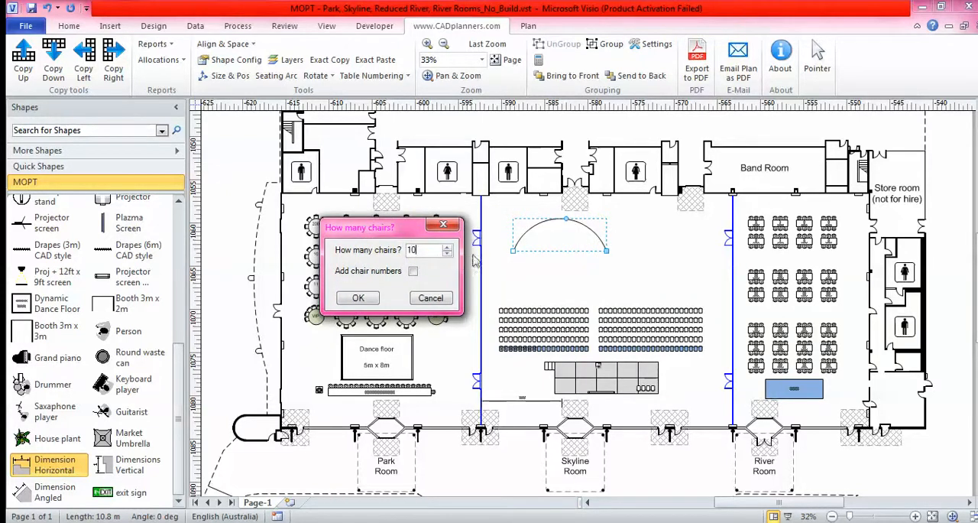
click(357, 297)
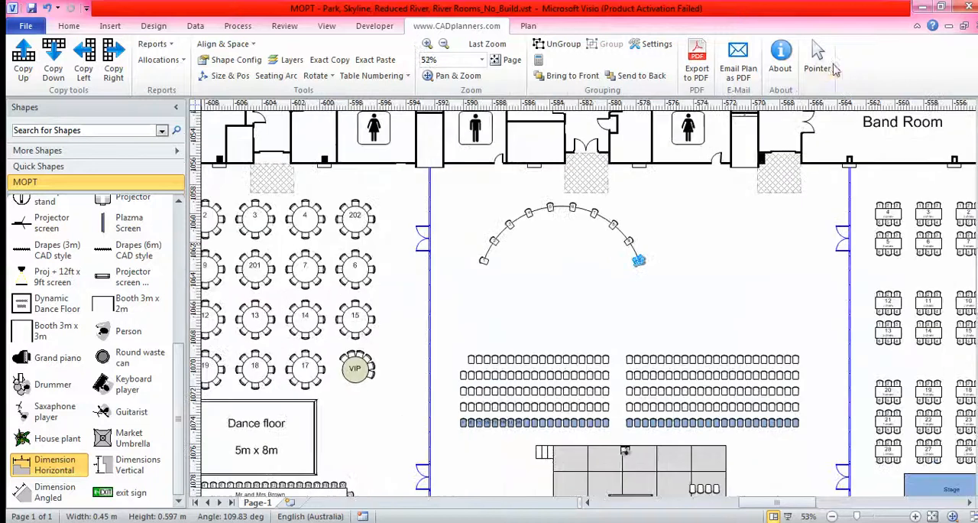
click(584, 248)
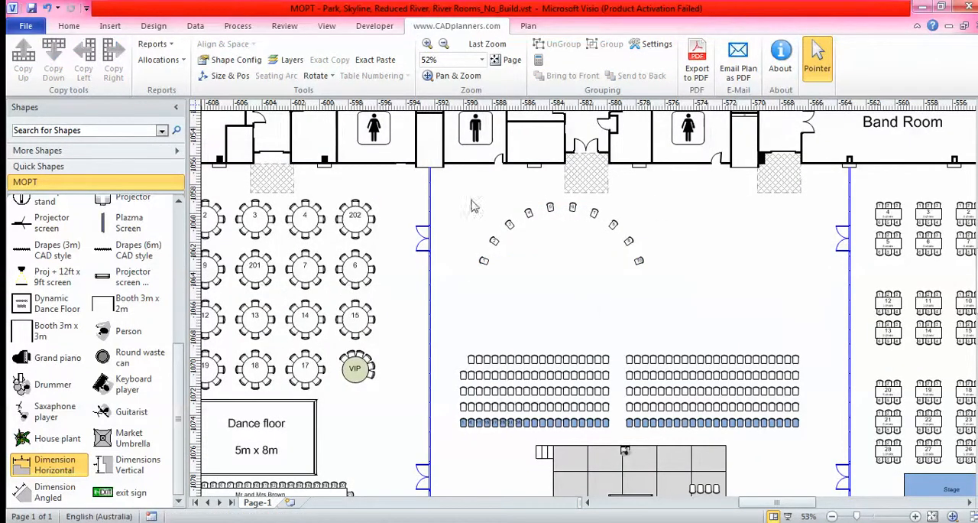
mouse_move(581, 362)
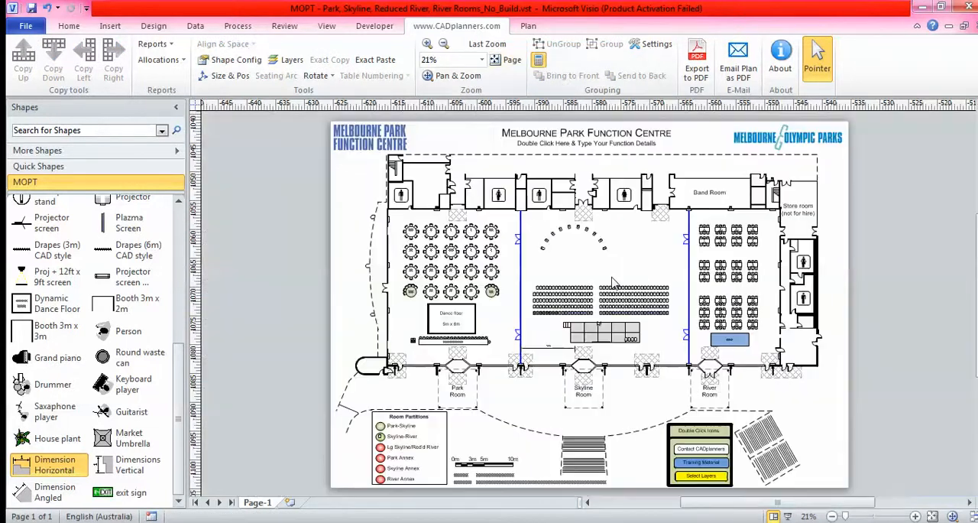
mouse_move(633, 261)
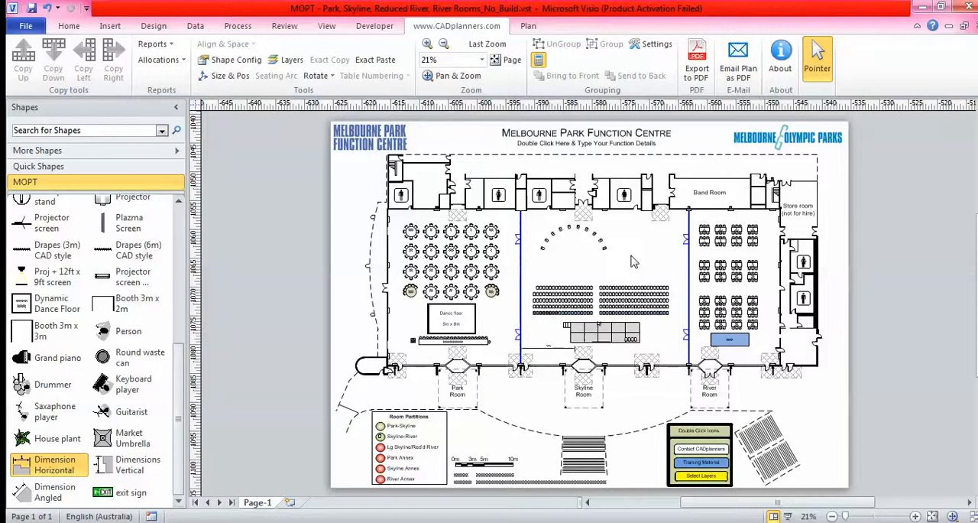